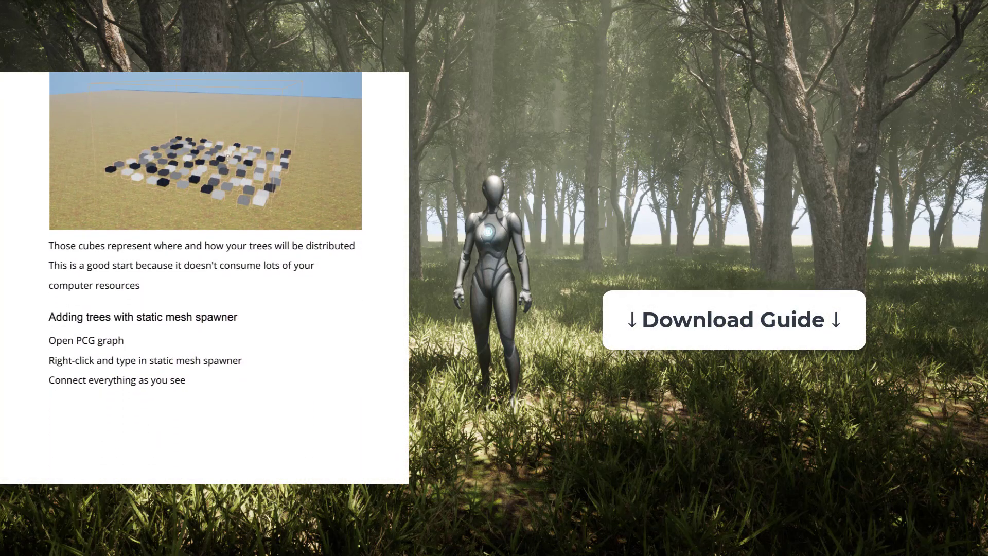
Create a new level from the Basic sky-and-floor template.
scroll("down", 3)
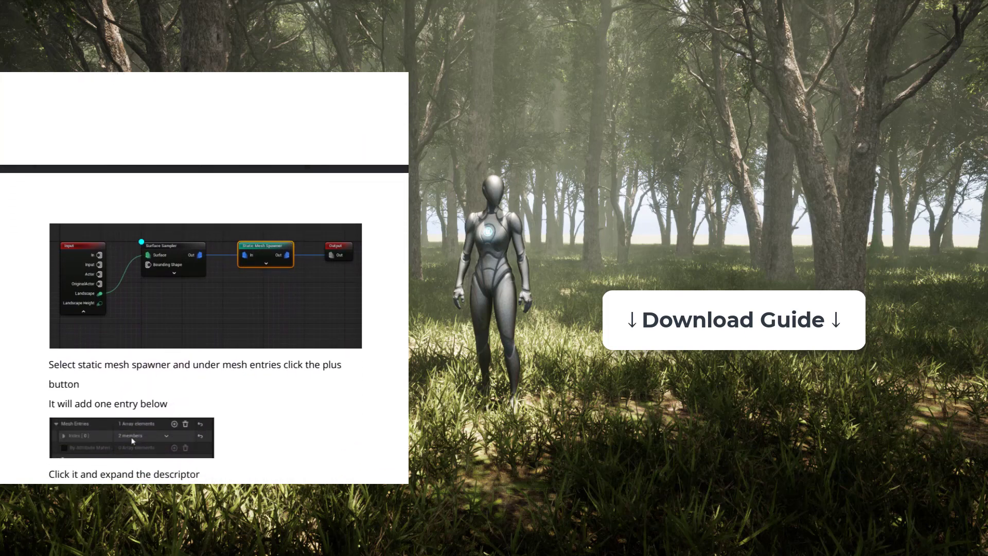
scroll("down", 3)
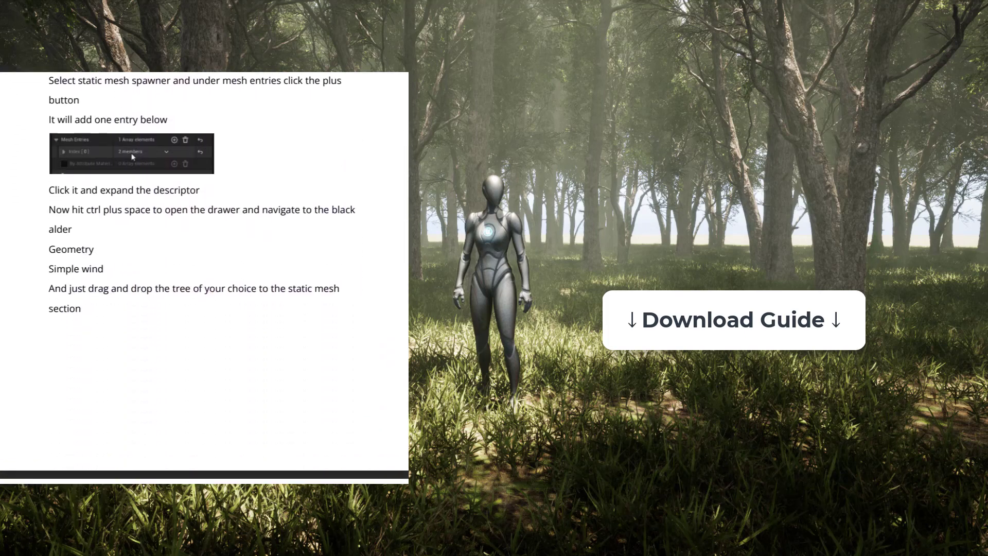
scroll("down", 3)
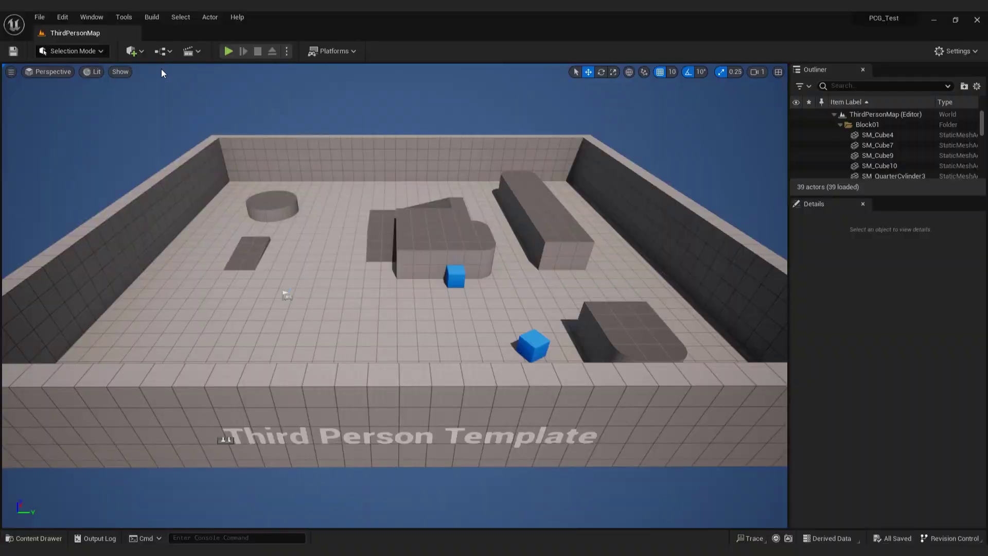
left_click(39, 17)
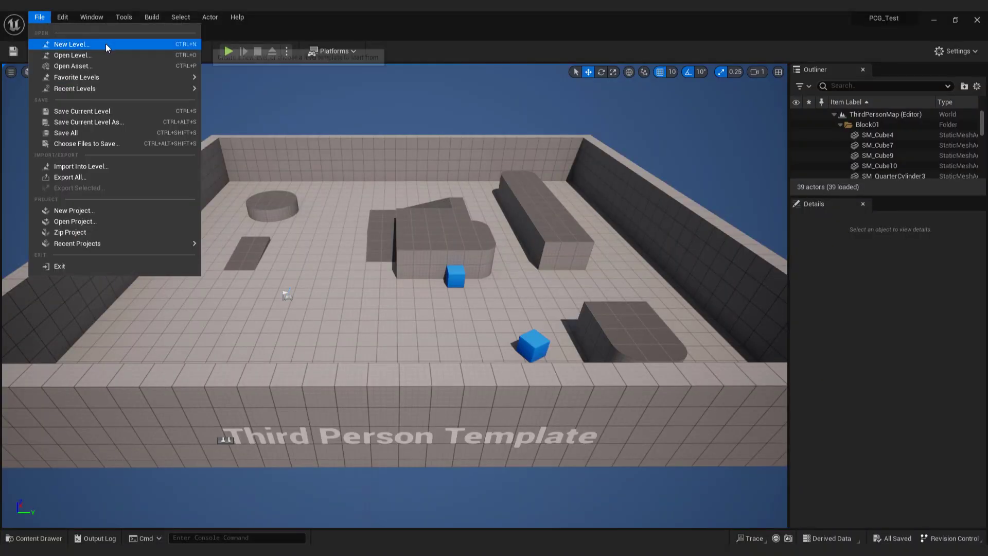
left_click(71, 44)
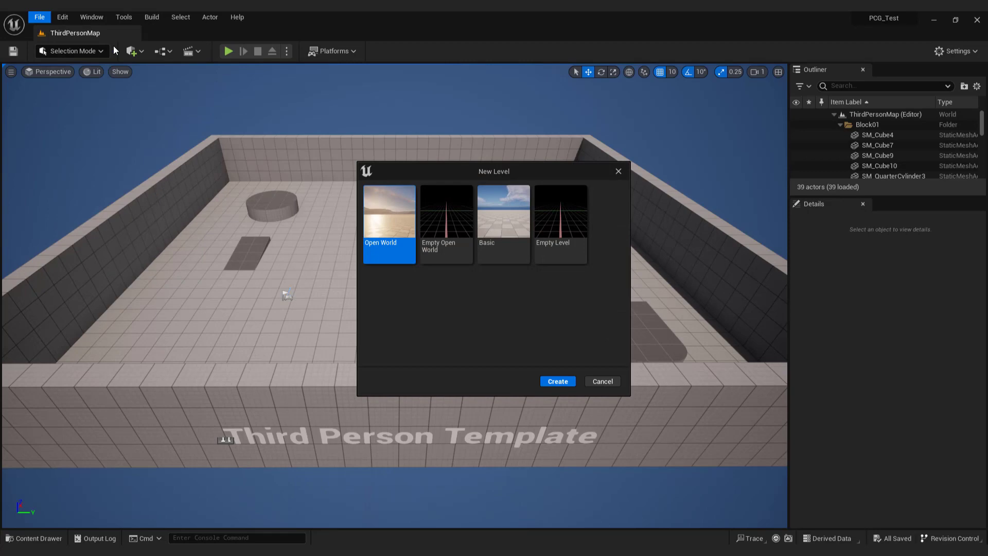
left_click(503, 212)
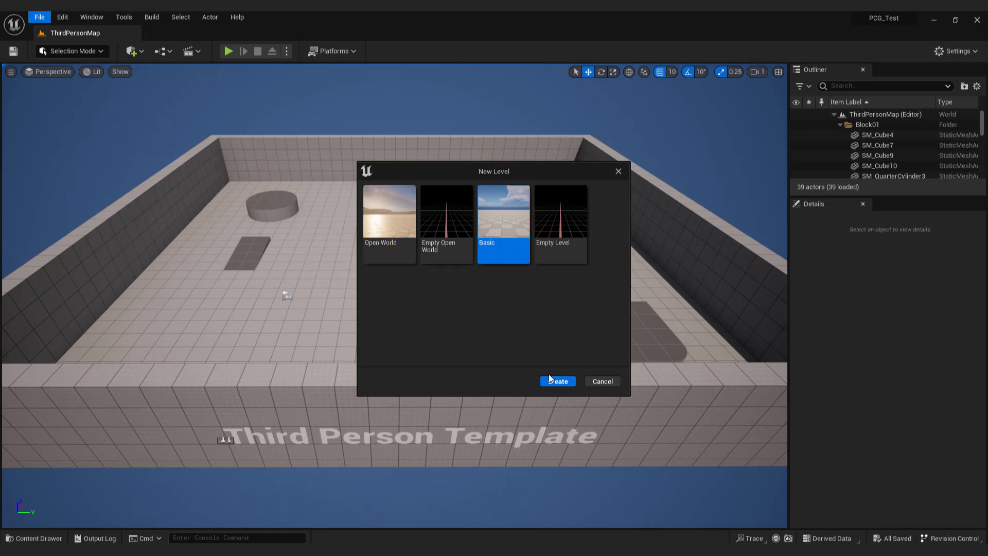
left_click(557, 381)
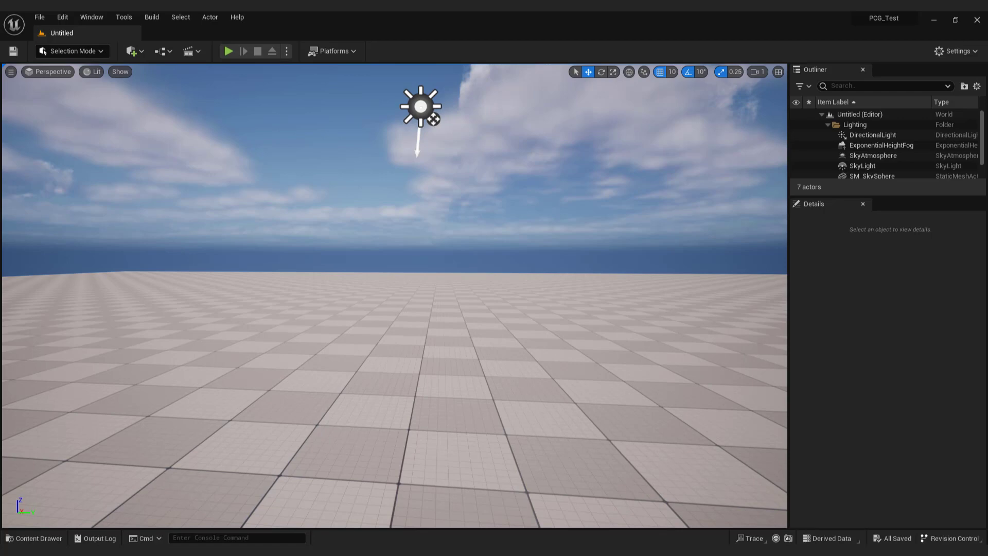
Save the current level as PCGLevel.
left_click(39, 17)
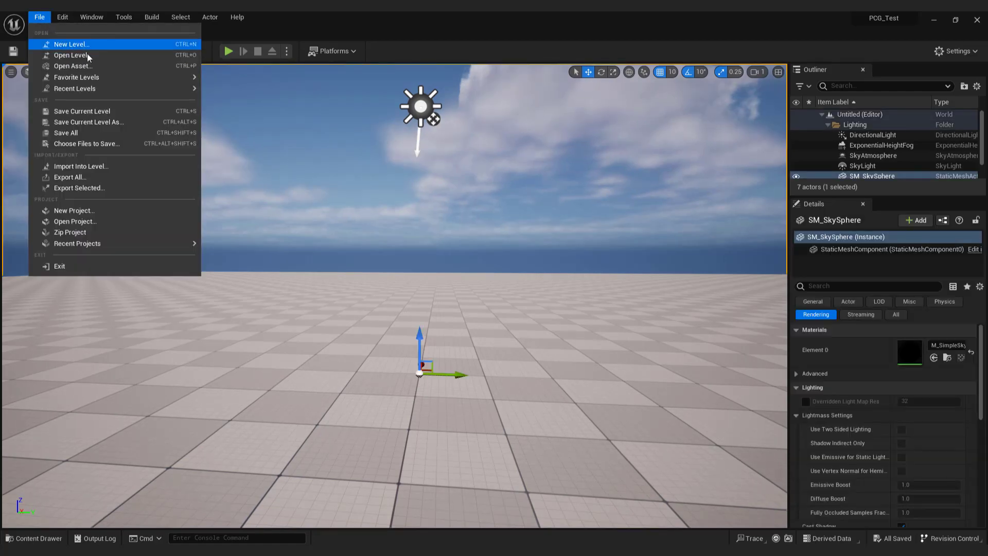
mouse_move(81, 111)
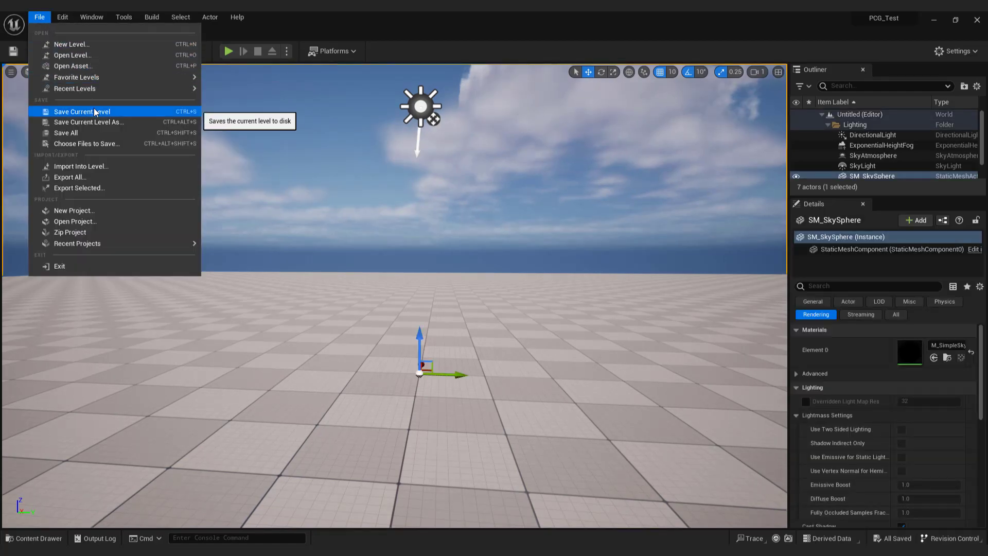
left_click(88, 122)
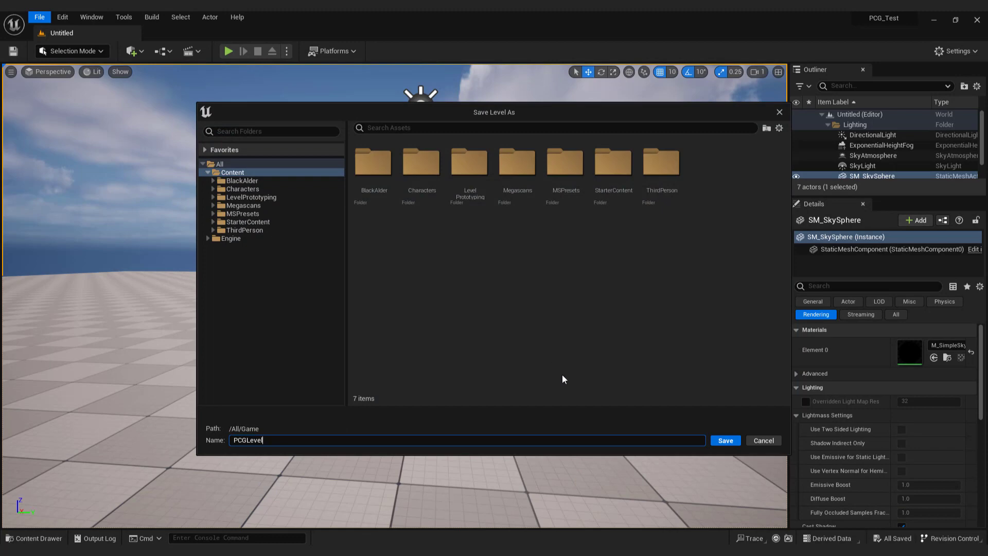
left_click(725, 440)
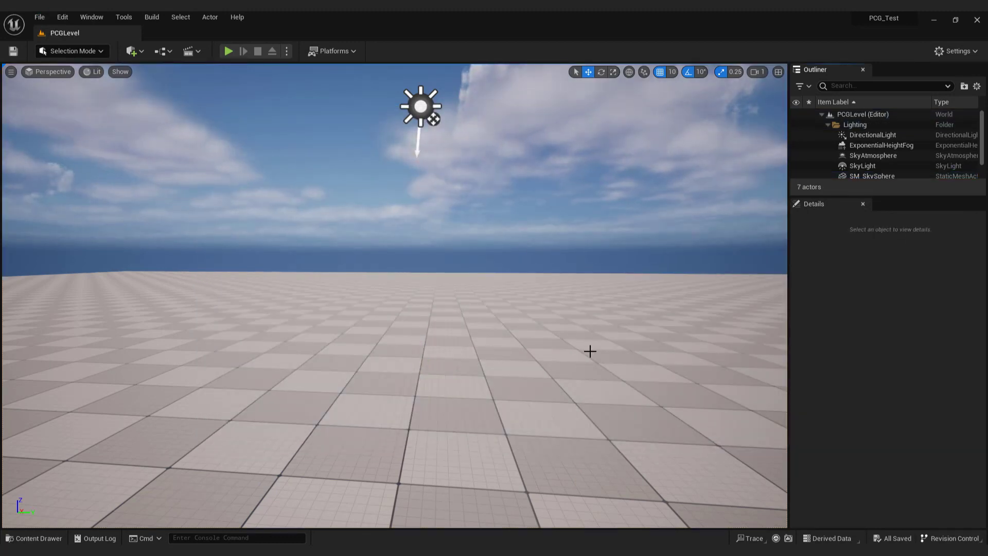
Create a new landscape with default settings via Landscape Mode.
left_click(71, 51)
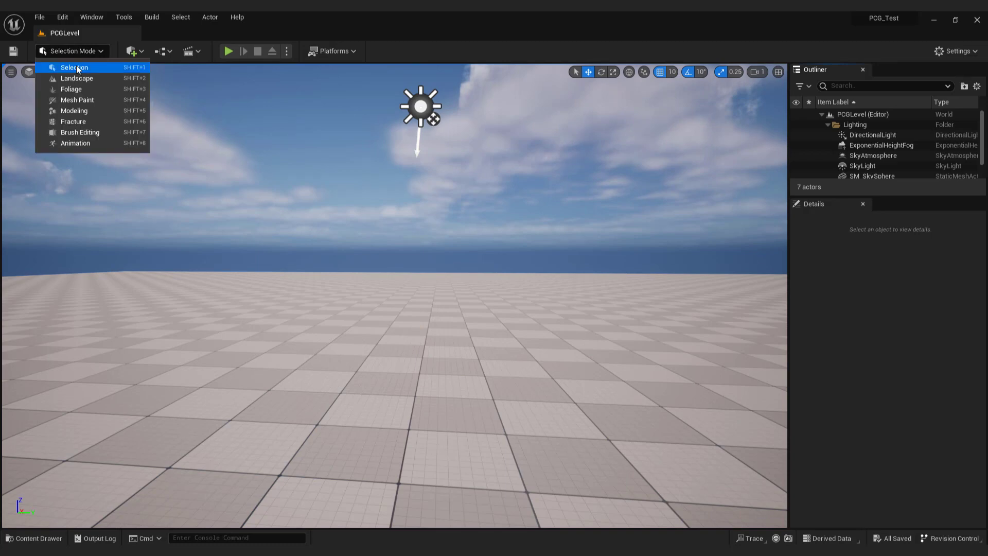
left_click(73, 67)
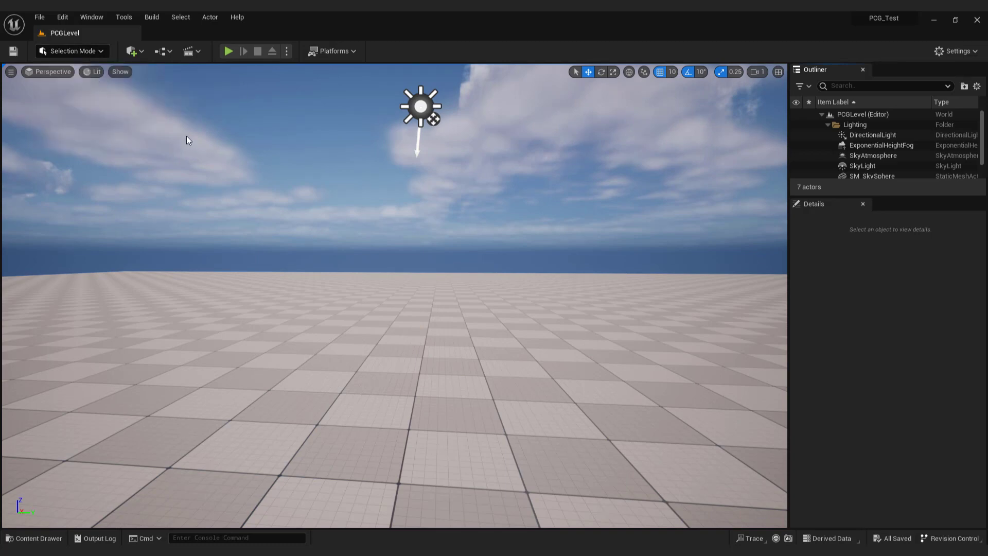
left_click(71, 51)
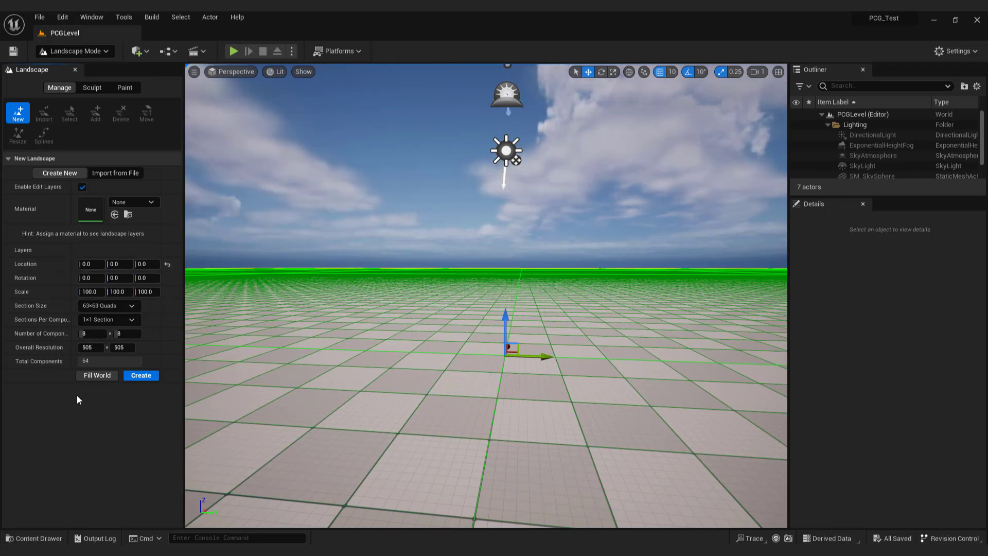
left_click(141, 375)
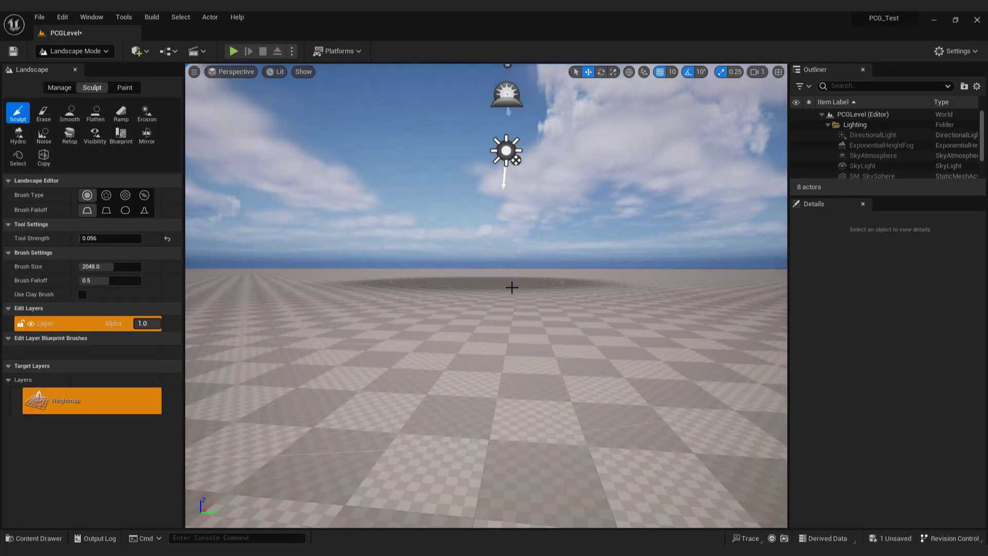
mouse_move(575, 291)
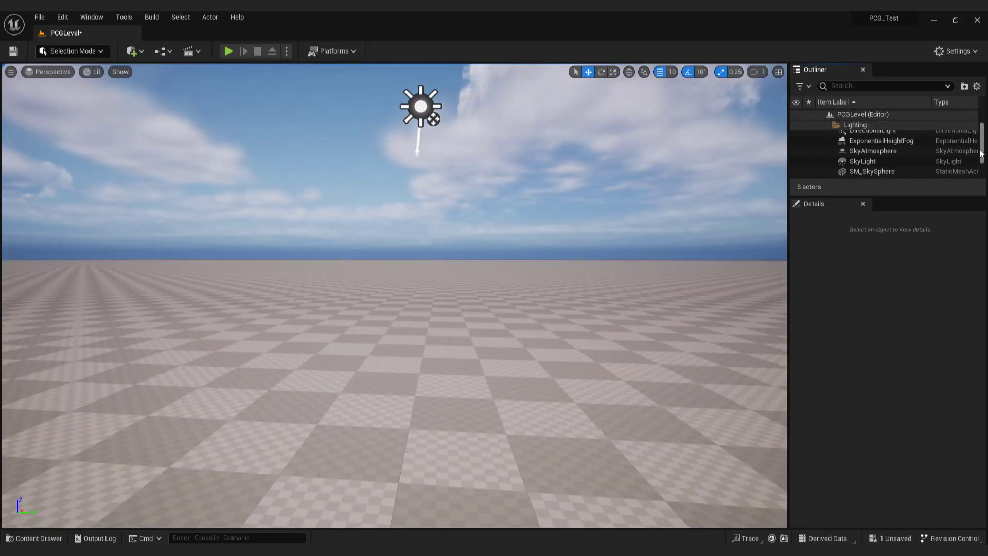
Delete the original Floor mesh from the level.
left_click(857, 169)
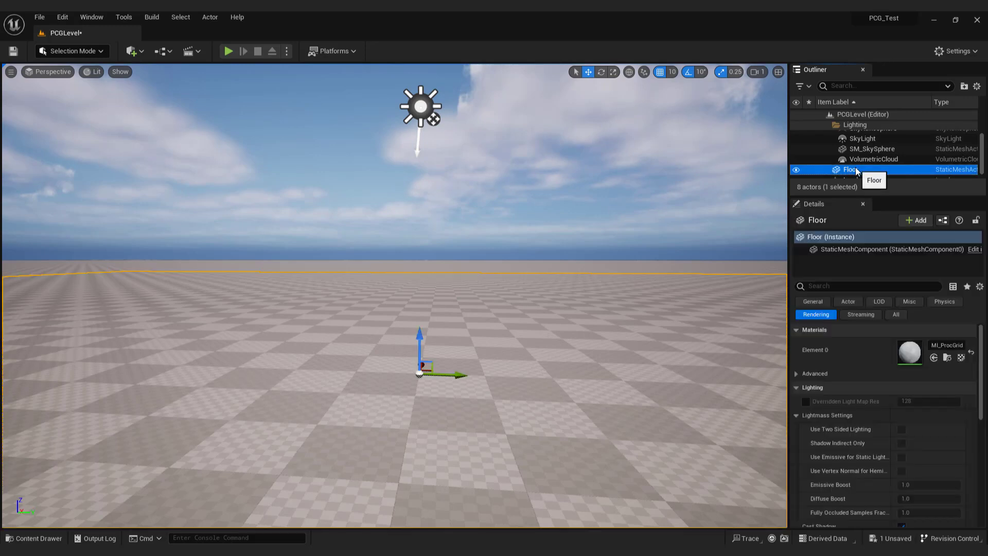
key("Delete")
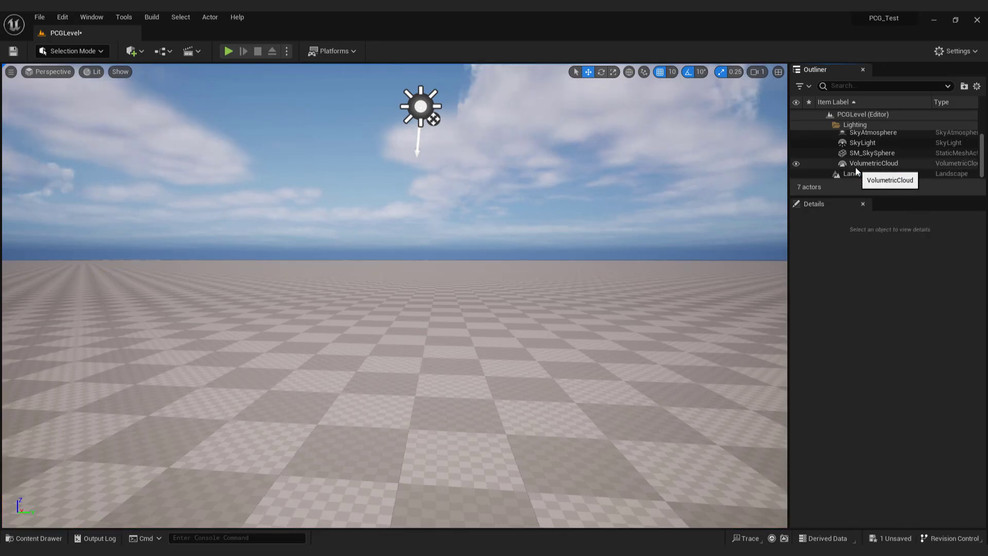
left_click(61, 17)
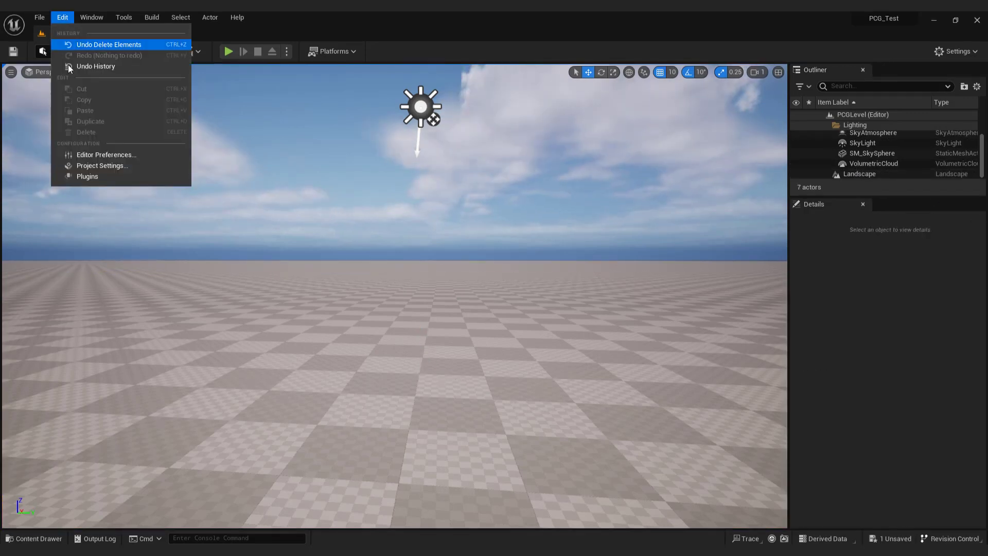
Filter the Plugins window to 'proced' to find the PCG Framework plugin.
left_click(87, 177)
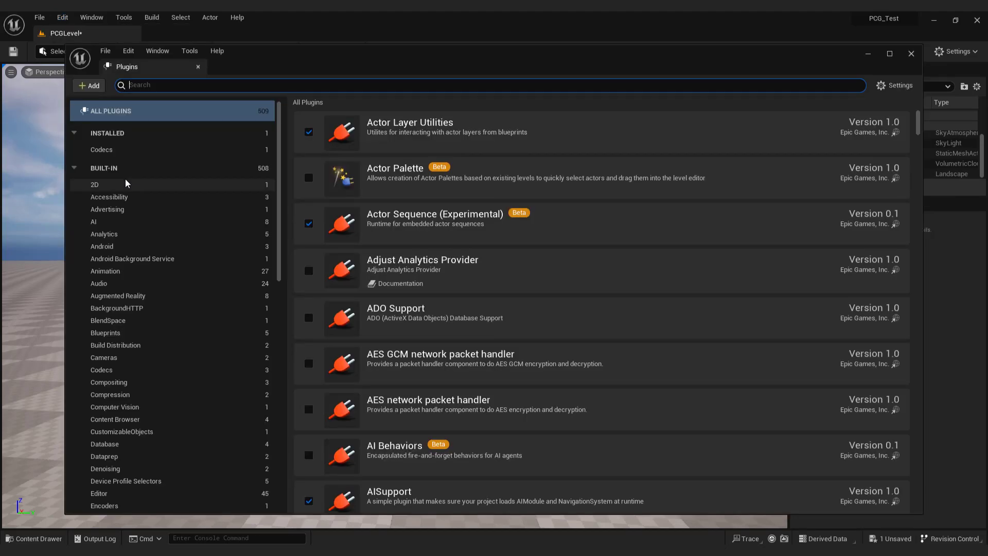
type("procedural")
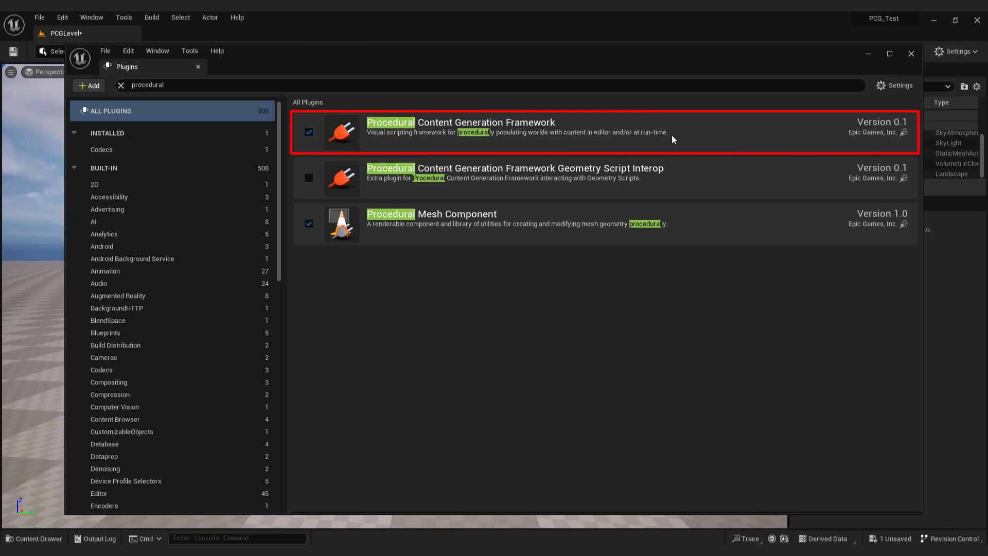
mouse_move(686, 139)
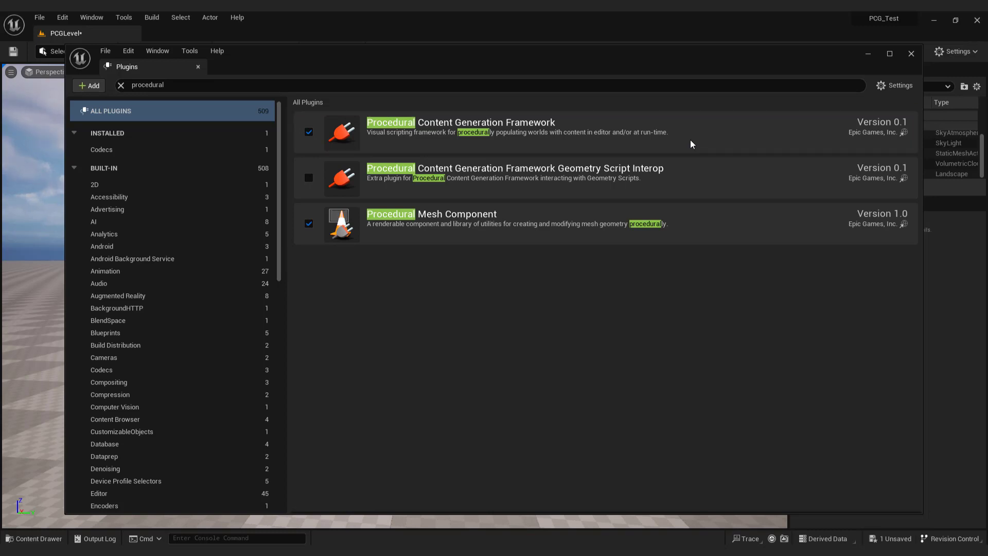
mouse_move(716, 140)
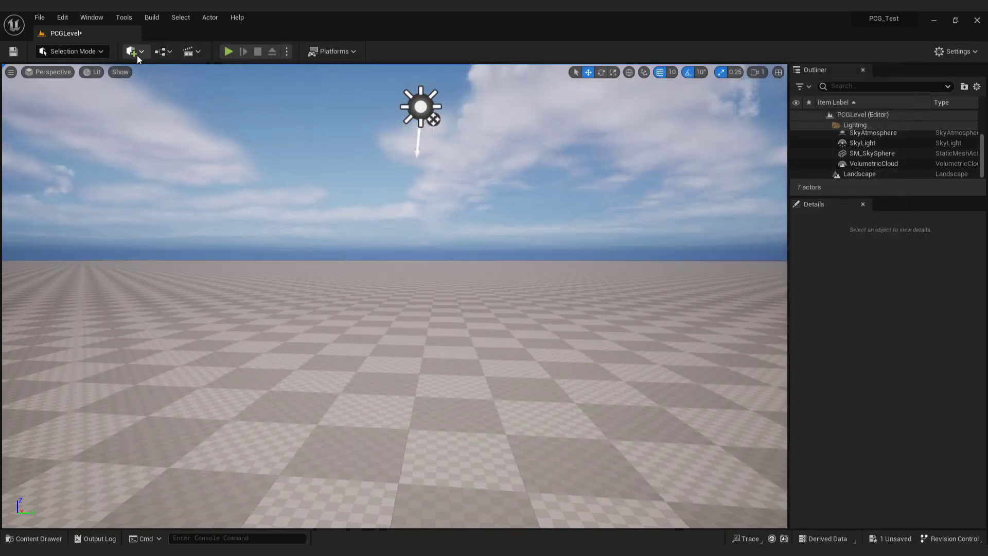
Find the European Black Alder tree pack and start adding it to a project.
left_click(131, 51)
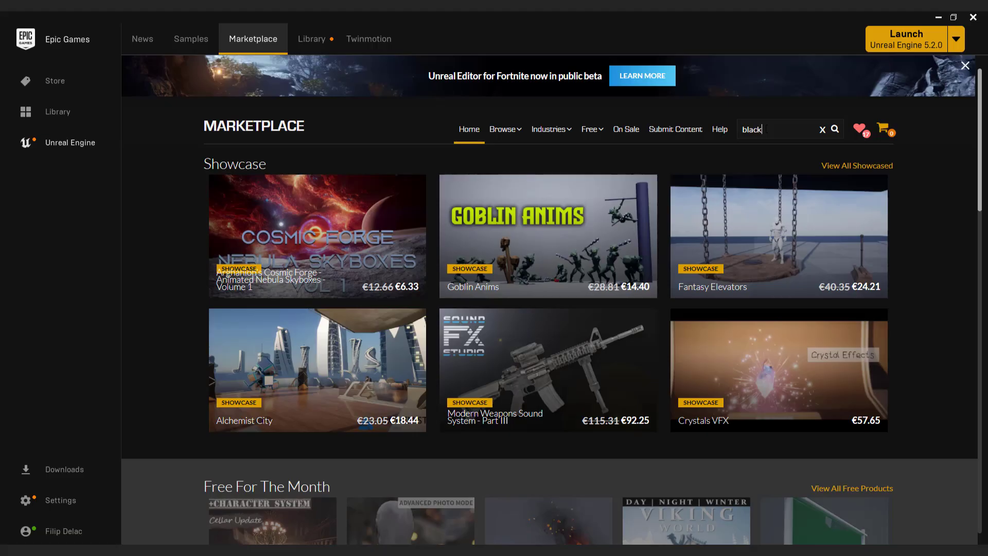
type("alder")
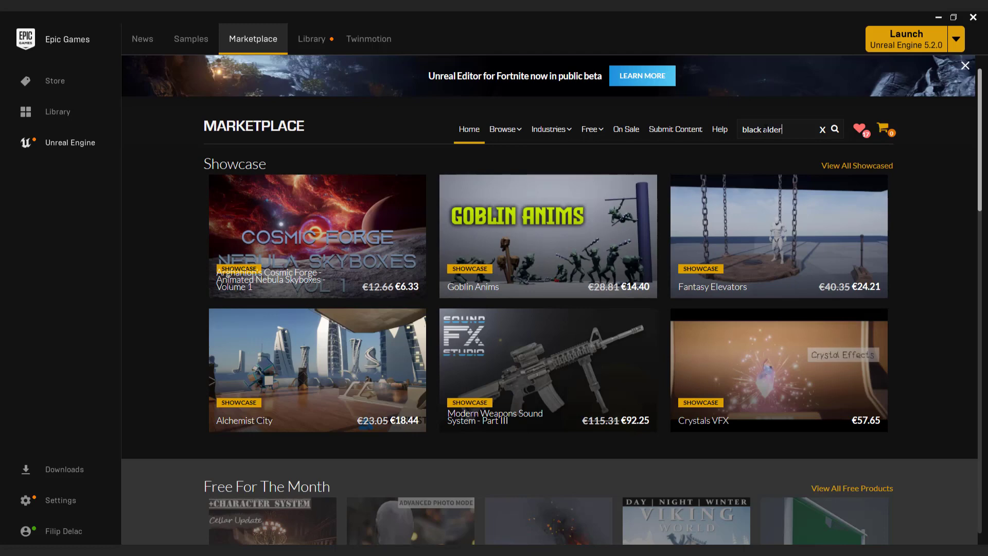
left_click(835, 130)
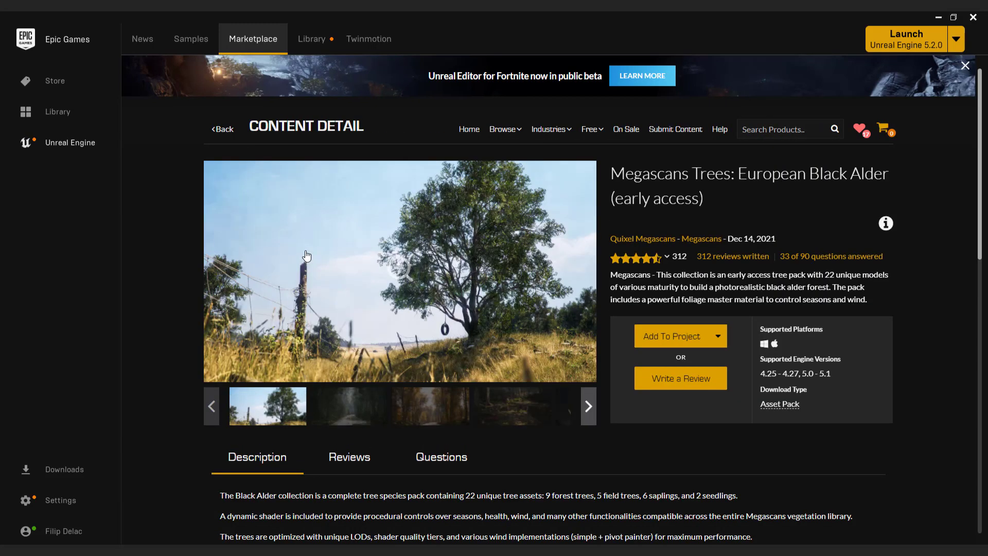
mouse_move(680, 335)
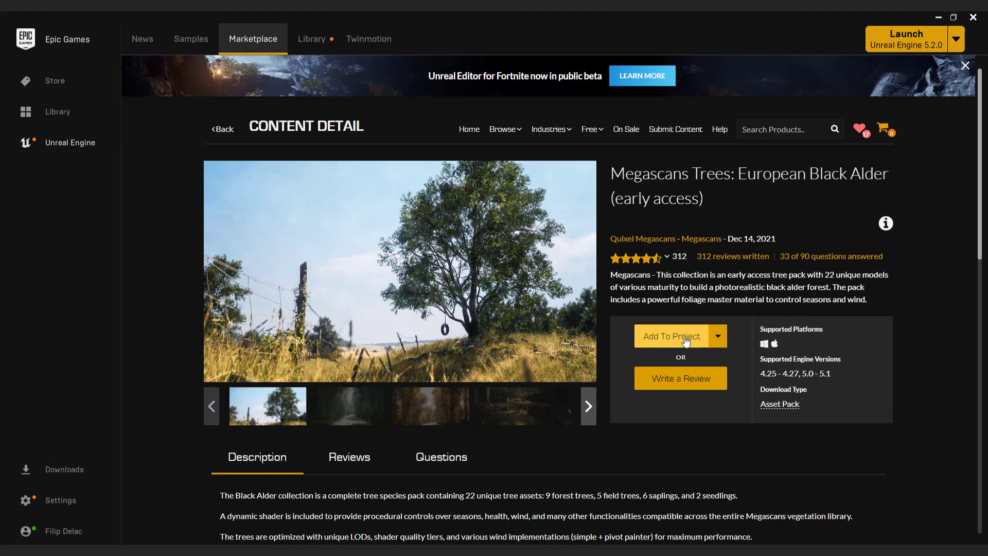
left_click(671, 336)
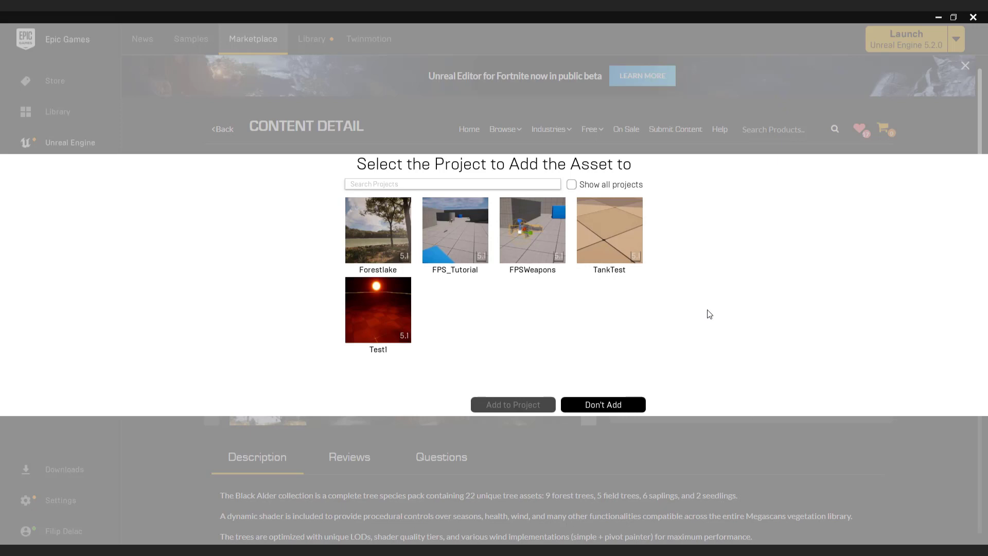
mouse_move(718, 297)
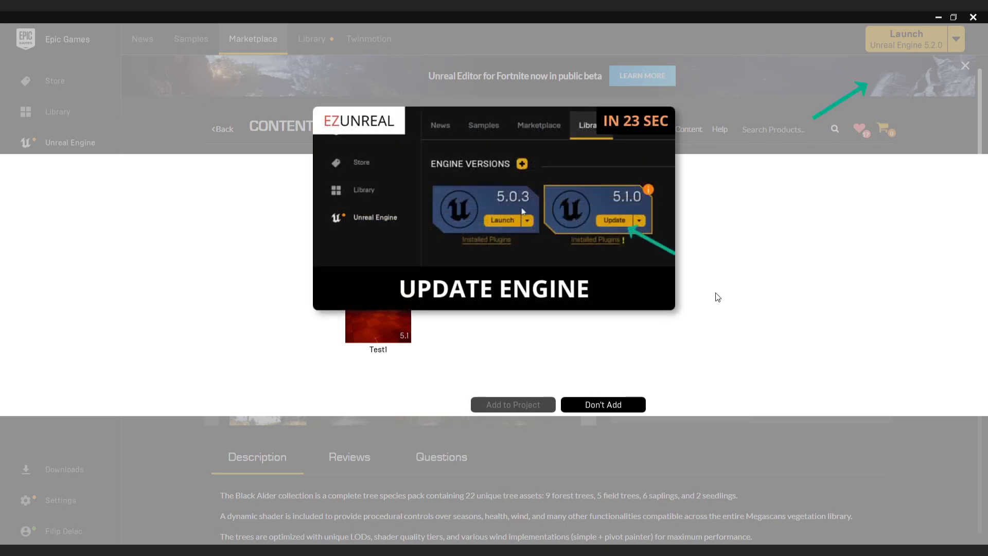
Show all projects and choose PCG_Test to receive the tree pack.
left_click(512, 404)
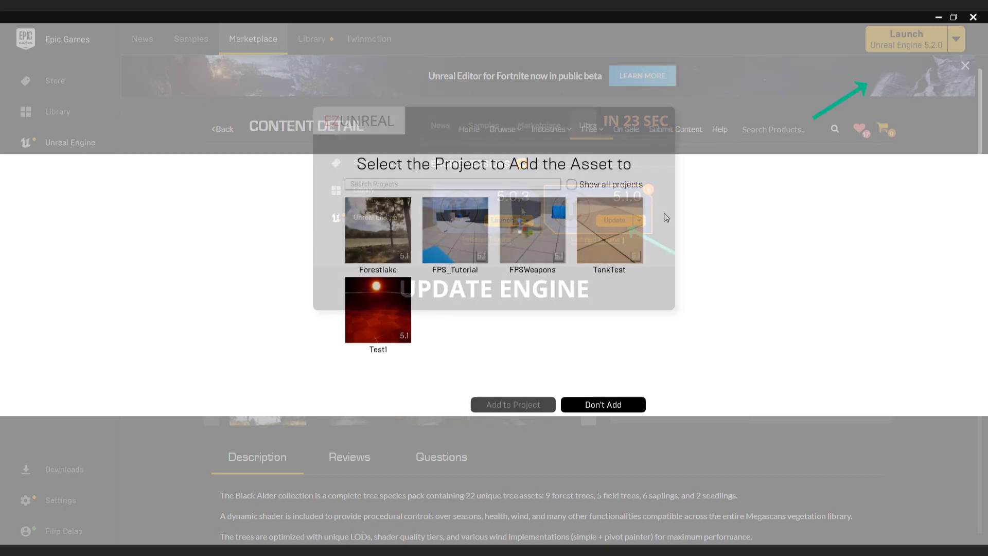
left_click(571, 184)
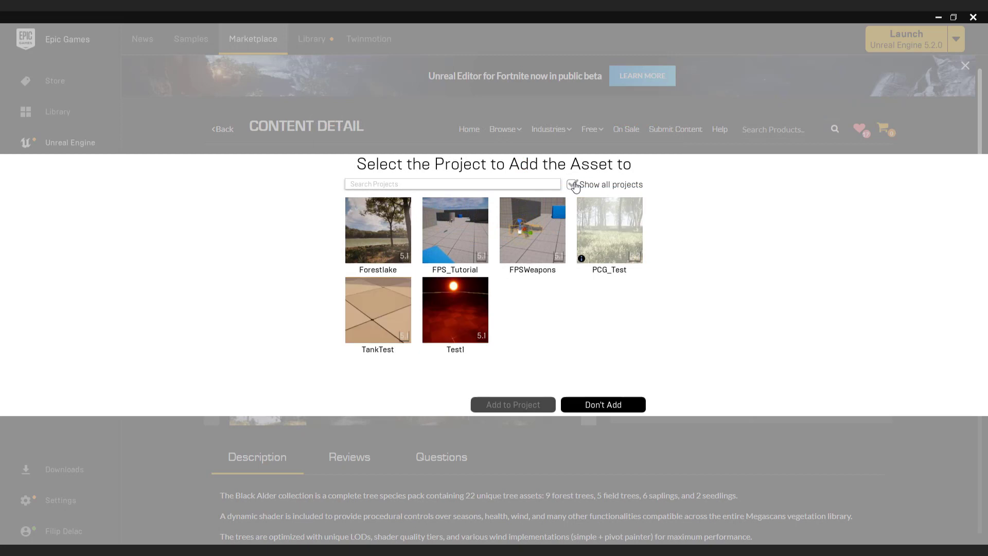
left_click(608, 229)
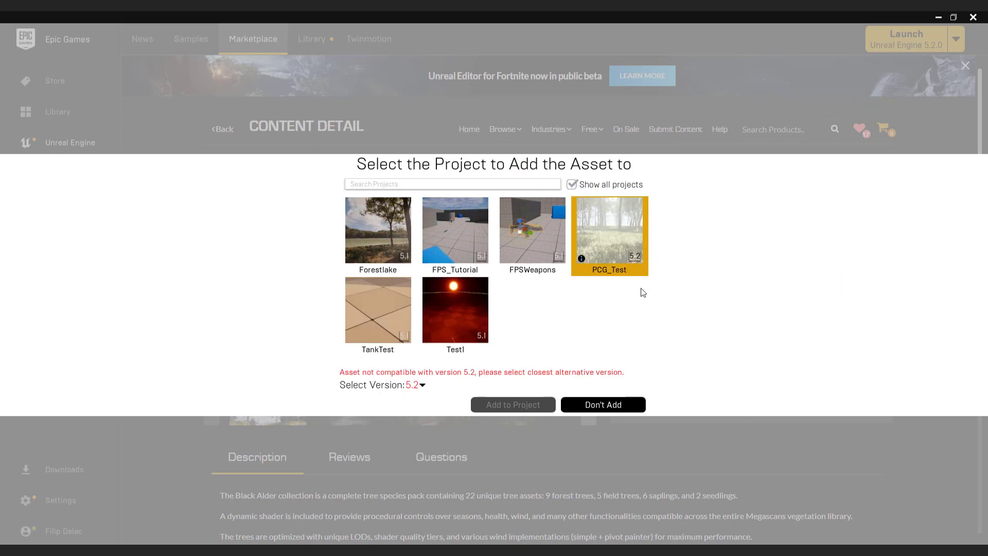
mouse_move(663, 339)
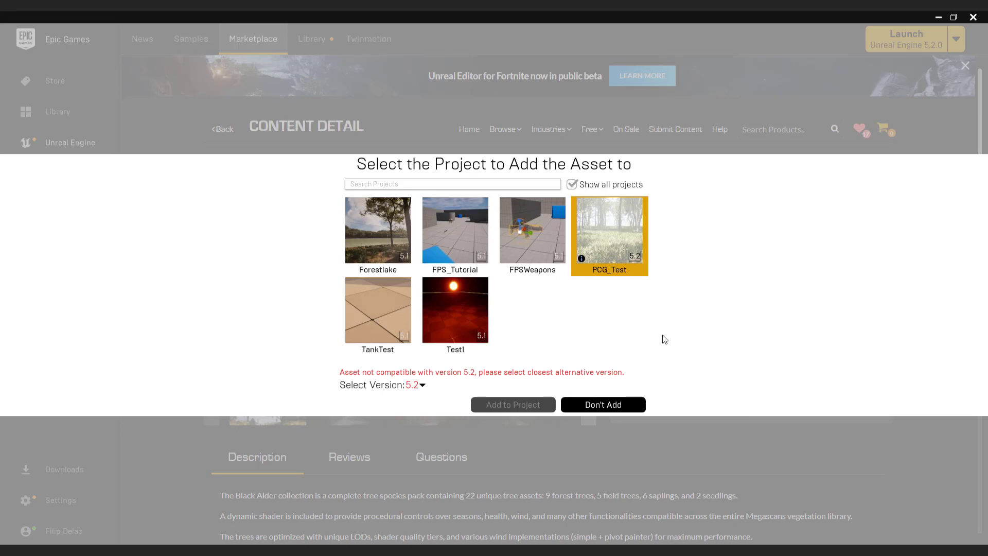
mouse_move(419, 390)
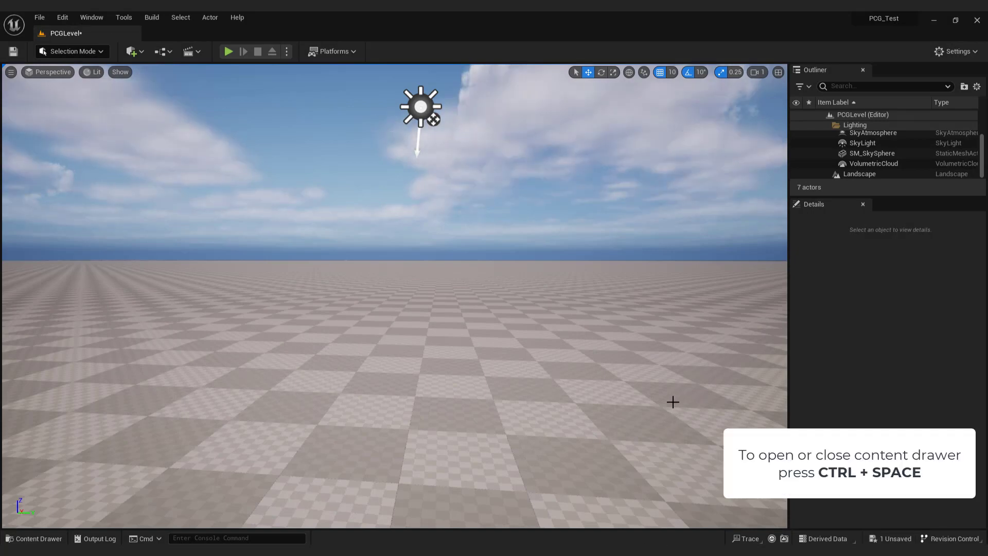
Dock the content browser in the layout and look inside the BlackAlder folder.
left_click(34, 537)
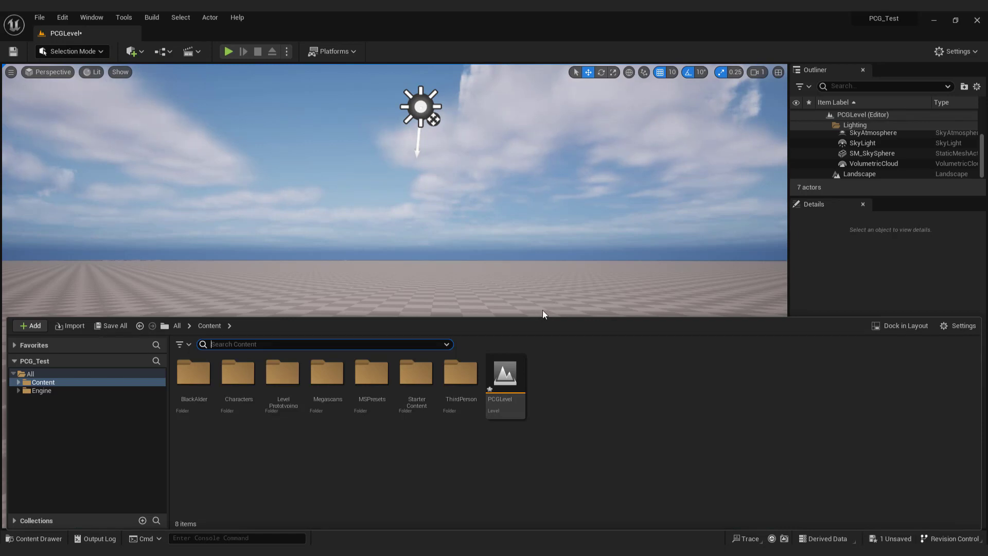
mouse_move(903, 325)
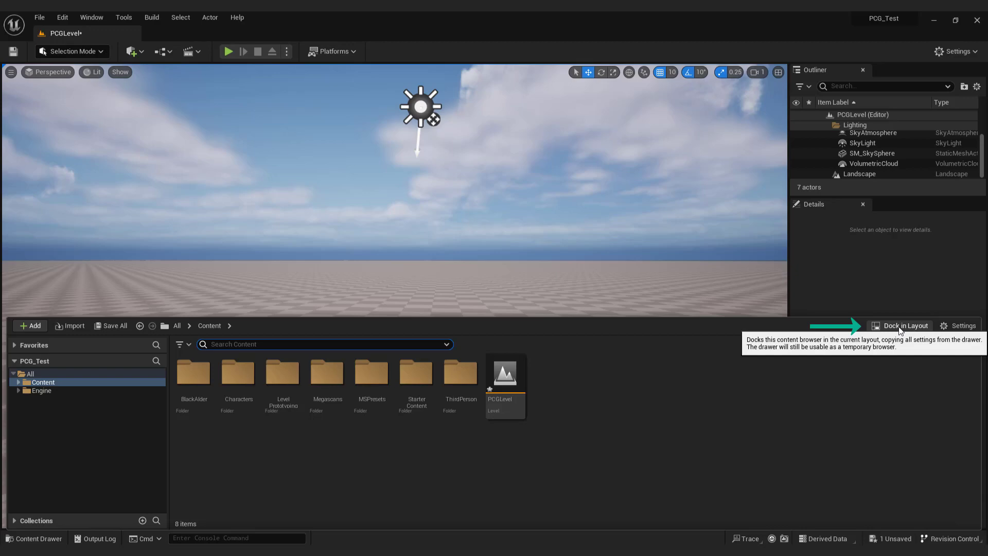
left_click(904, 326)
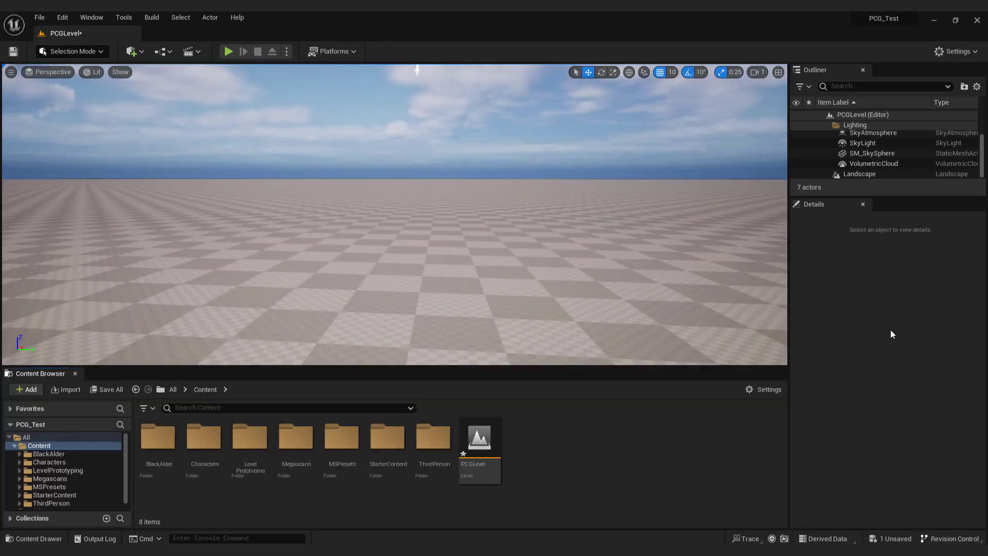
mouse_move(262, 422)
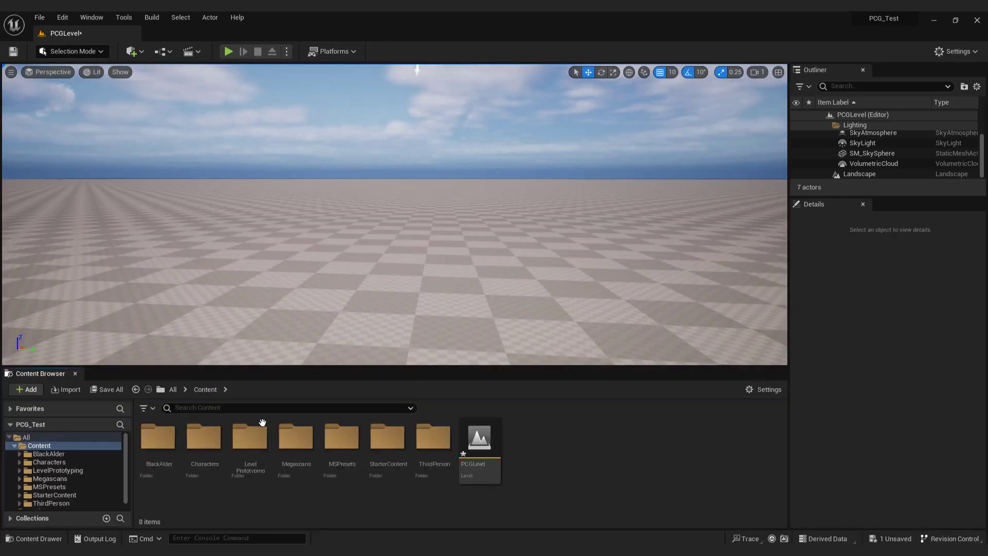
left_click(49, 453)
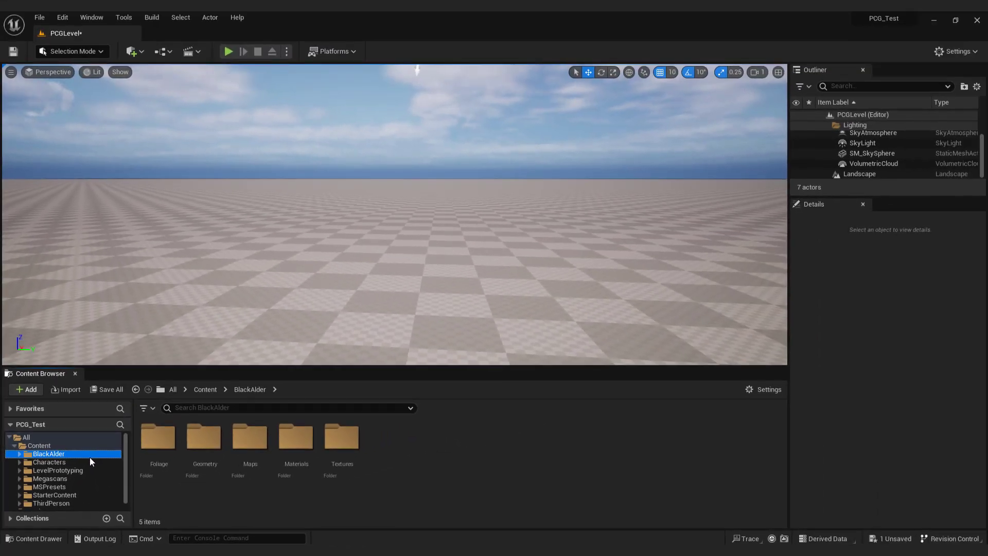
left_click(133, 51)
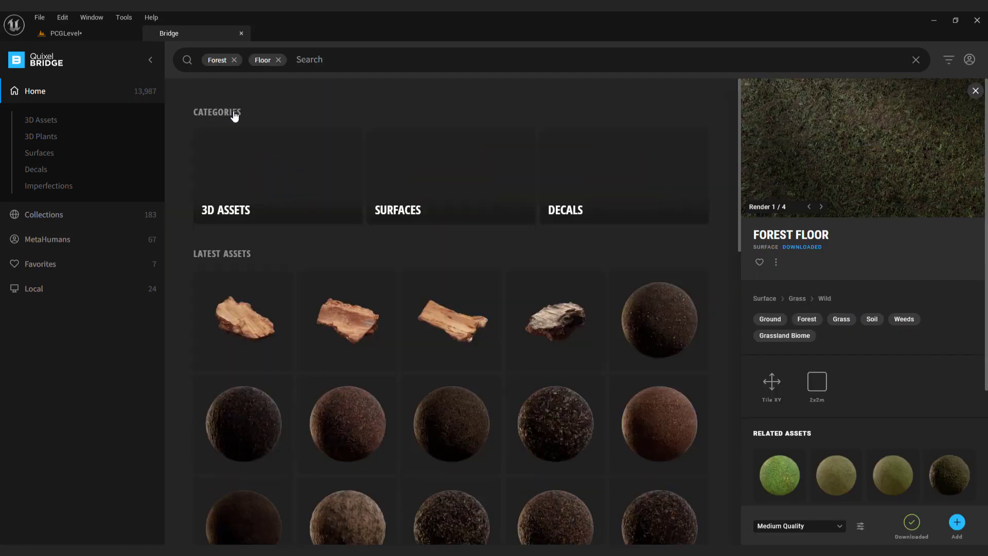
Filter Bridge to local grass surfaces and add Forest Floor to the project.
left_click(39, 153)
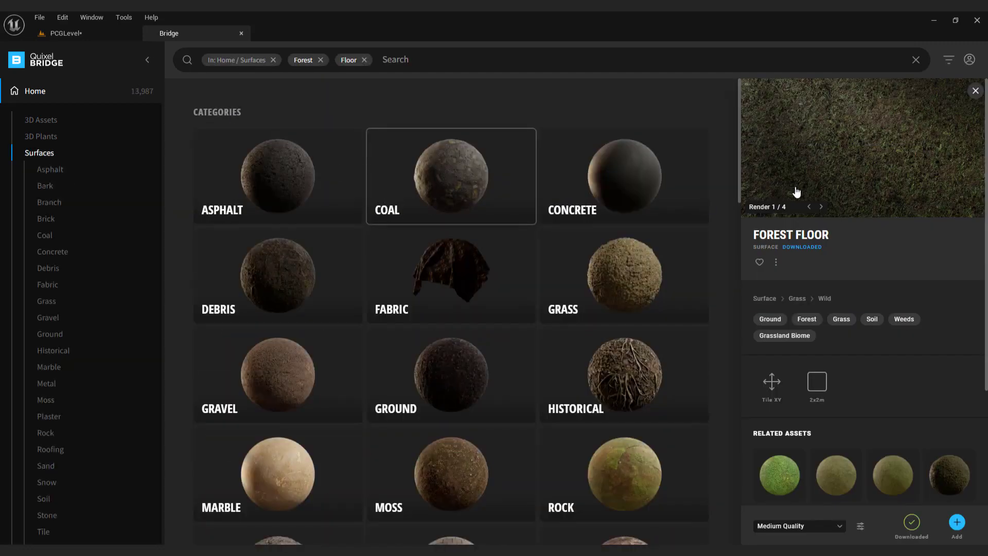
mouse_move(634, 276)
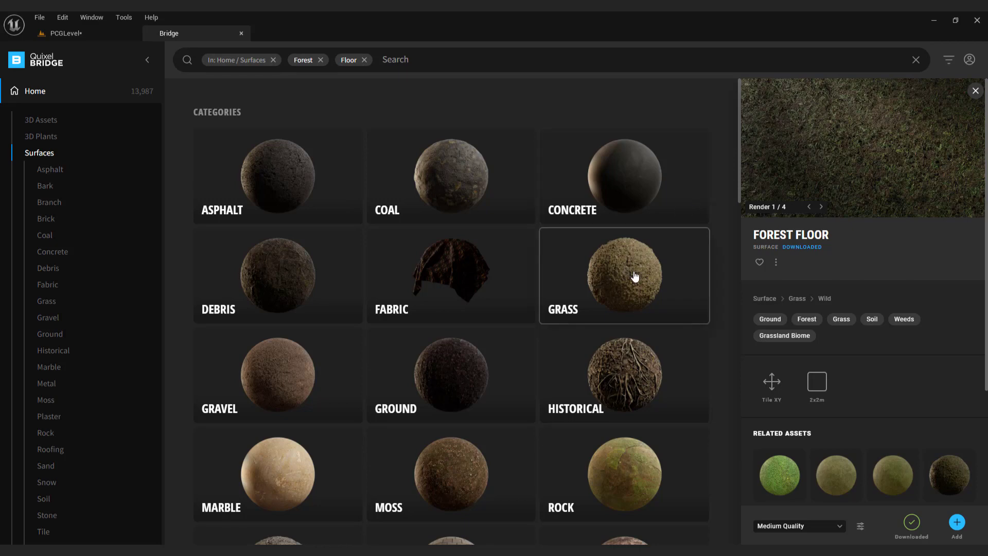
left_click(624, 275)
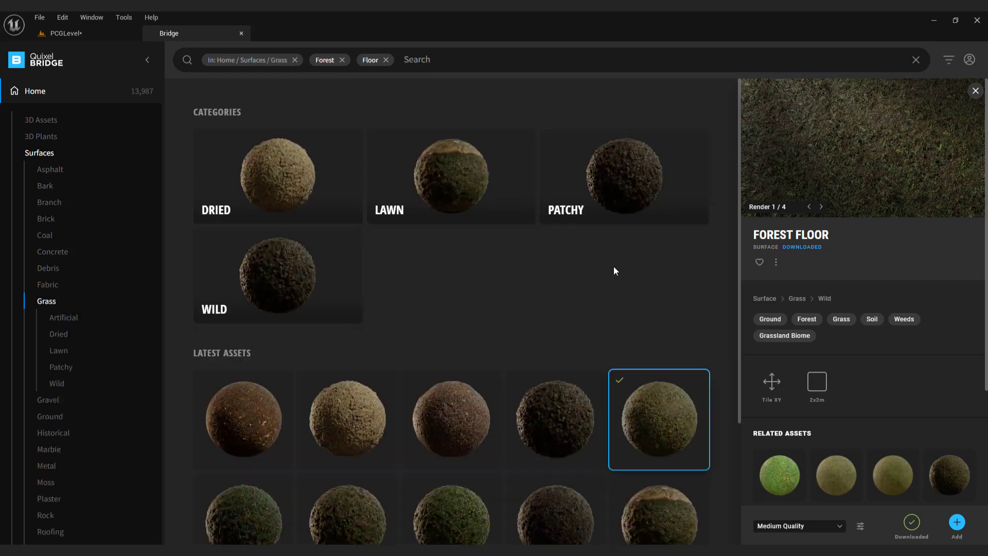
left_click(34, 91)
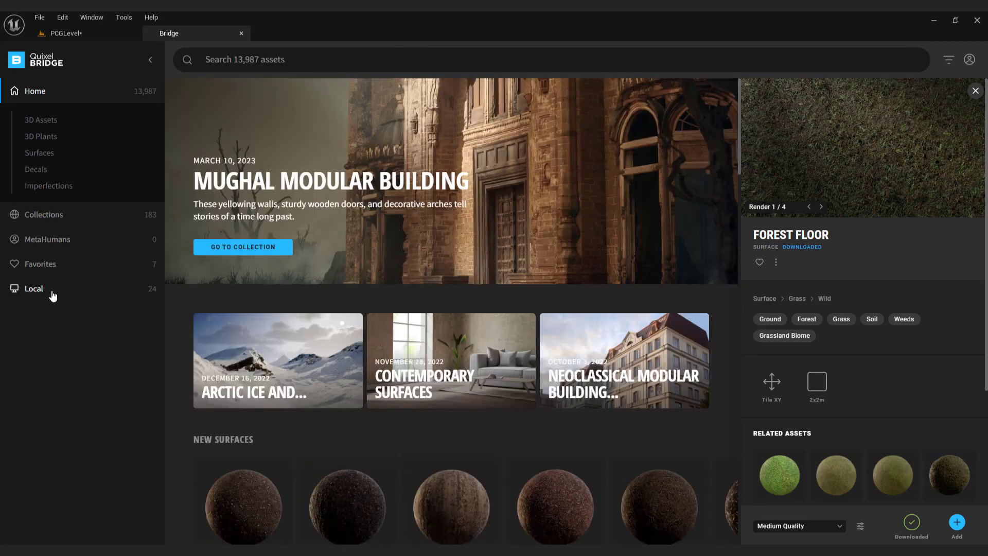
left_click(33, 289)
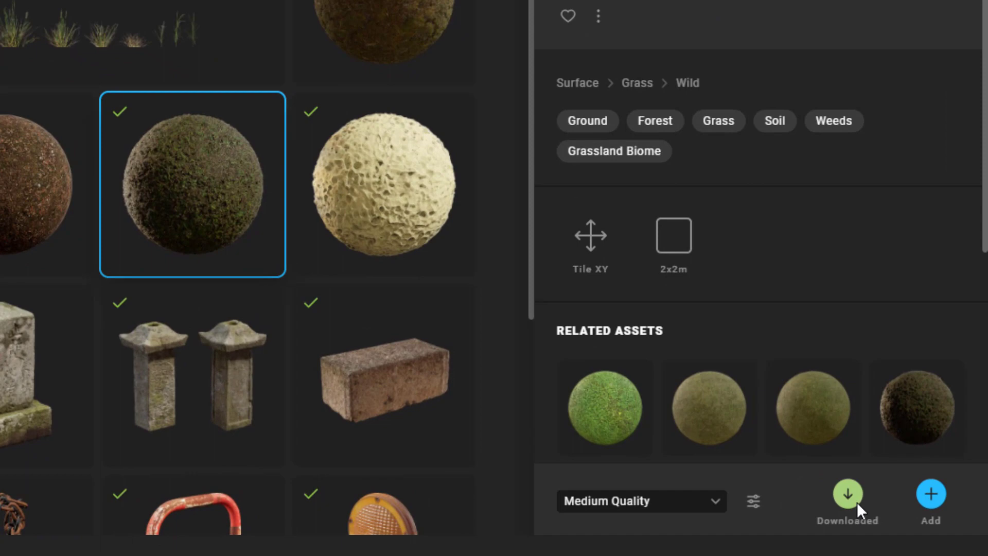
left_click(847, 494)
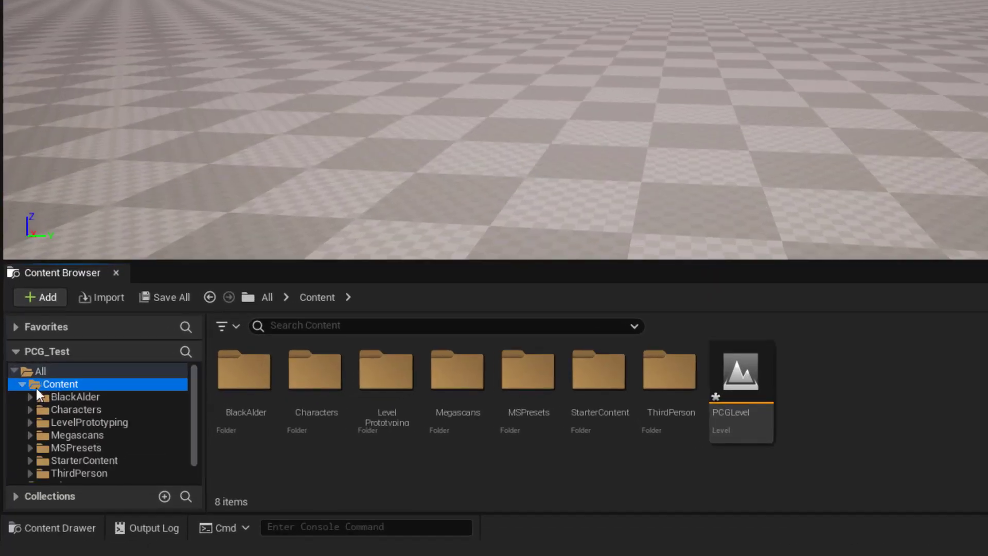
Browse to the Forest_Floor folder and scroll the Landscape's Details to its material setting.
left_click(77, 435)
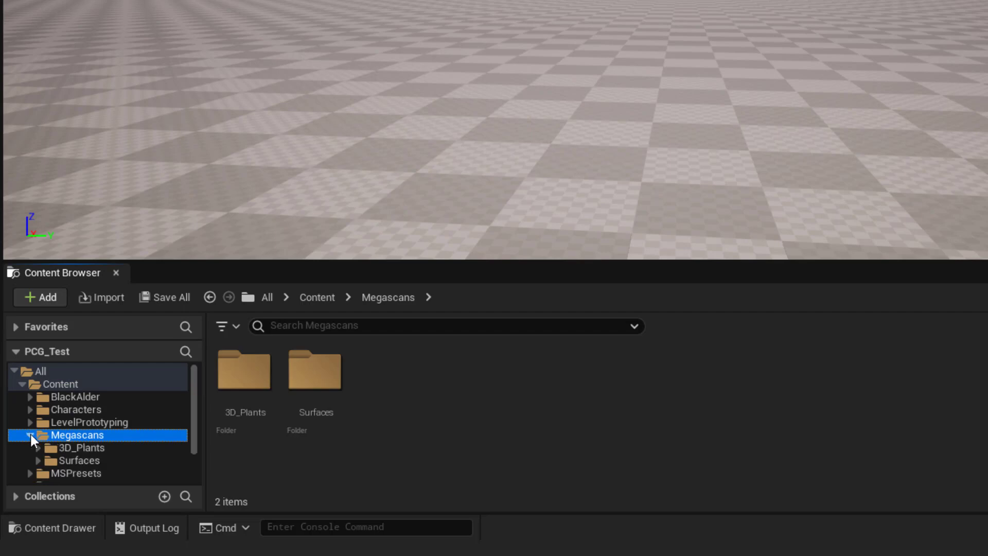
left_click(79, 460)
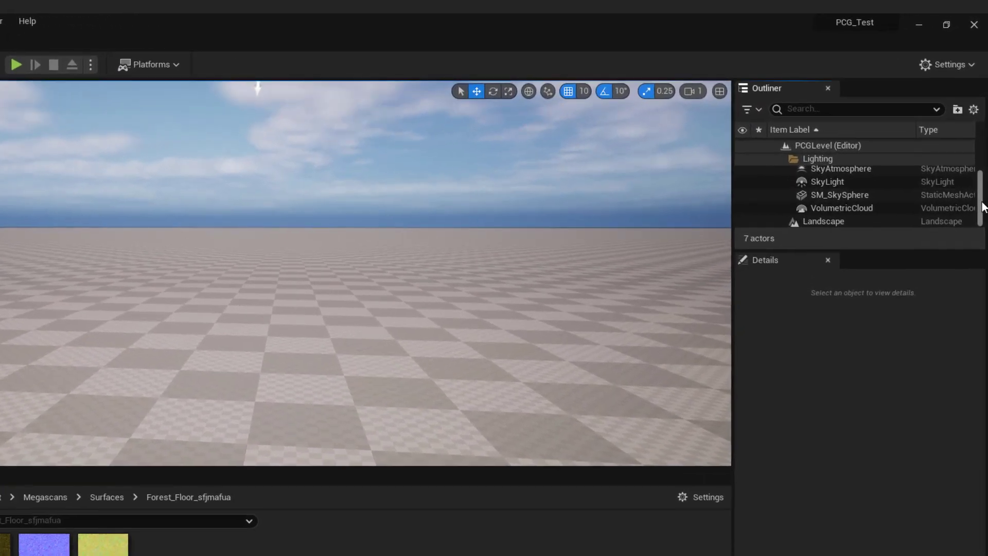
left_click(823, 221)
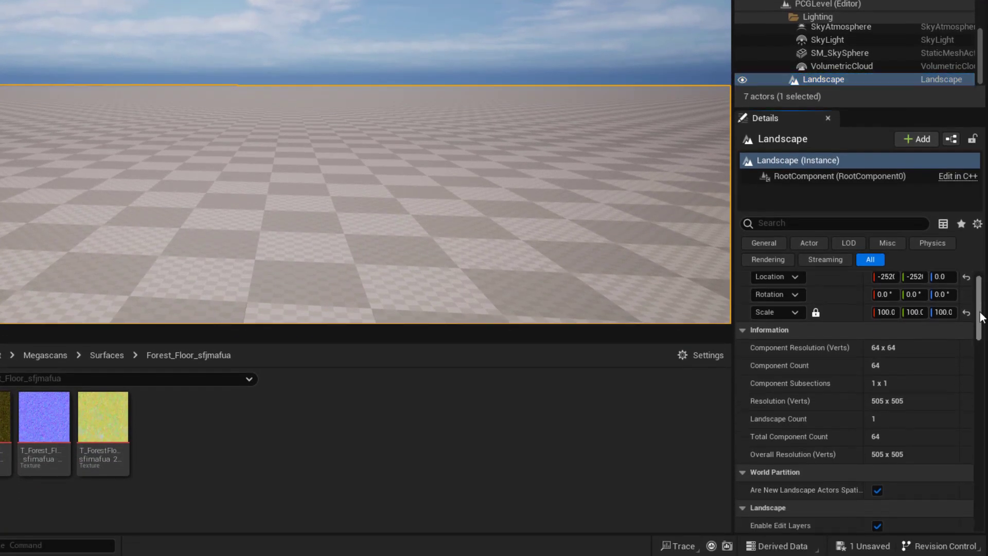
scroll("down", 3)
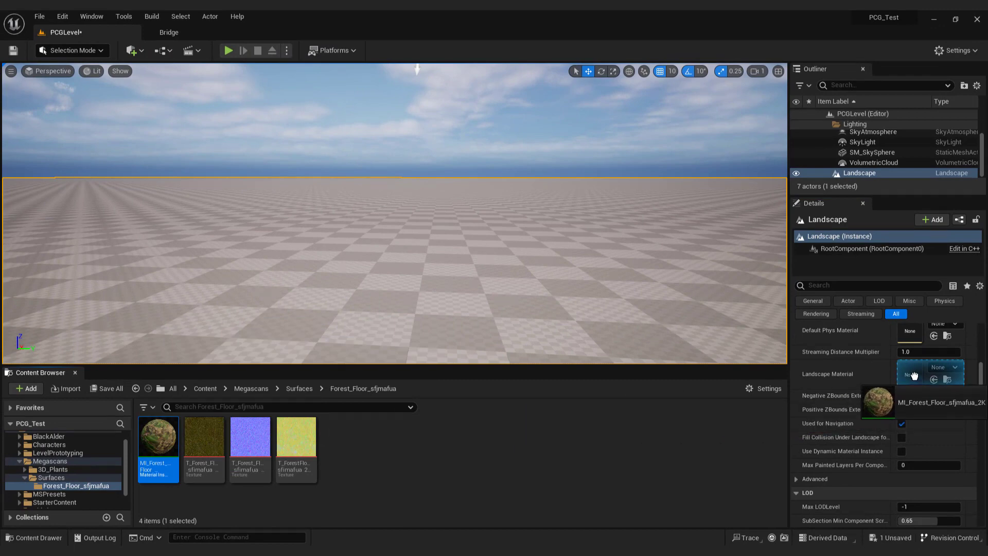
Assign MI_Forest_Floor as the landscape material and test it in play.
left_click(939, 367)
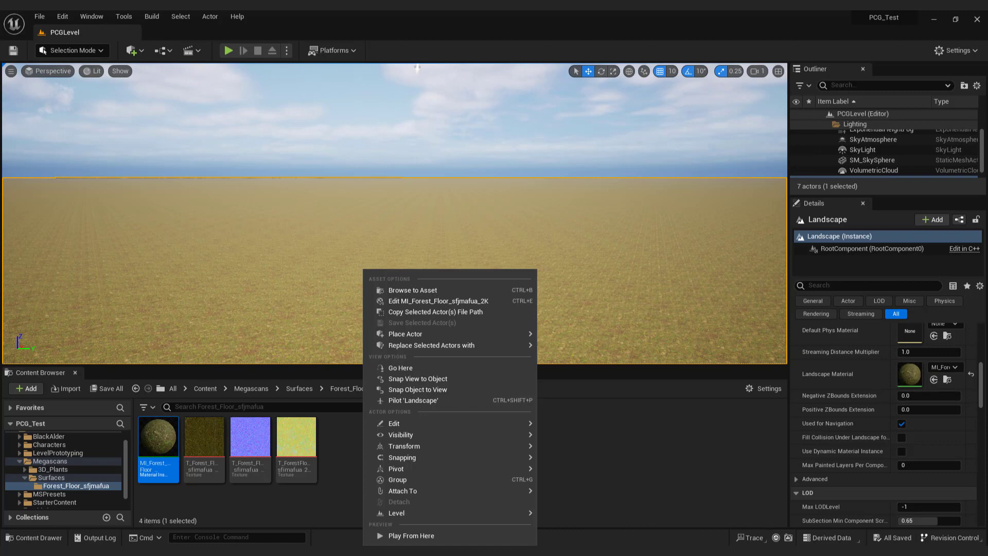
left_click(410, 536)
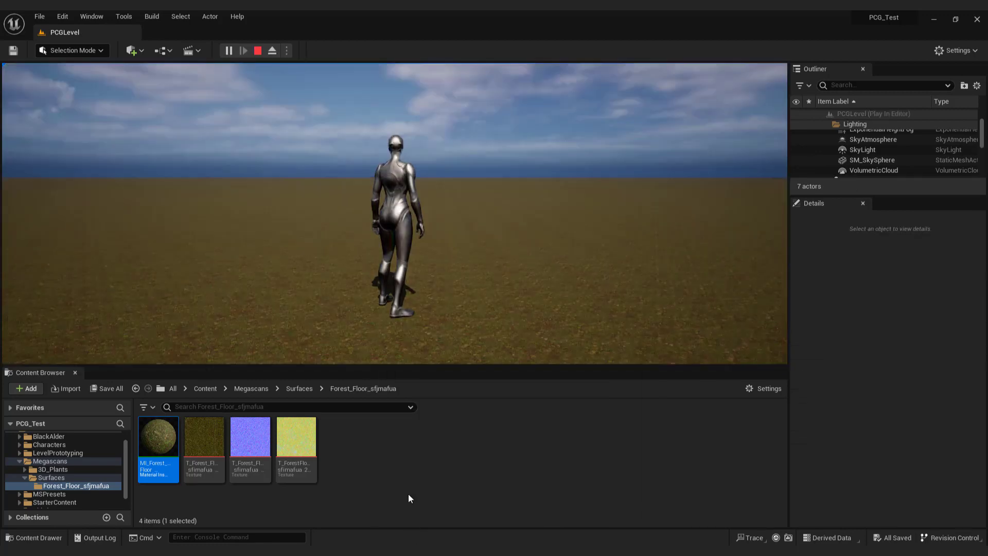
left_click(244, 50)
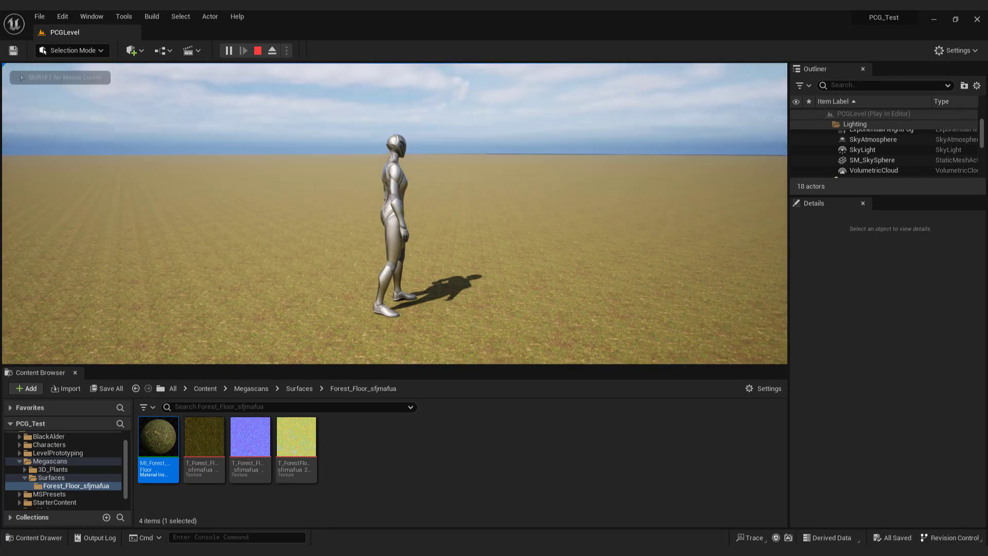
Enable the Tiling/Offset override in the Forest Floor material instance and edit Tiling X.
double_click(158, 436)
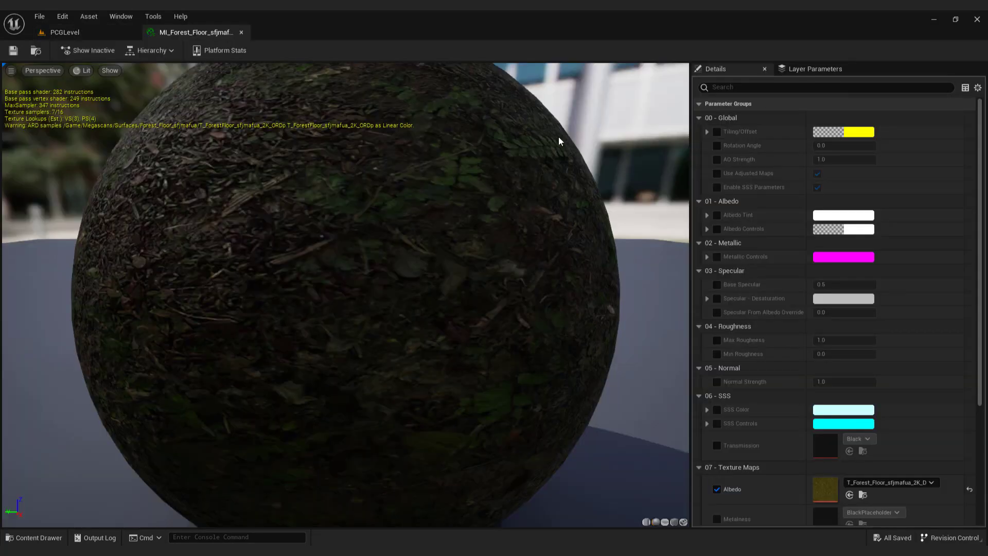
left_click(716, 131)
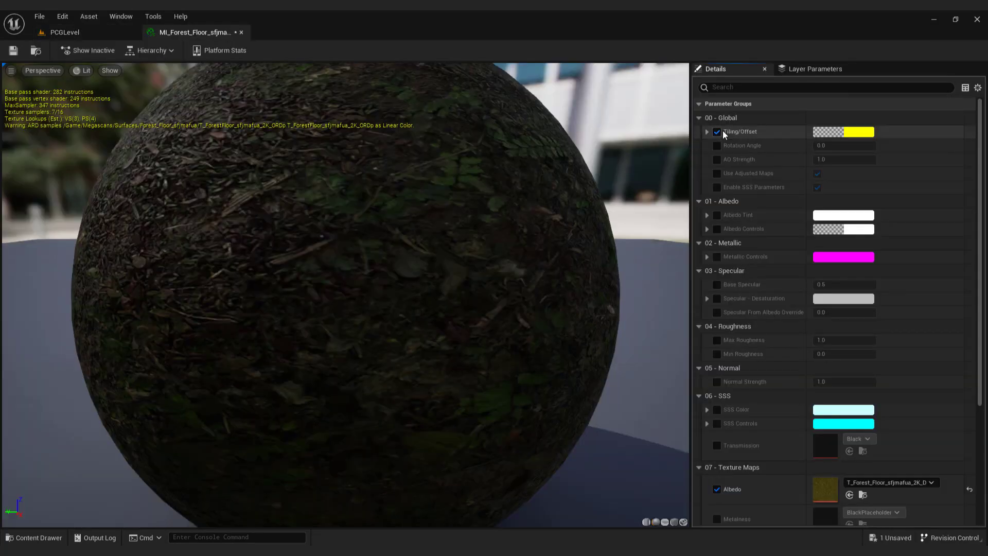
left_click(706, 131)
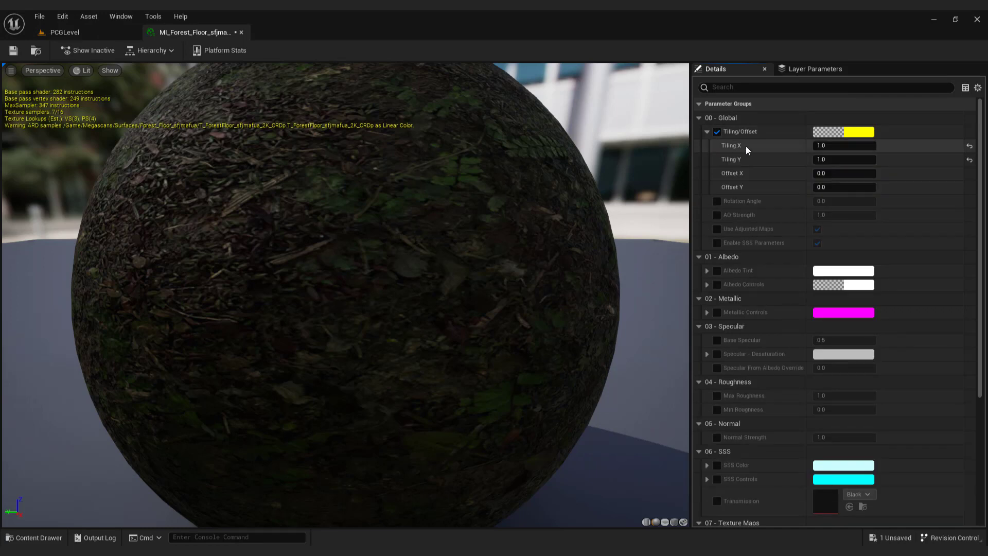
double_click(844, 146)
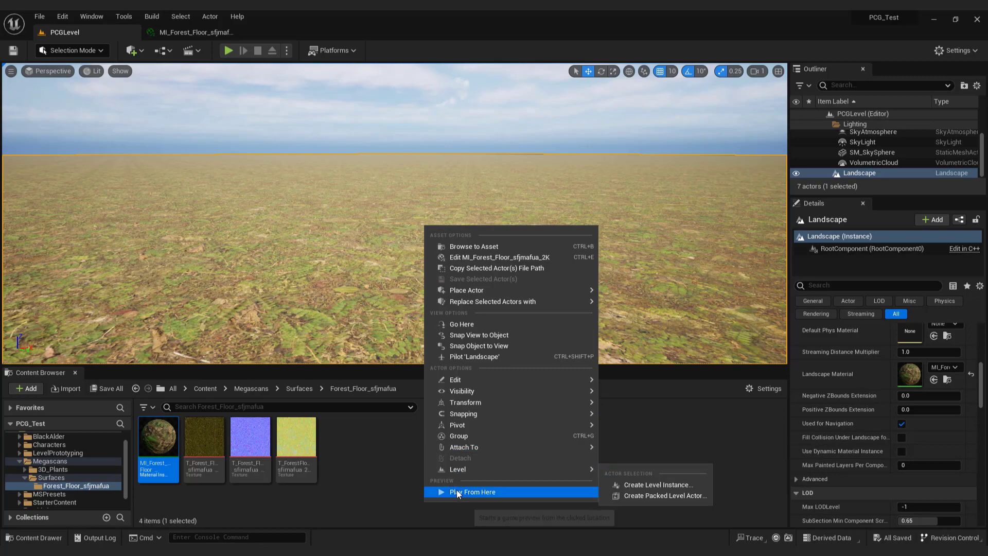
Play the level from the viewport spot on the retiled forest floor.
left_click(474, 492)
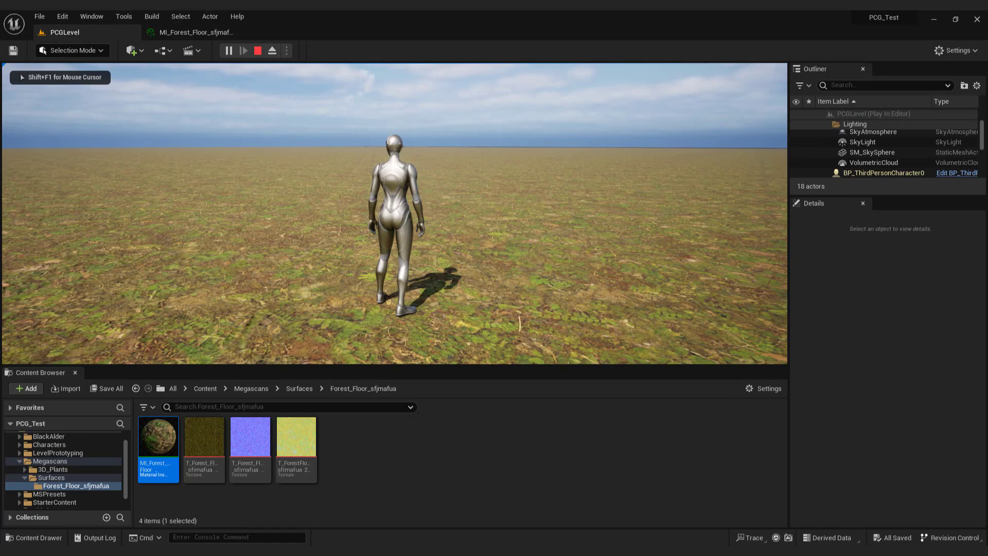
Stop play, add a PCG Volume and drop it onto the landscape surface.
left_click(257, 51)
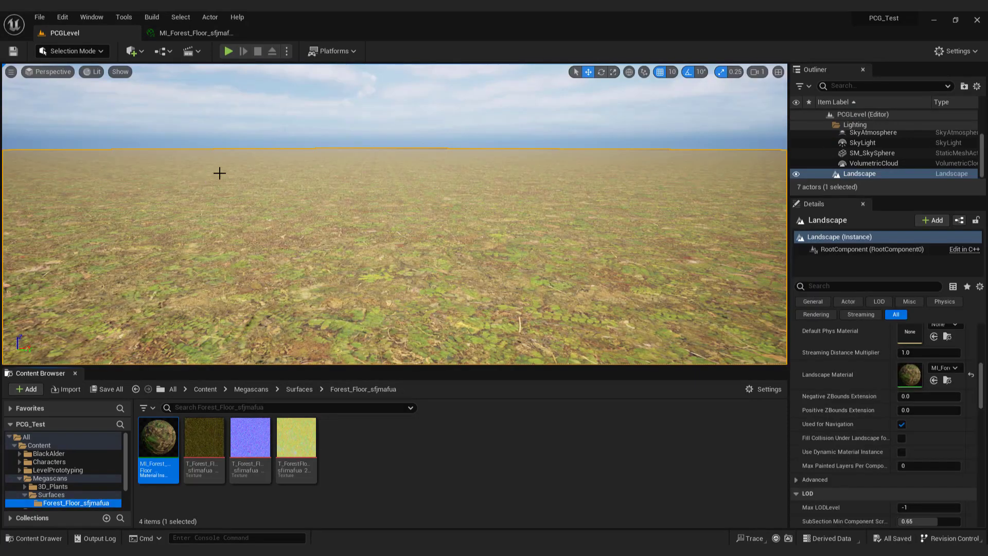
left_click(132, 51)
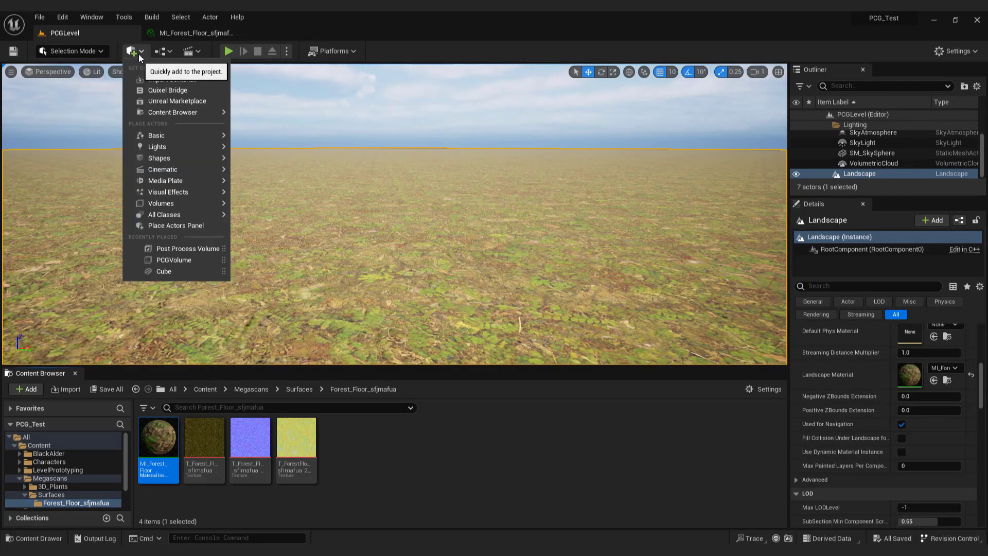
type("pcg")
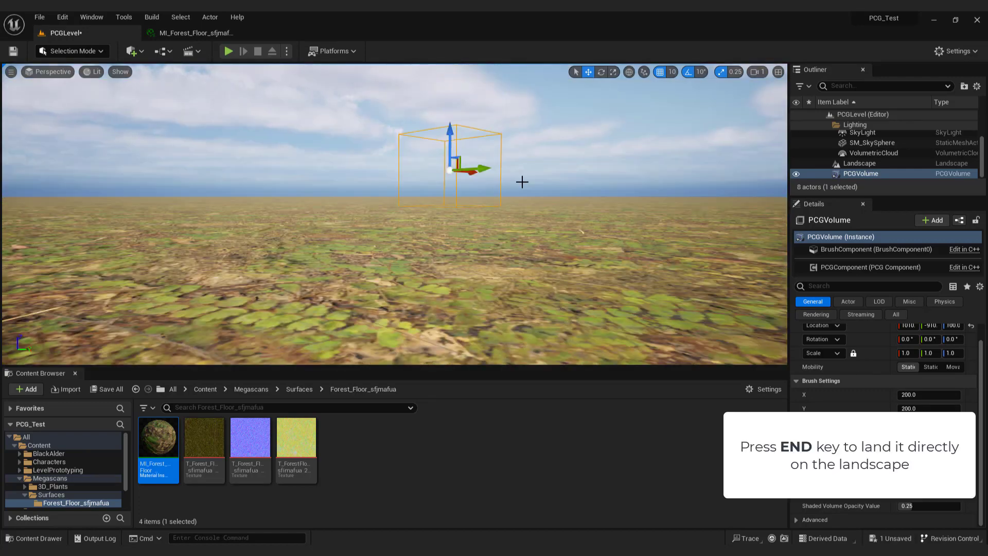
key("End")
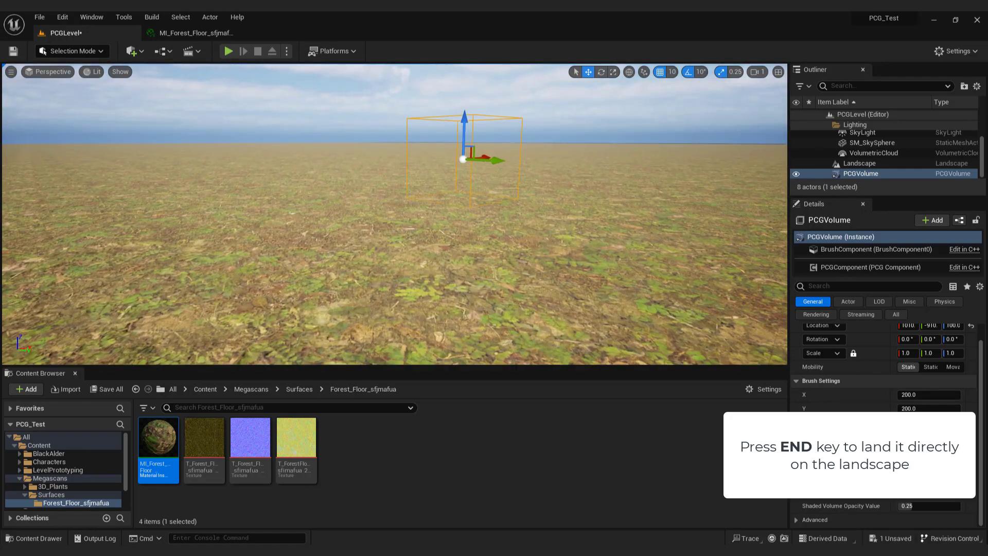
key("End")
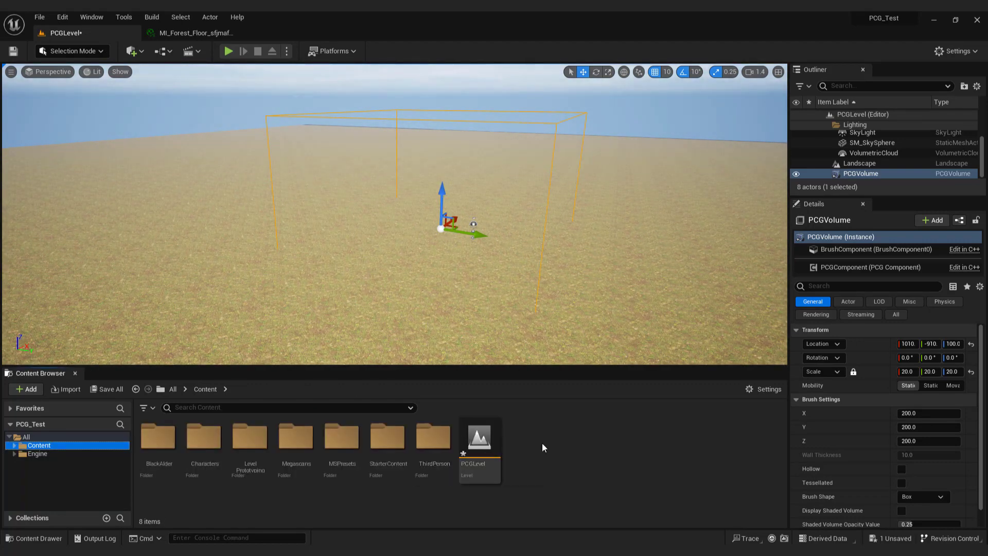
mouse_move(567, 454)
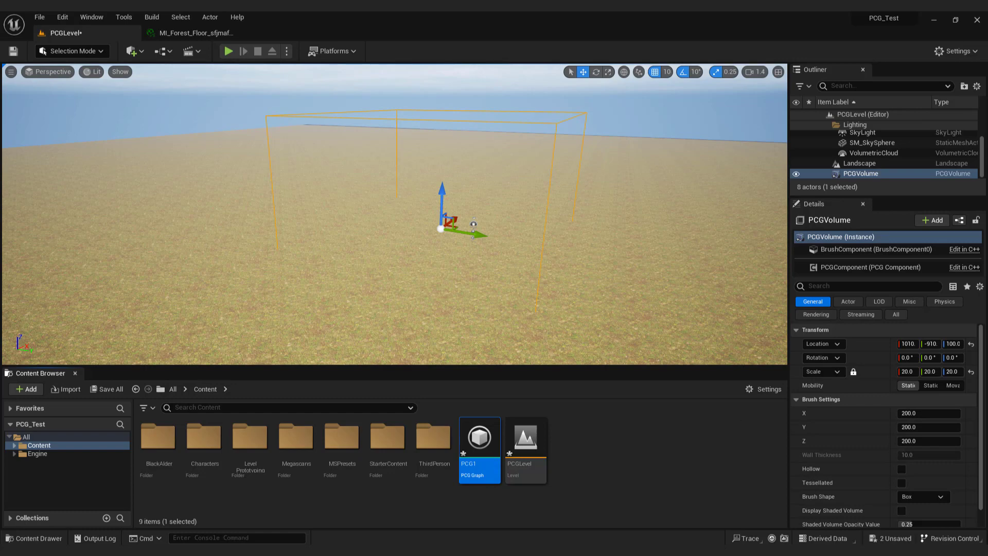
mouse_move(860, 173)
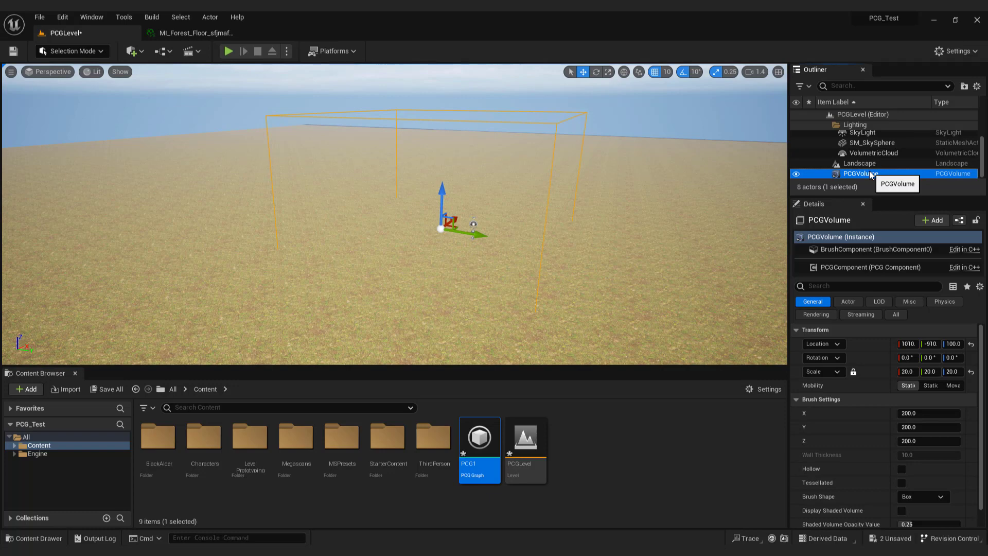
mouse_move(827, 208)
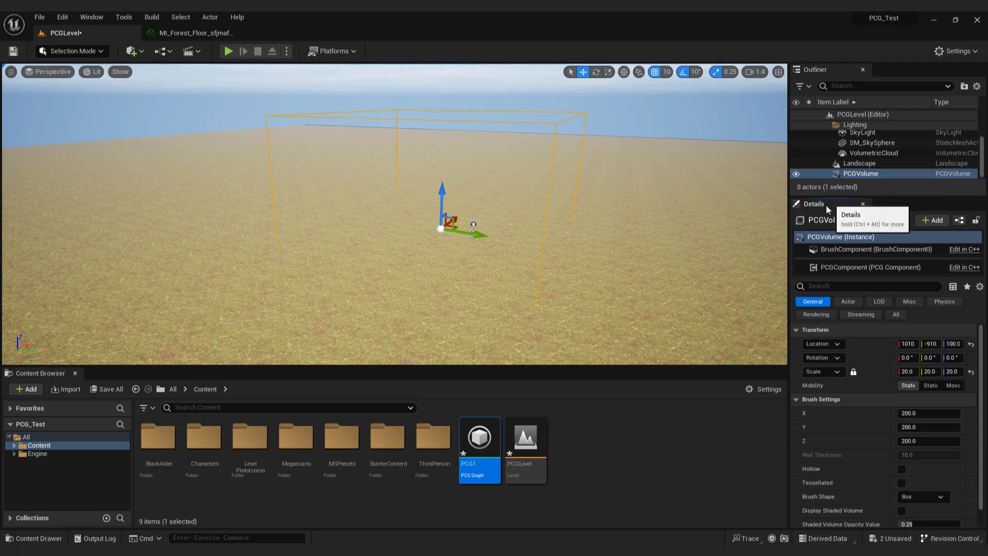
Assign the PCG1 graph to the volume's PCG component.
left_click(871, 267)
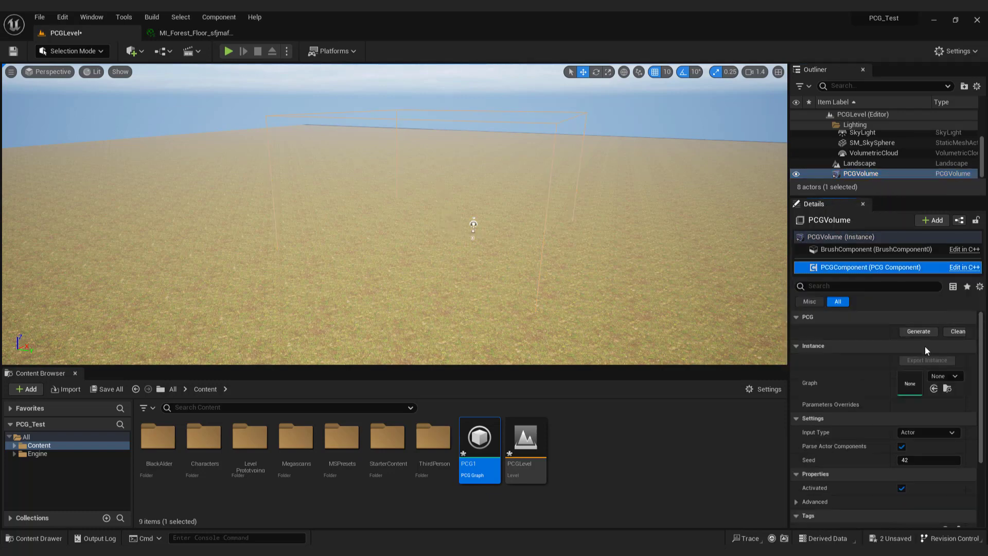
left_click(946, 376)
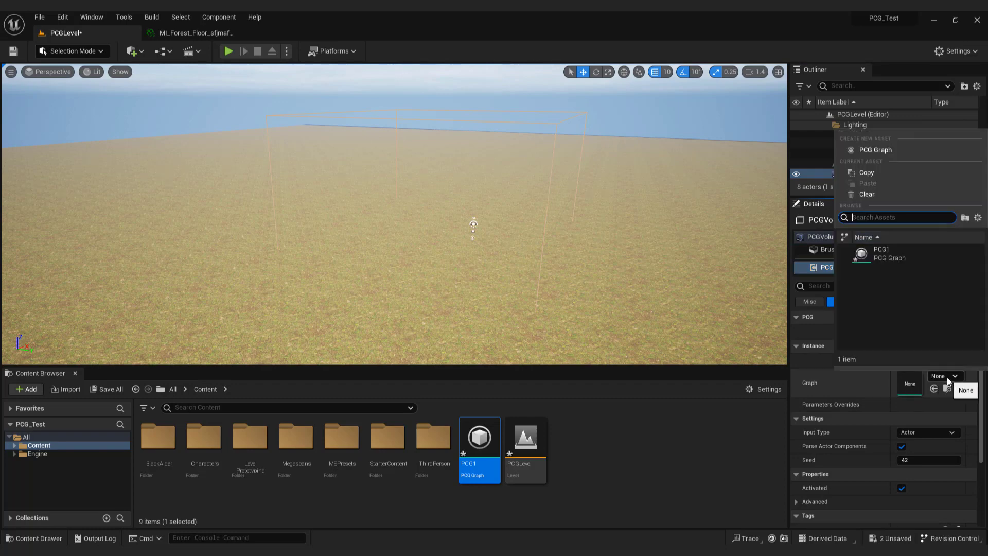
left_click(882, 252)
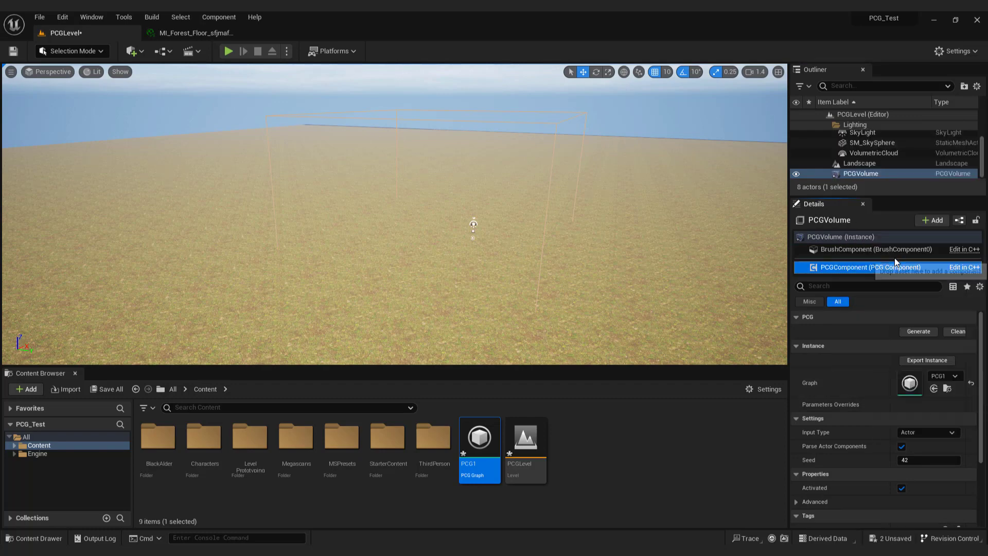
mouse_move(906, 315)
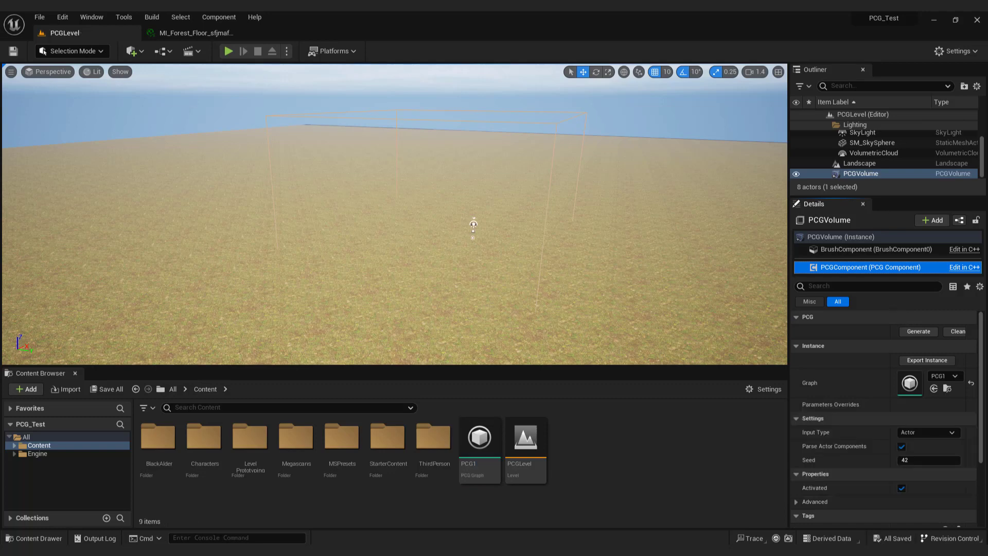
Add a Surface Sampler node inside the PCG1 graph.
left_click(479, 437)
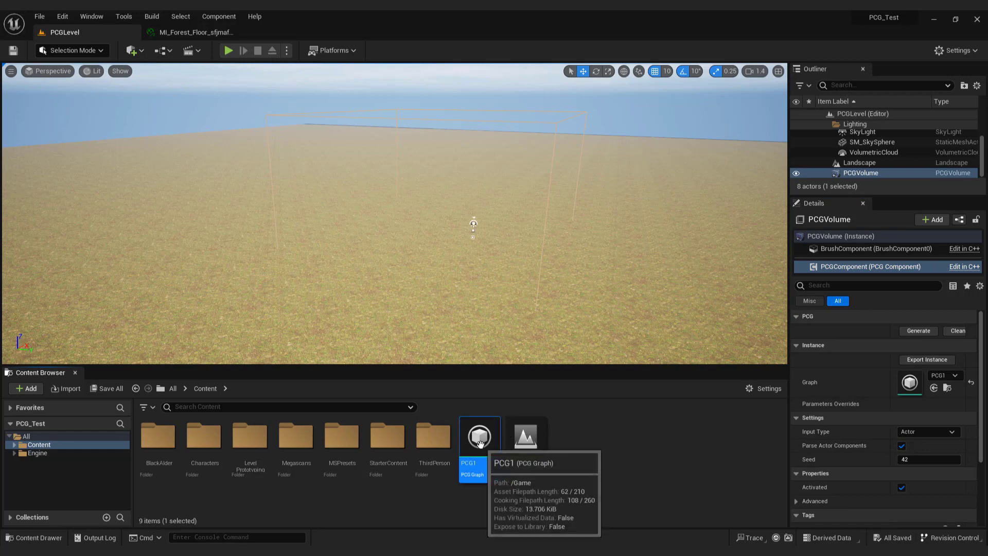
double_click(480, 436)
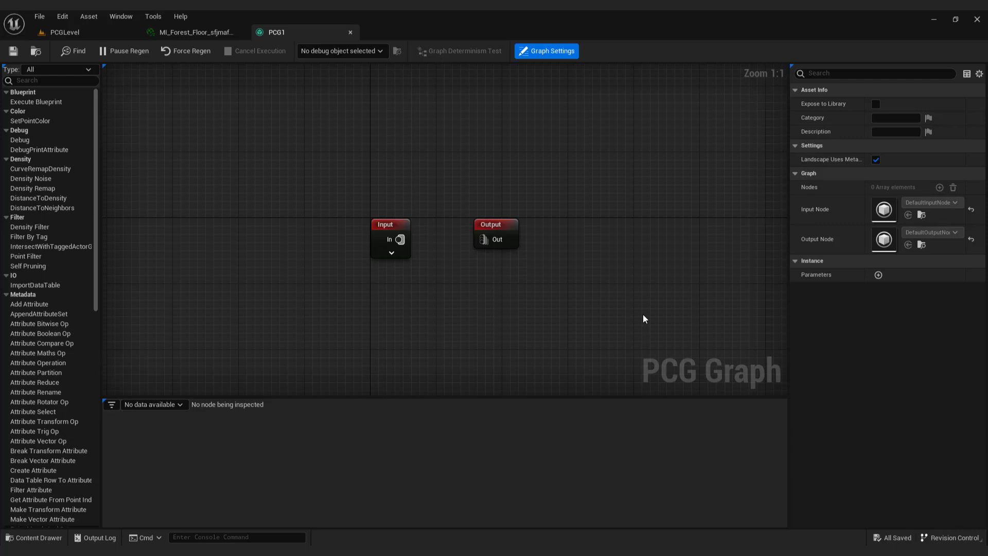
mouse_move(652, 309)
type("s")
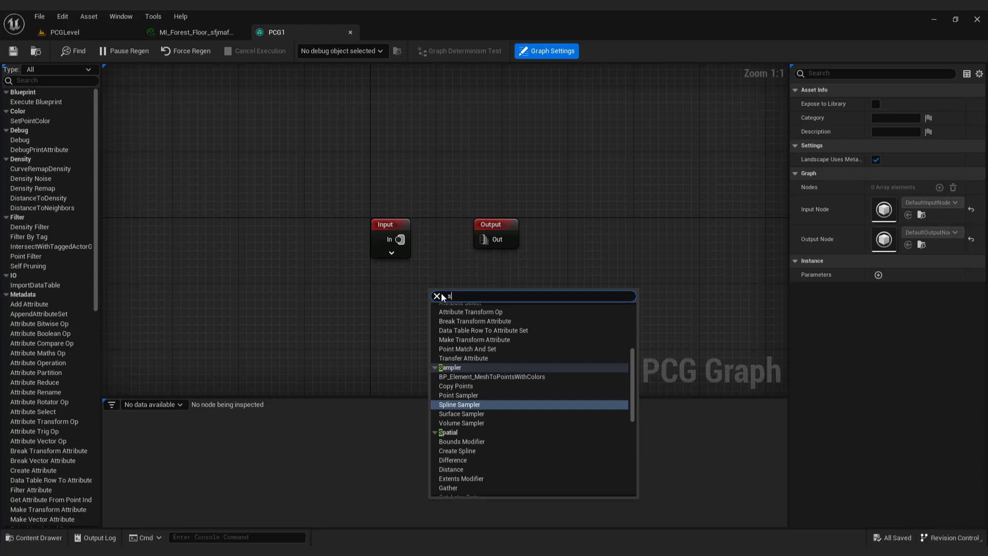
type("urface")
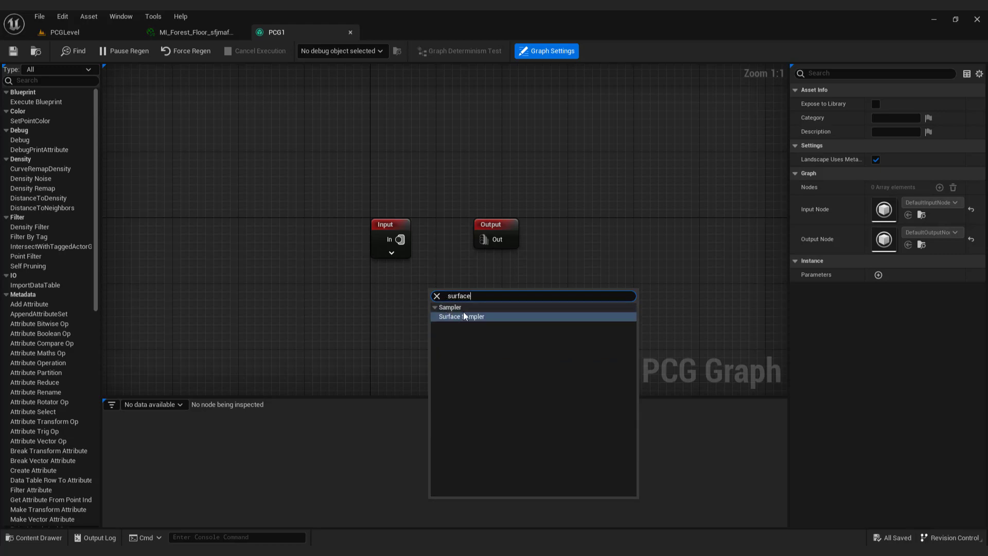
left_click(463, 317)
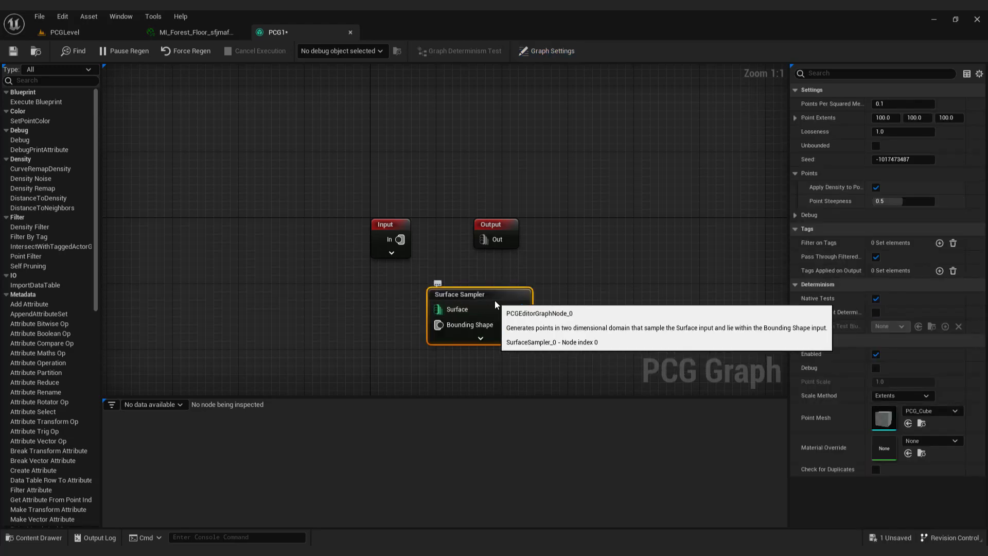
mouse_move(568, 306)
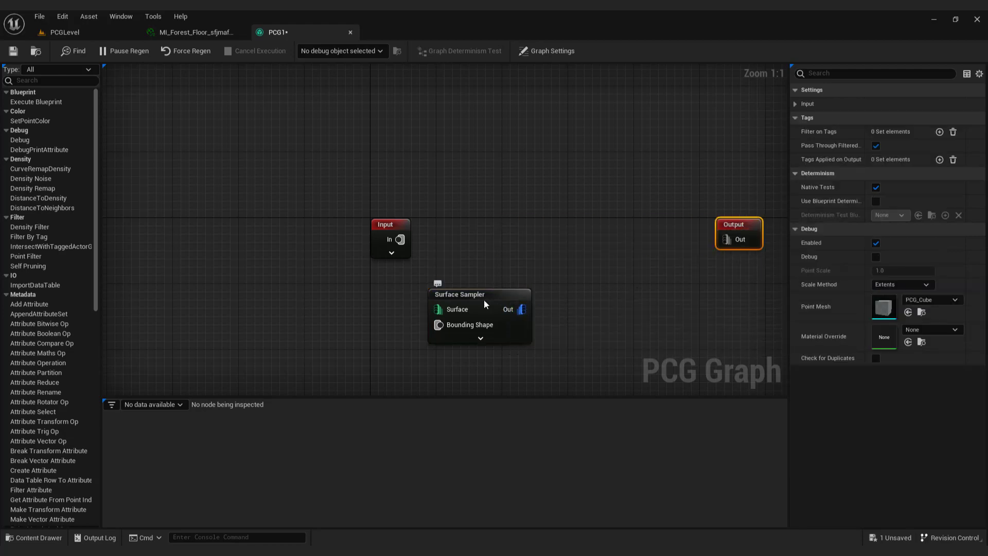
Feed the Input's Landscape pin into the sampler's Surface input and return to the level.
left_click(460, 295)
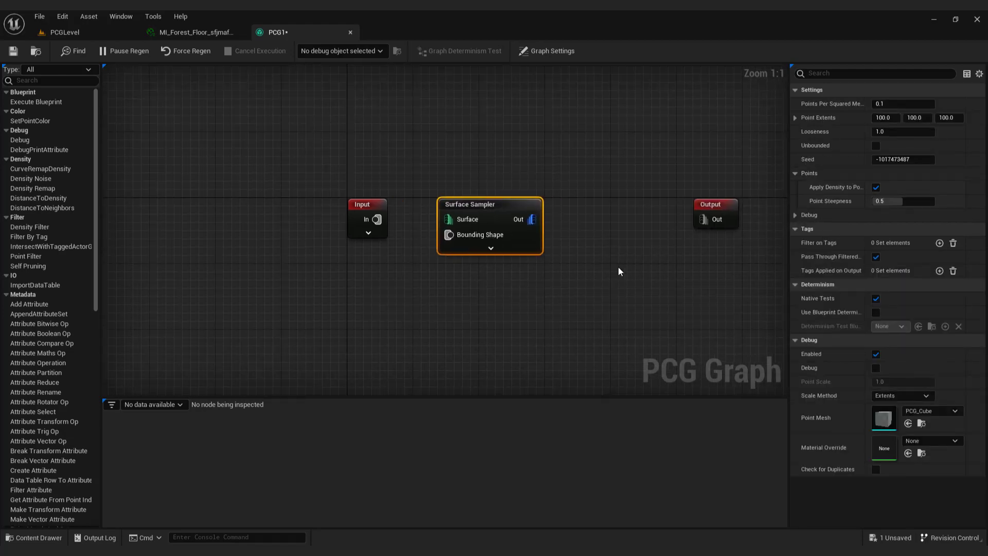
left_click(368, 233)
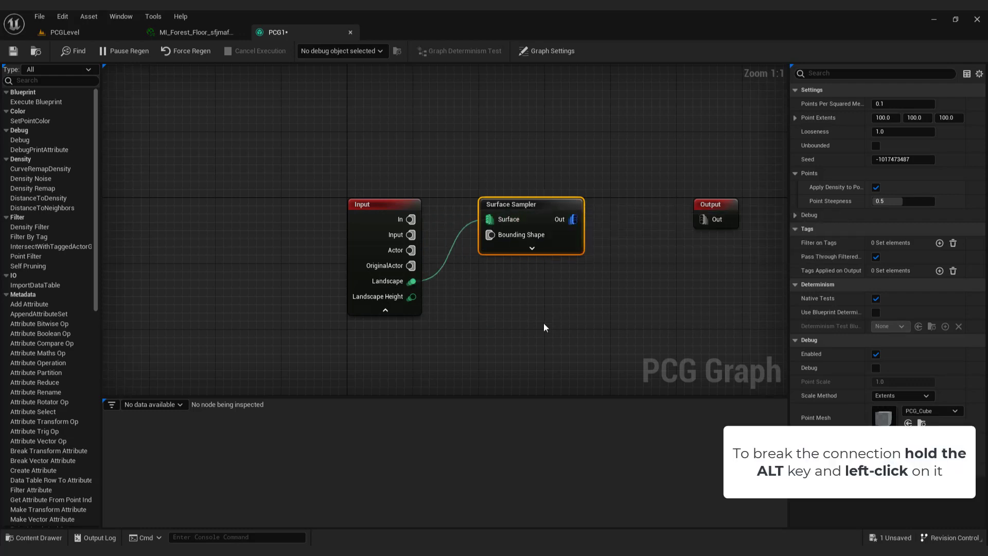
mouse_move(490, 220)
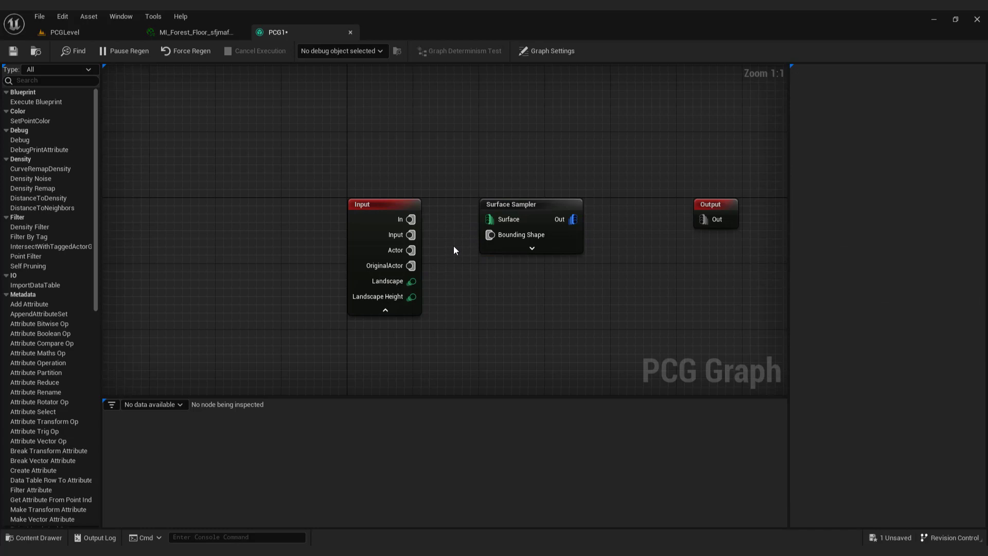
mouse_move(420, 286)
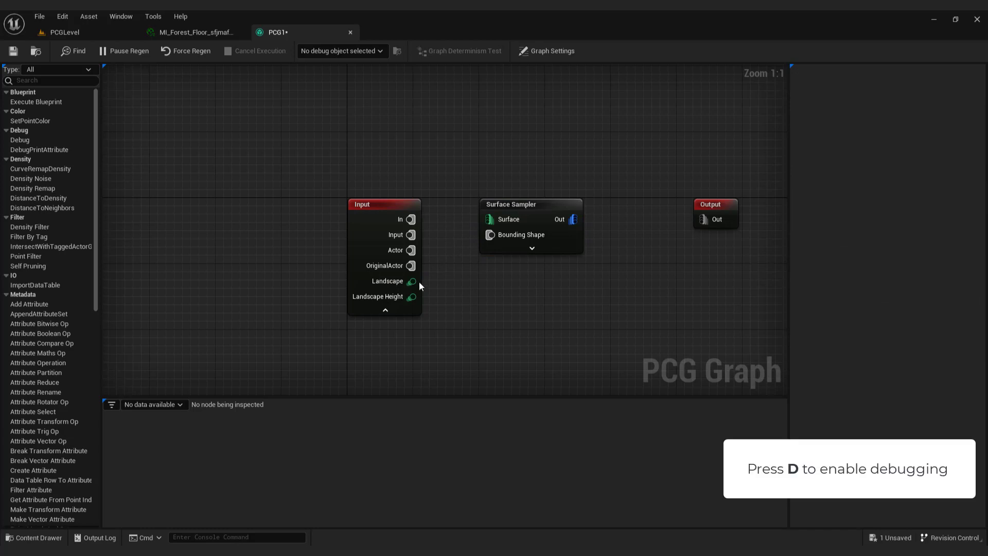
left_click(511, 204)
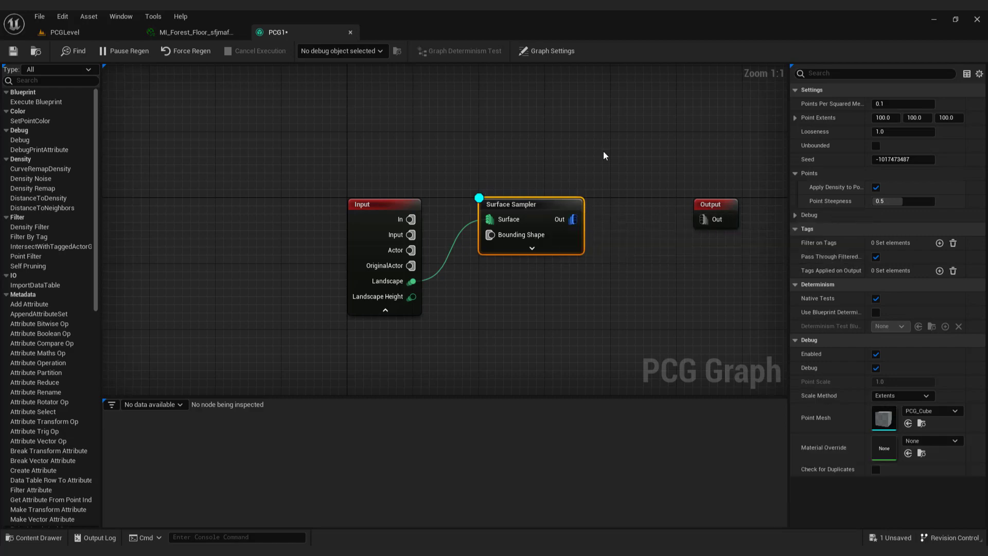
left_click(62, 32)
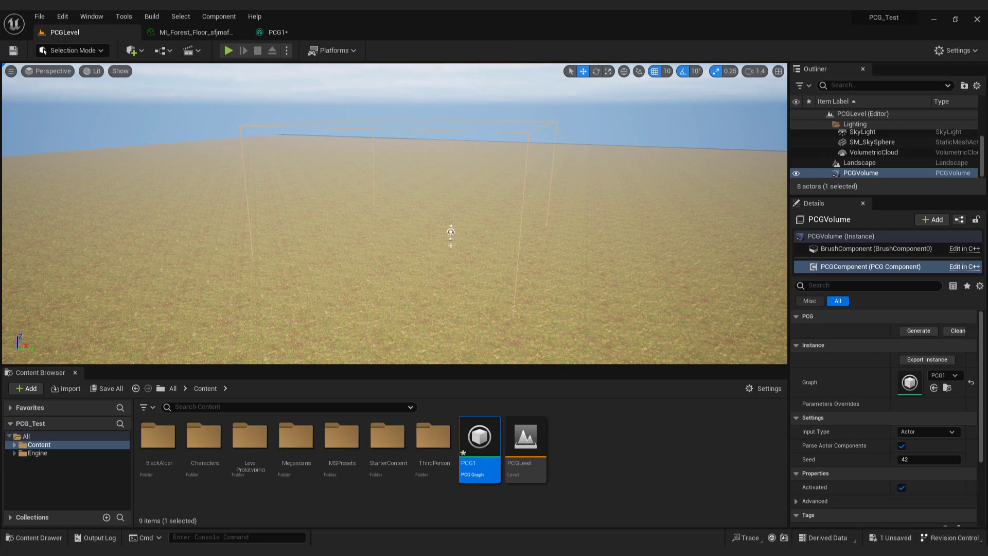
Generate the PCG component so debug cubes scatter across the landscape.
left_click(918, 330)
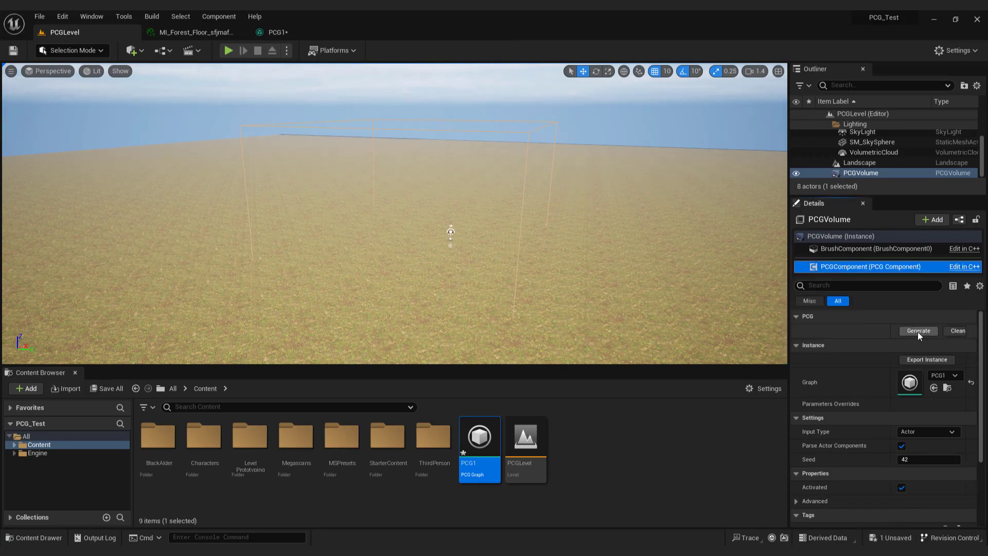
left_click(918, 330)
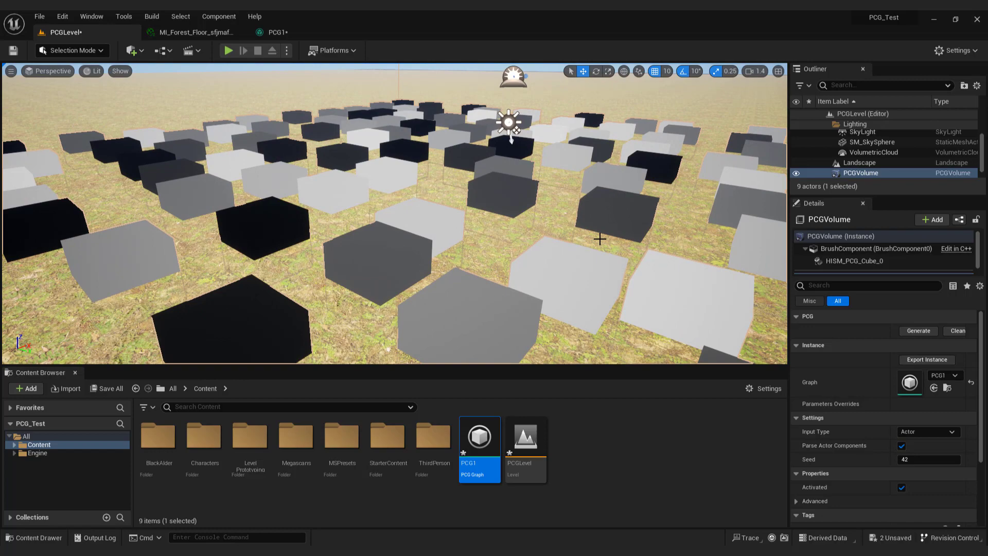
Add a Static Mesh Spawner to PCG1 with a first mesh entry expanded.
double_click(480, 437)
type("static")
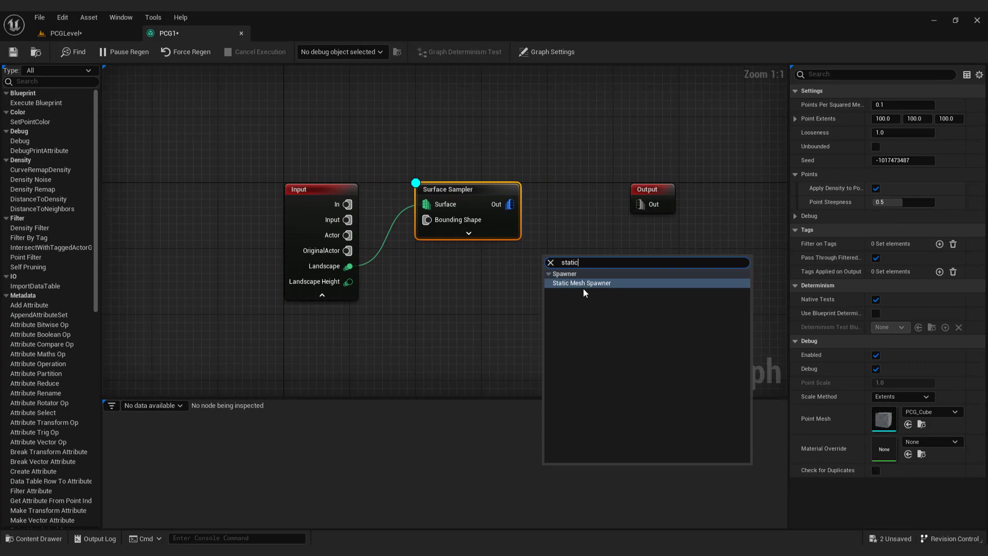
left_click(581, 283)
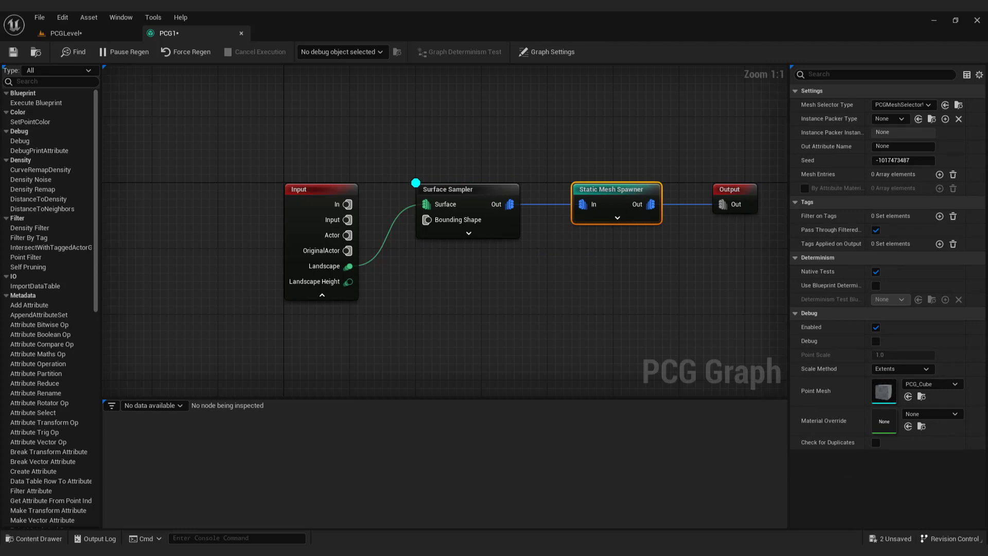
left_click(939, 174)
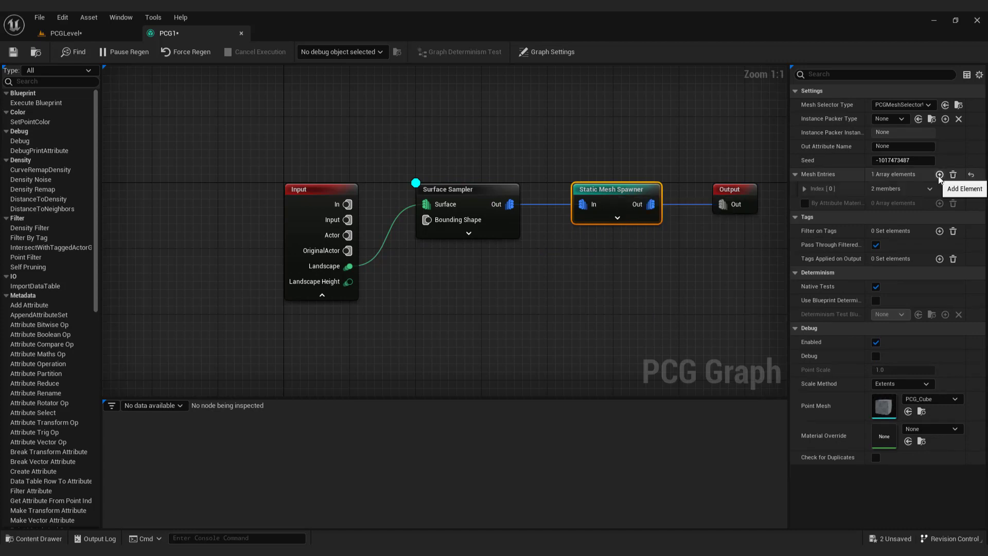
mouse_move(907, 194)
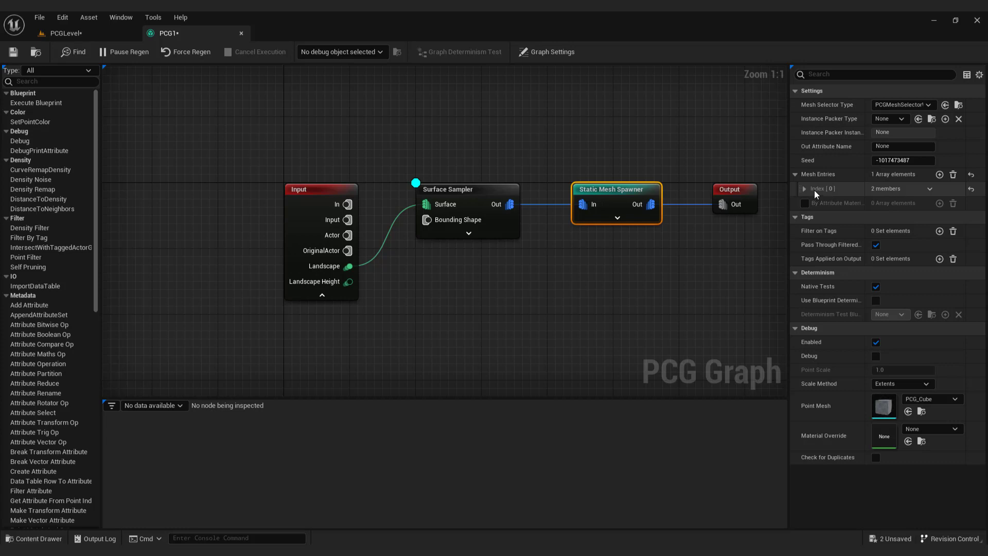
left_click(805, 188)
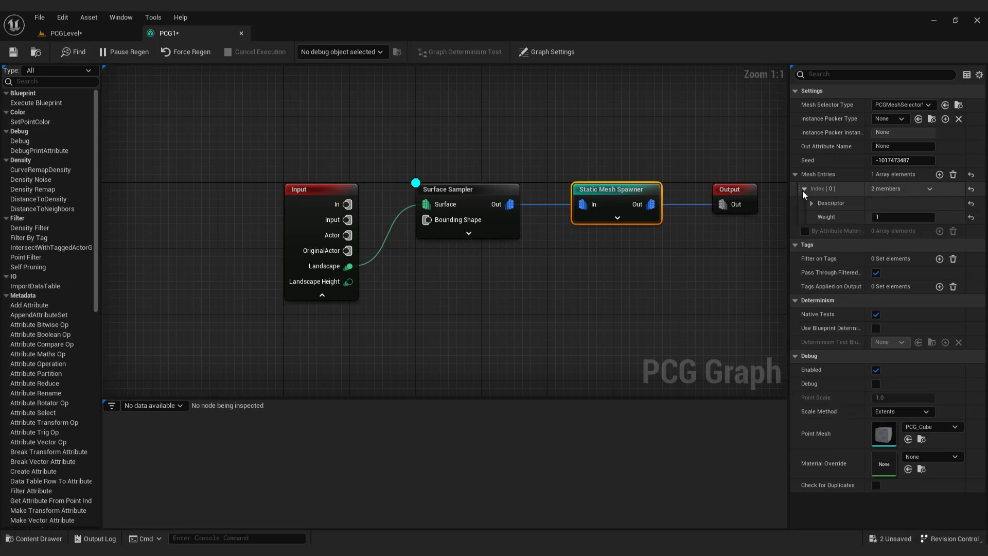
left_click(805, 203)
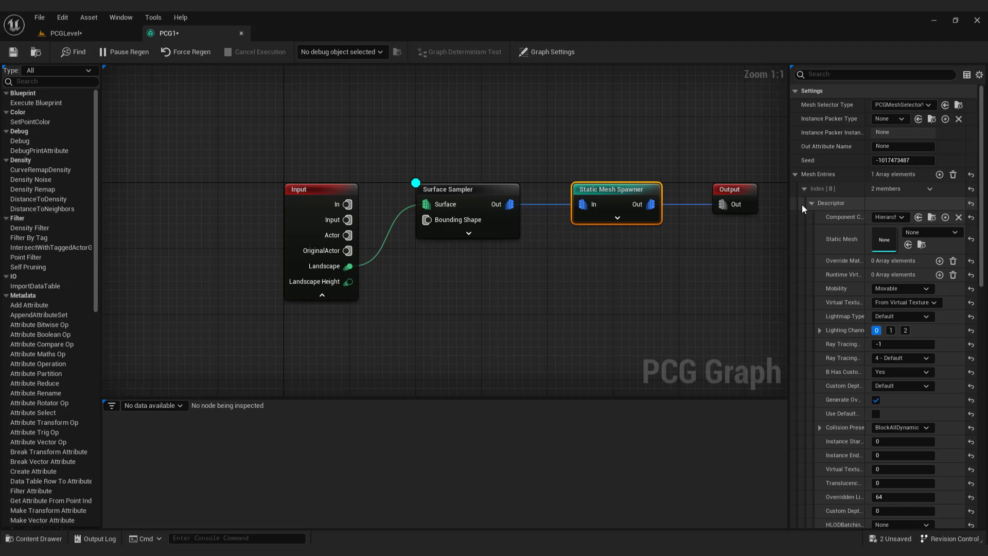
Set the entry's static mesh to SM_BlackAlder_Forest_01 from the SimpleWind folder.
left_click(34, 538)
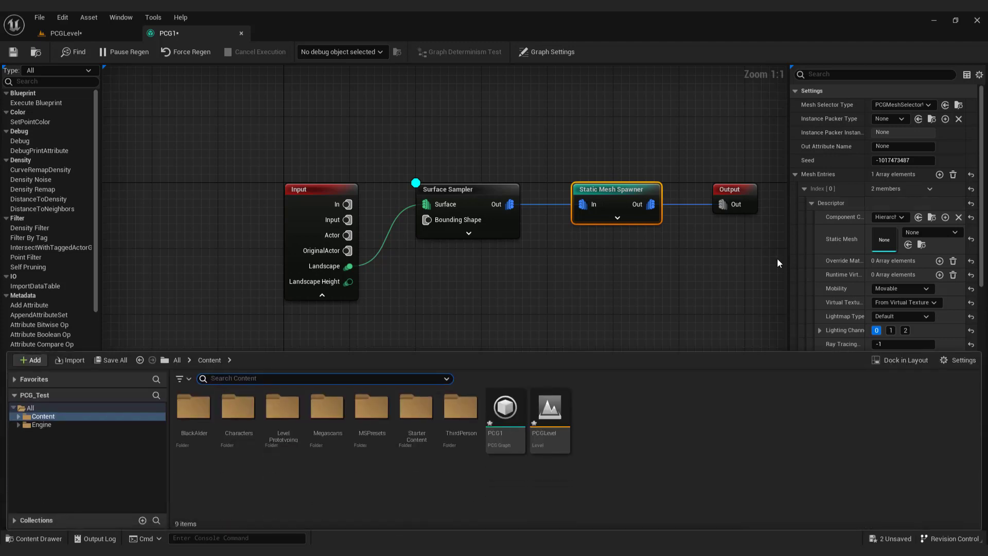
mouse_move(771, 270)
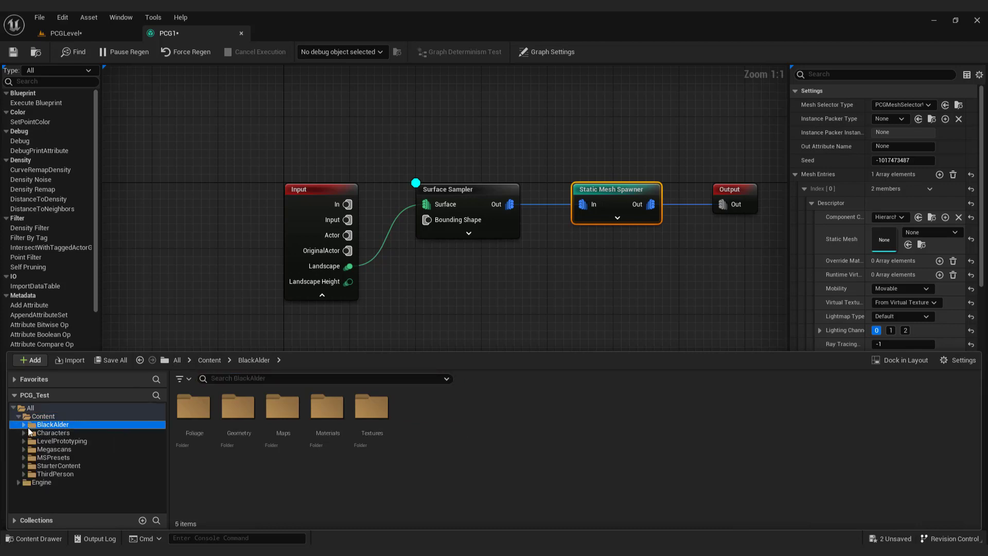
left_click(56, 440)
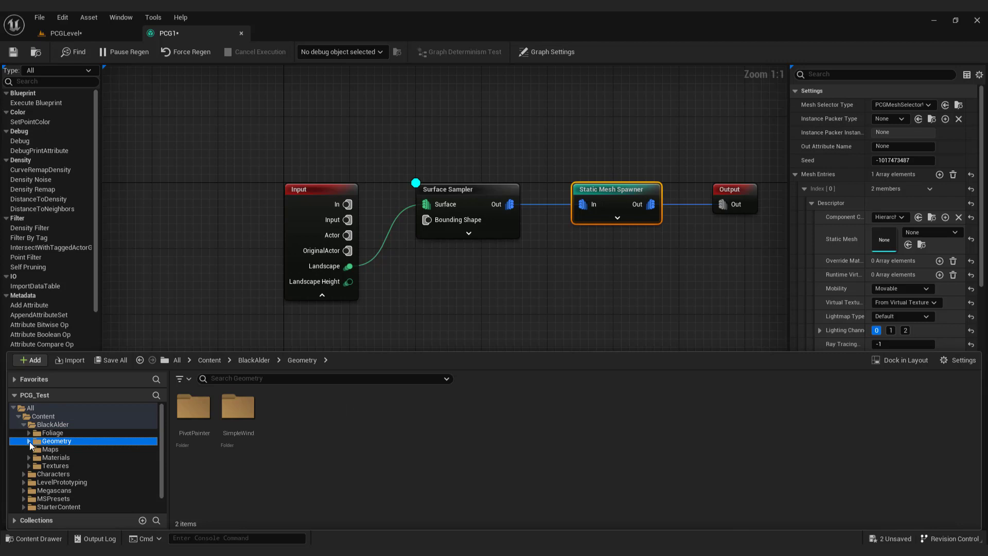
left_click(59, 457)
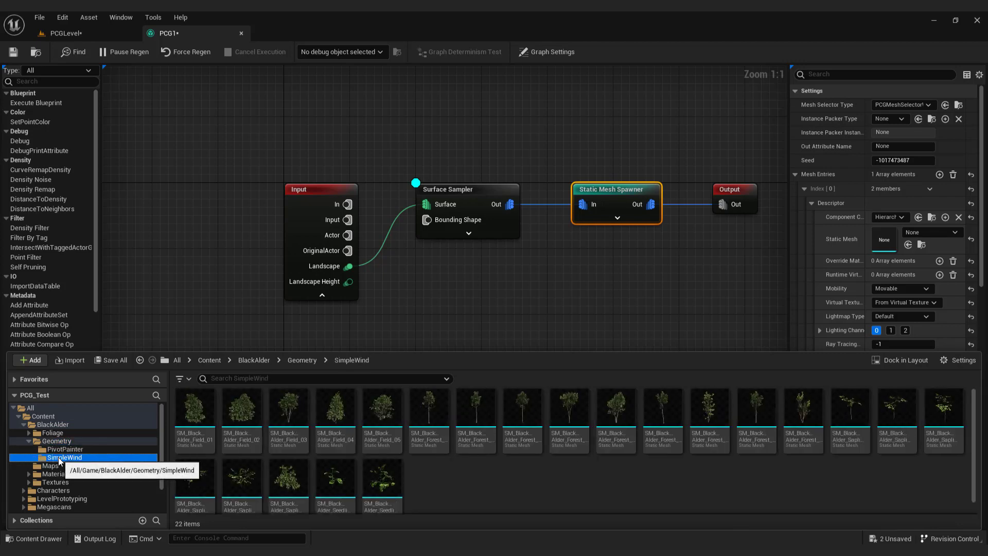
mouse_move(554, 480)
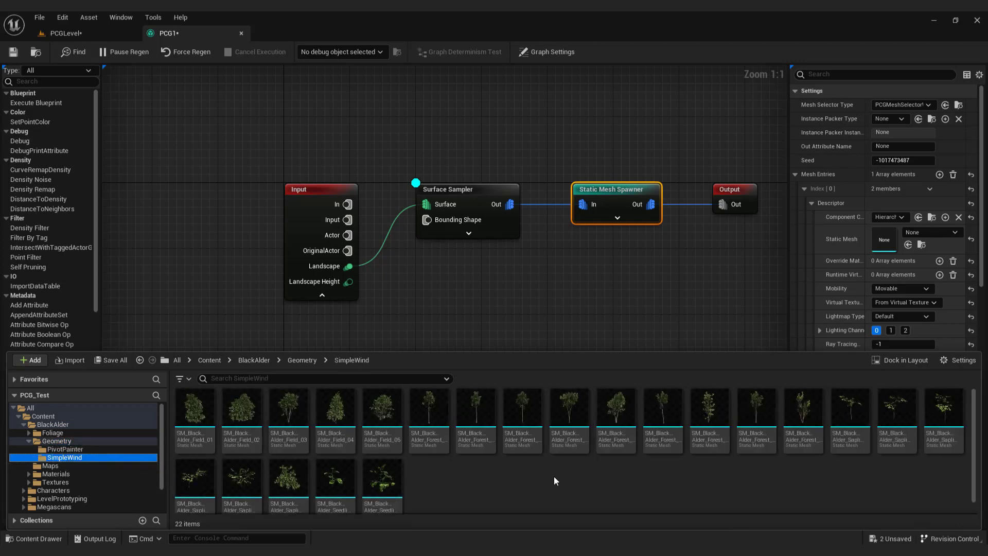
left_click(429, 410)
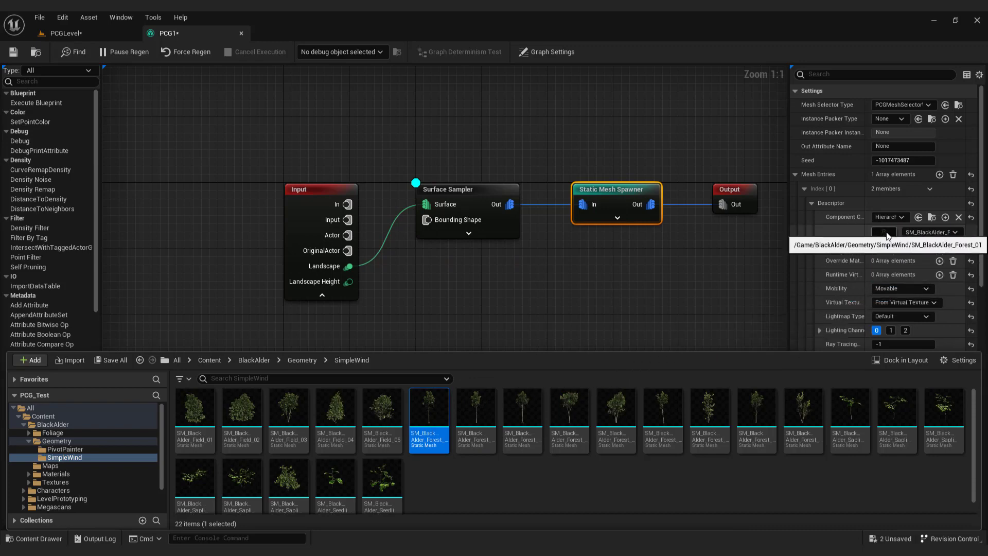
left_click(63, 33)
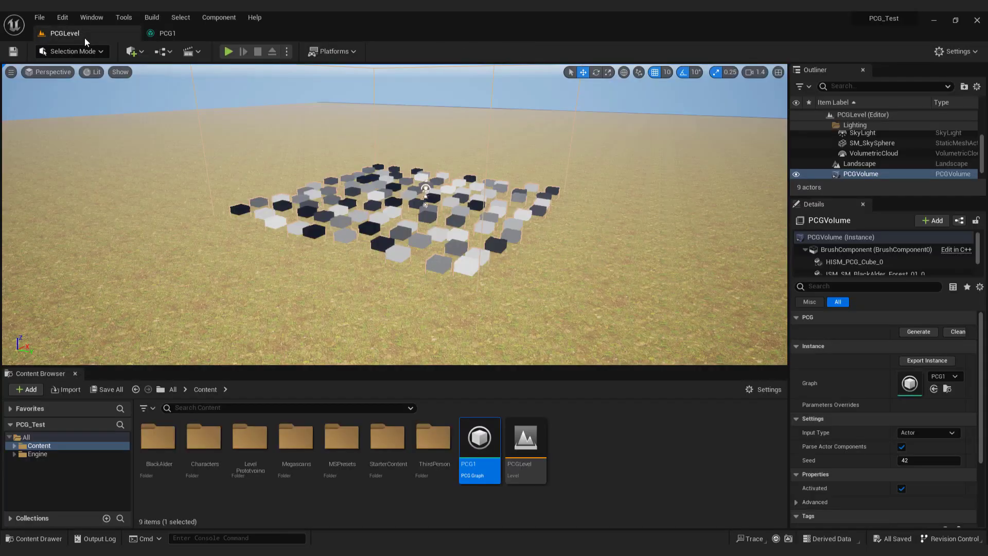
Regenerate the PCG volume so alder trees fill the sampled grid.
left_click(917, 331)
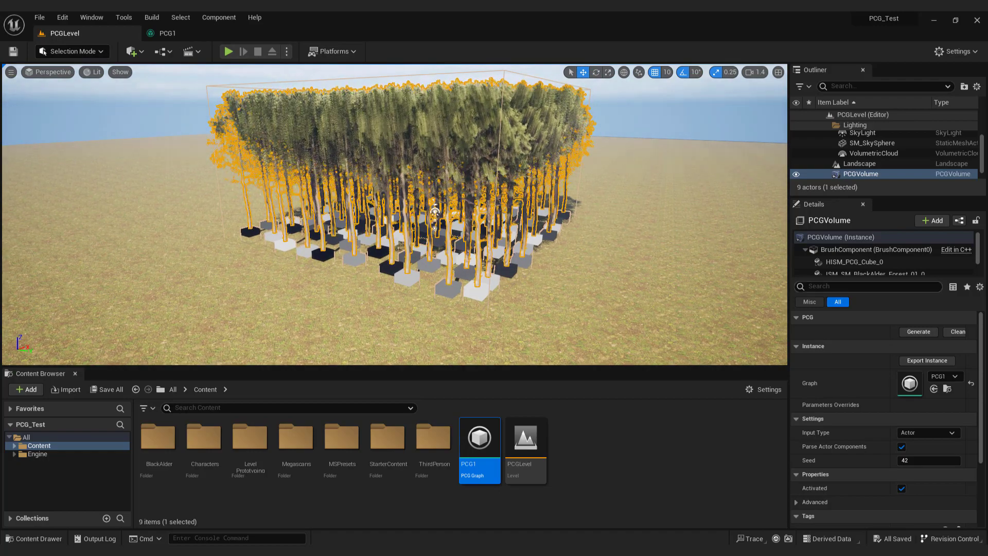
mouse_move(169, 33)
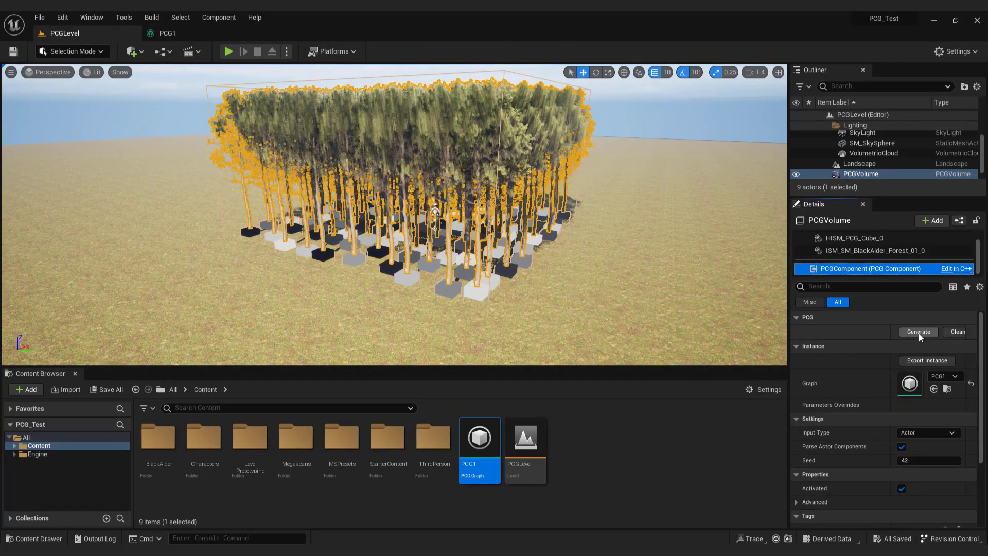
left_click(918, 331)
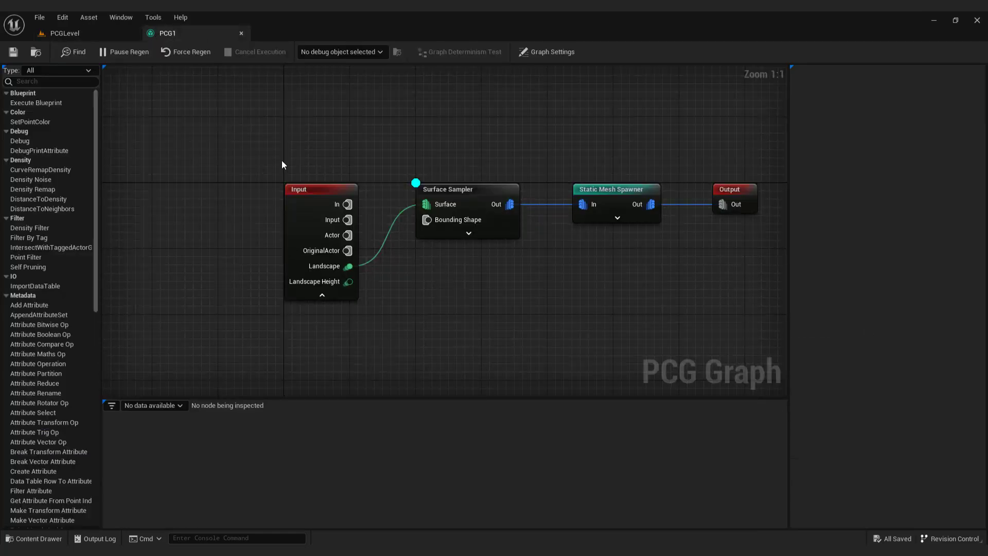
Disable the Surface Sampler's debug cubes and place BP_GlobalFoliageActor_UE5 in the level.
left_click(449, 189)
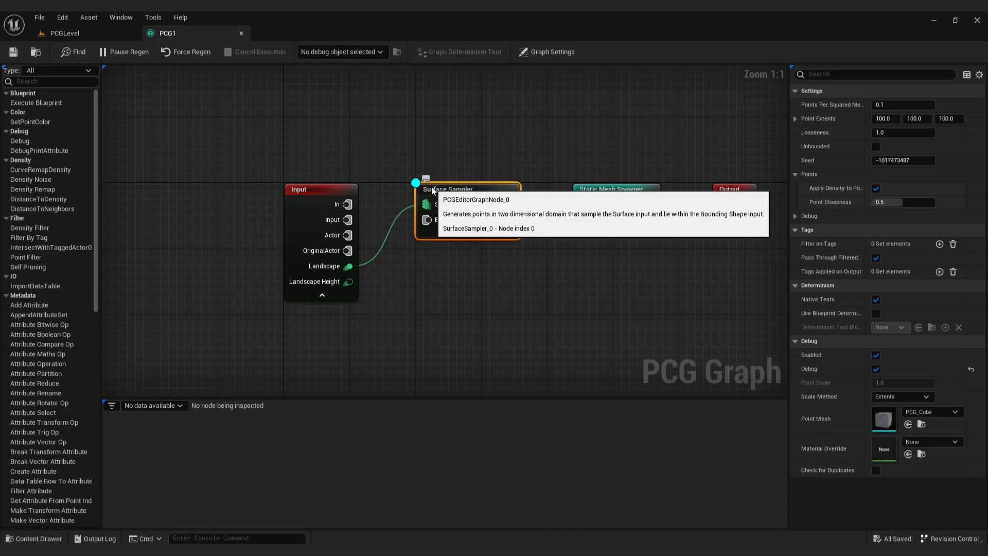
left_click(72, 33)
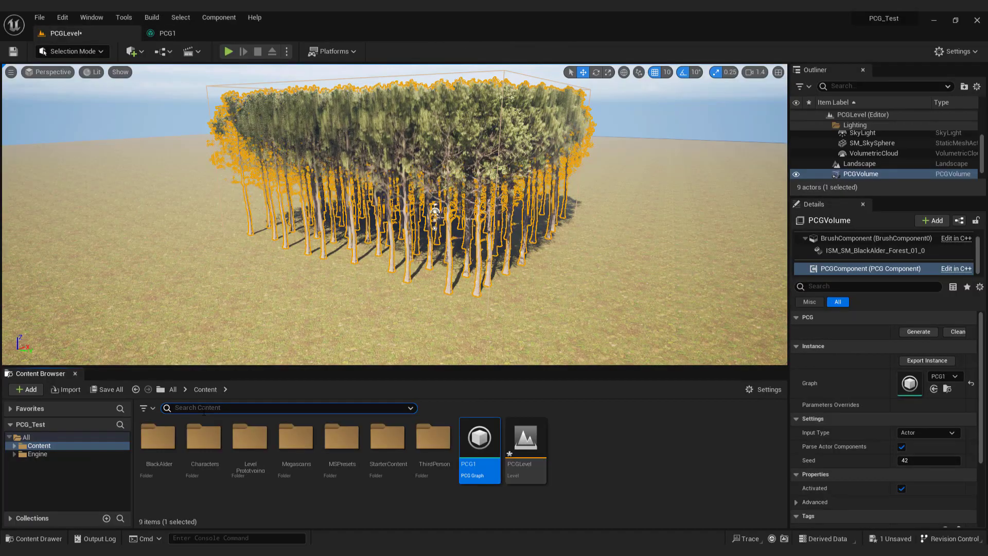
type("actor")
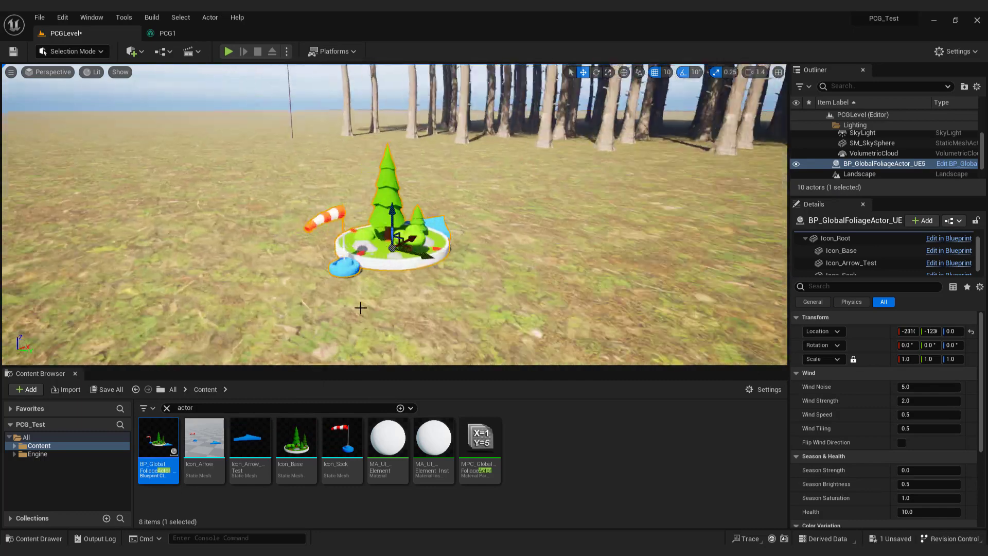
left_click(929, 387)
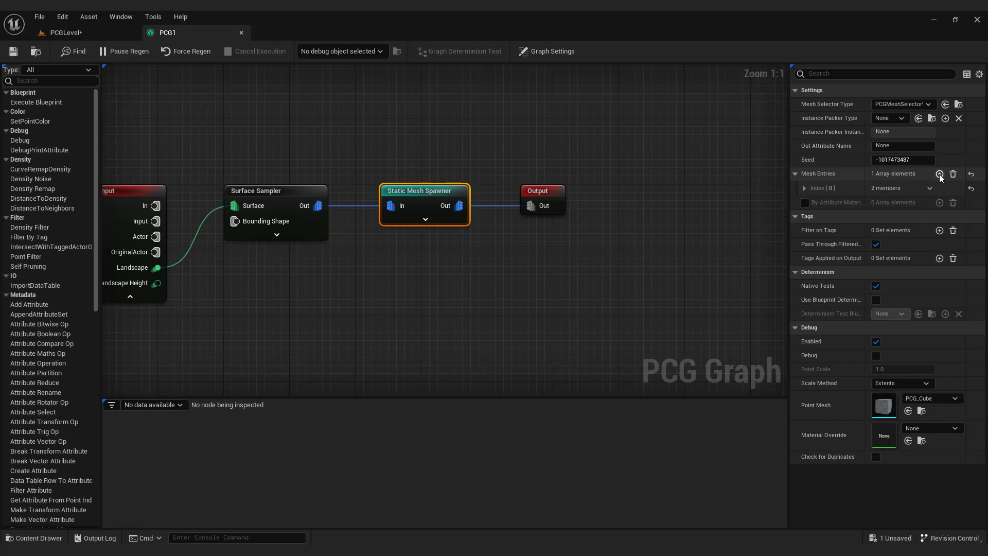
Add two more mesh entries to the spawner and return to the forest level.
left_click(939, 175)
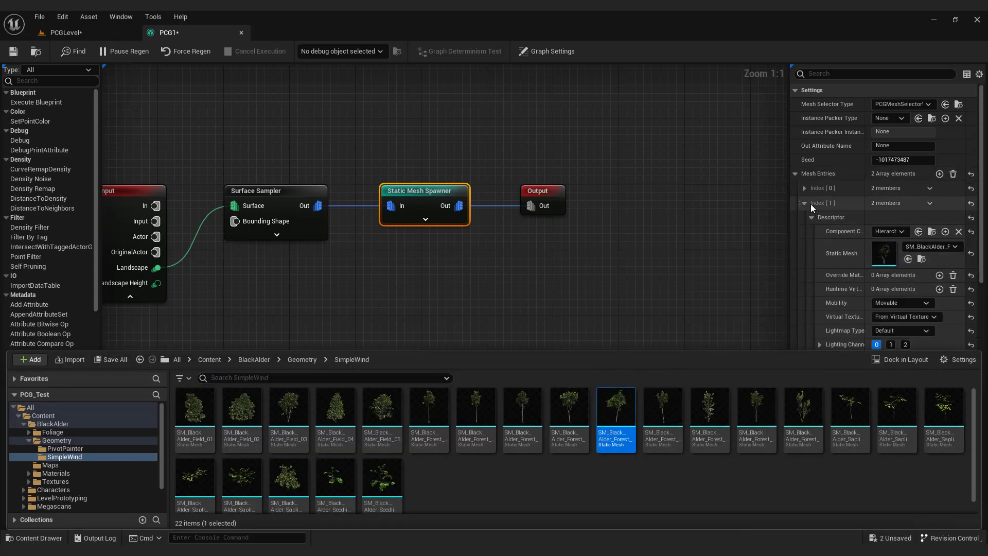
left_click(938, 174)
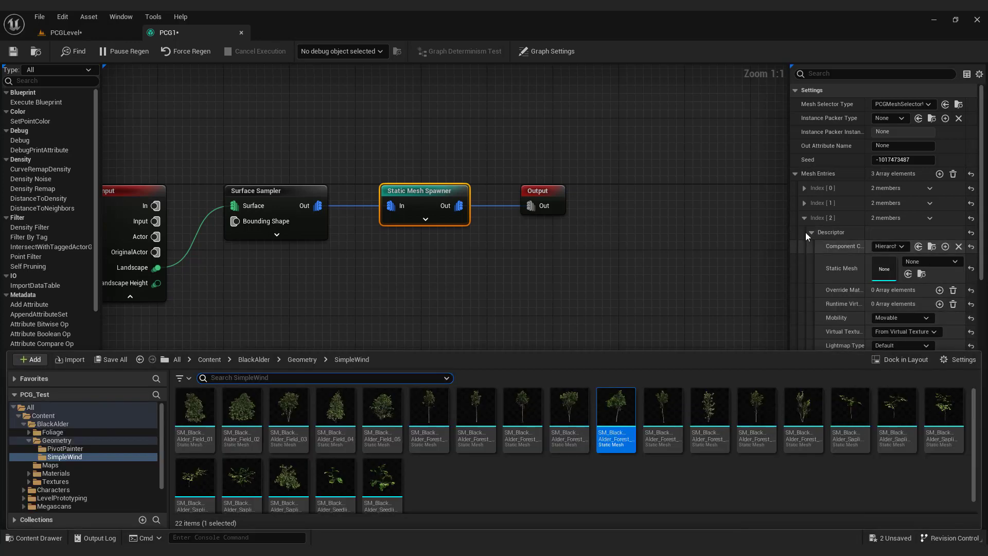
left_click(805, 232)
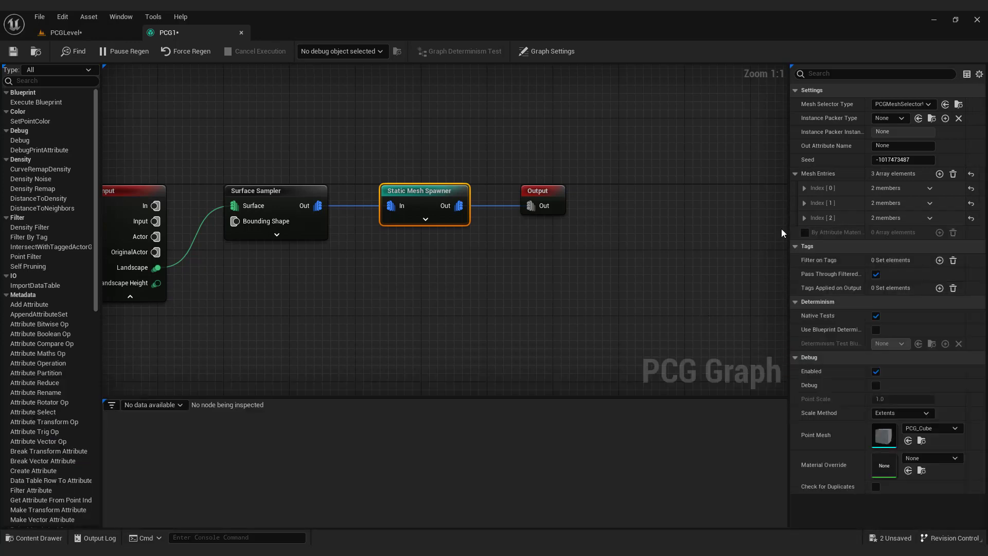
left_click(66, 32)
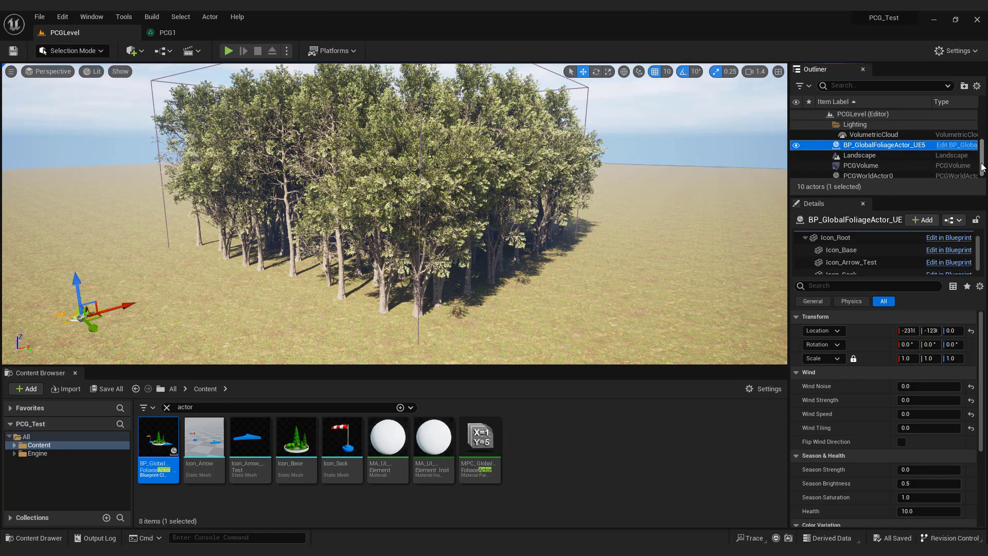
Play the level to walk through the forest, then stop play.
left_click(861, 165)
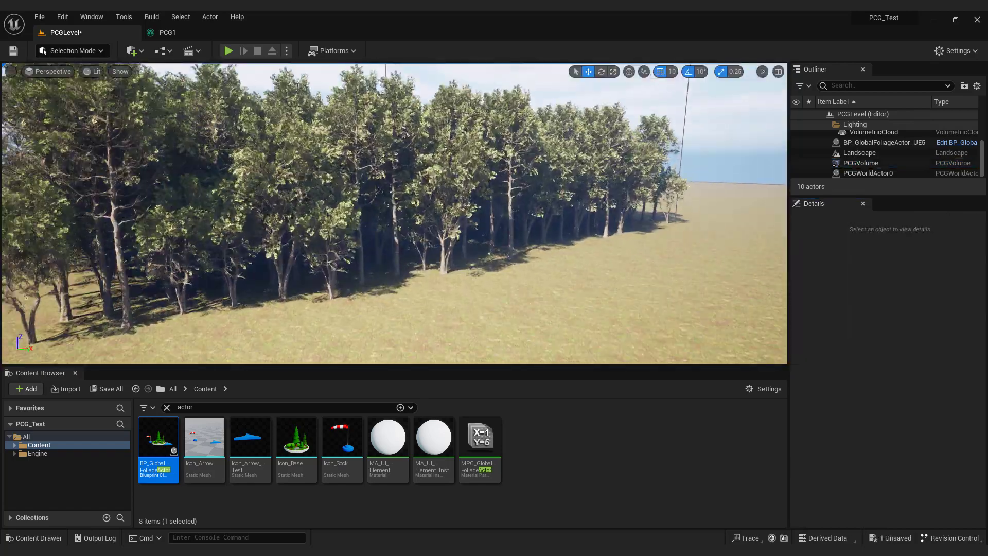
left_click(228, 51)
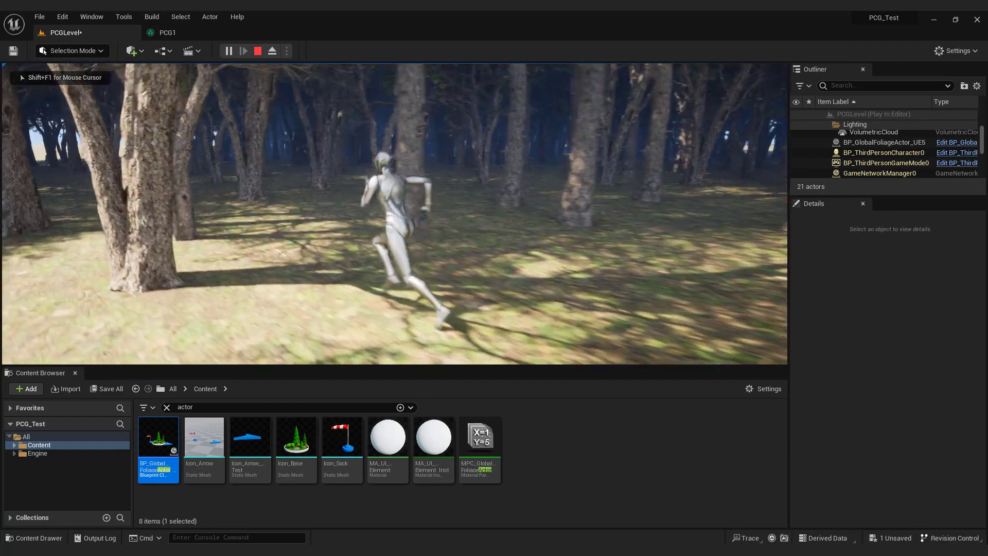
left_click(257, 51)
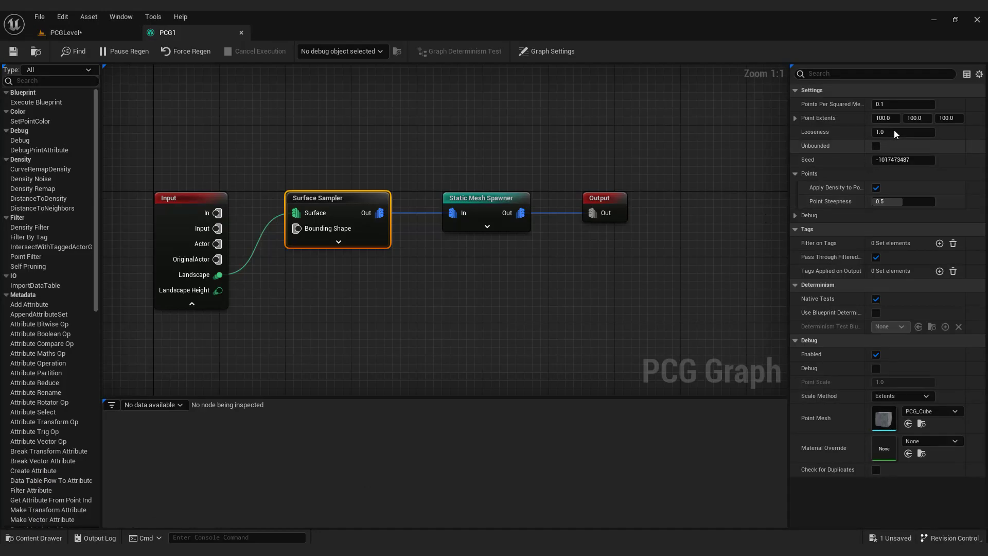
Set the sampler's Looseness to 1.6 and play the level from a spot in the forest.
left_click(903, 132)
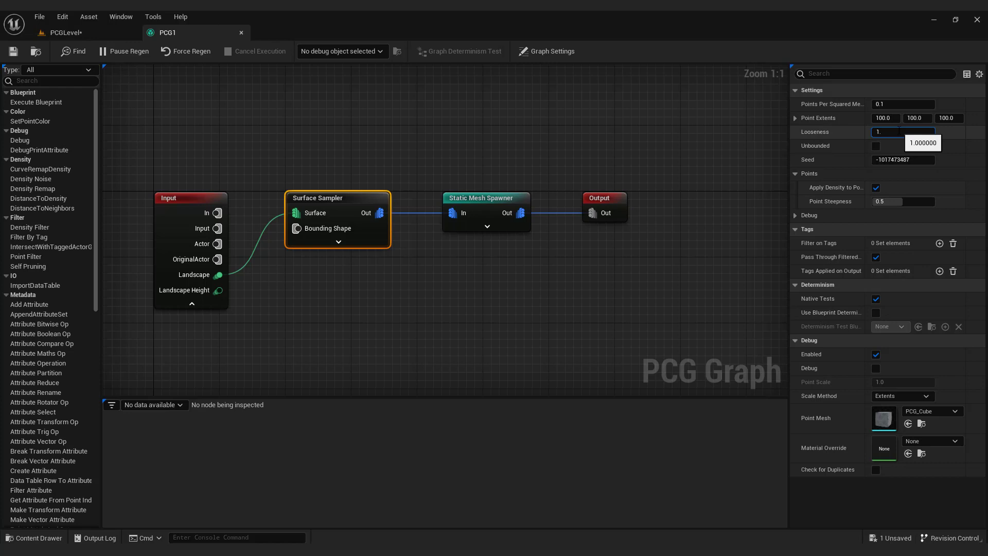
type("1.6")
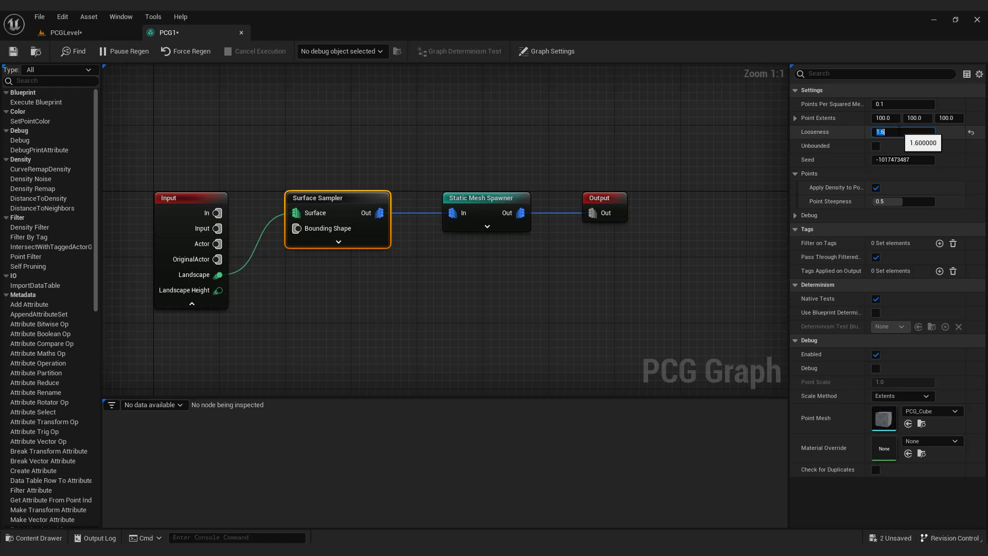
mouse_move(911, 128)
type("10")
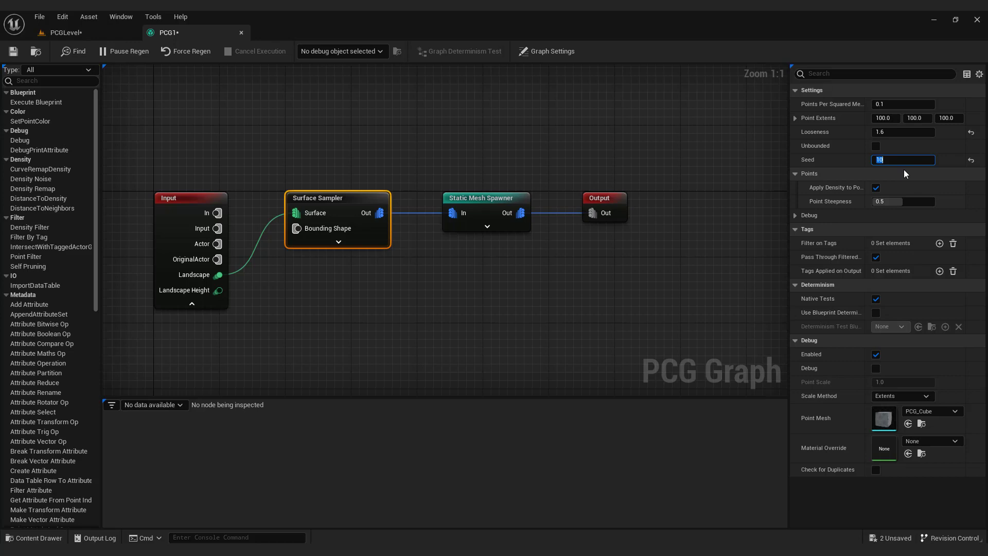
left_click(63, 32)
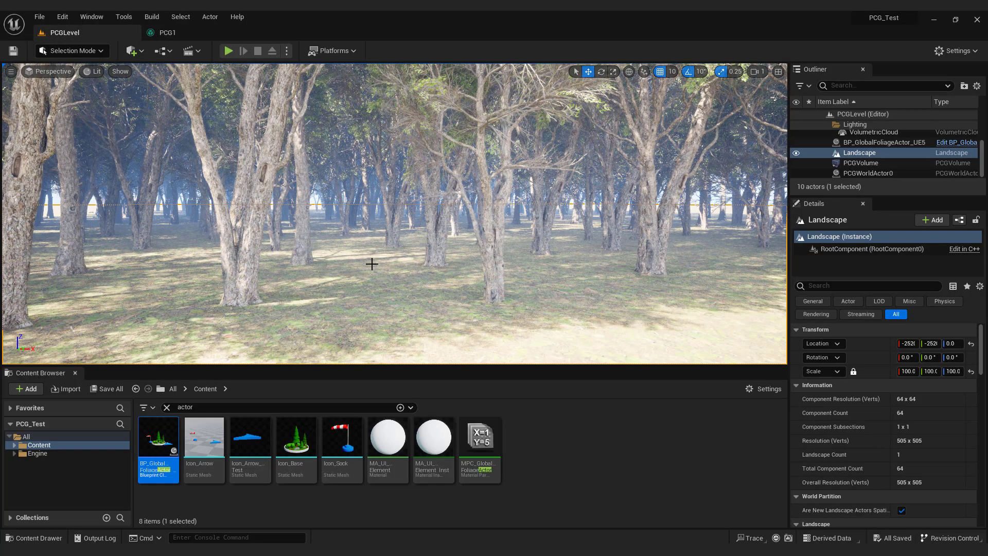
right_click(372, 264)
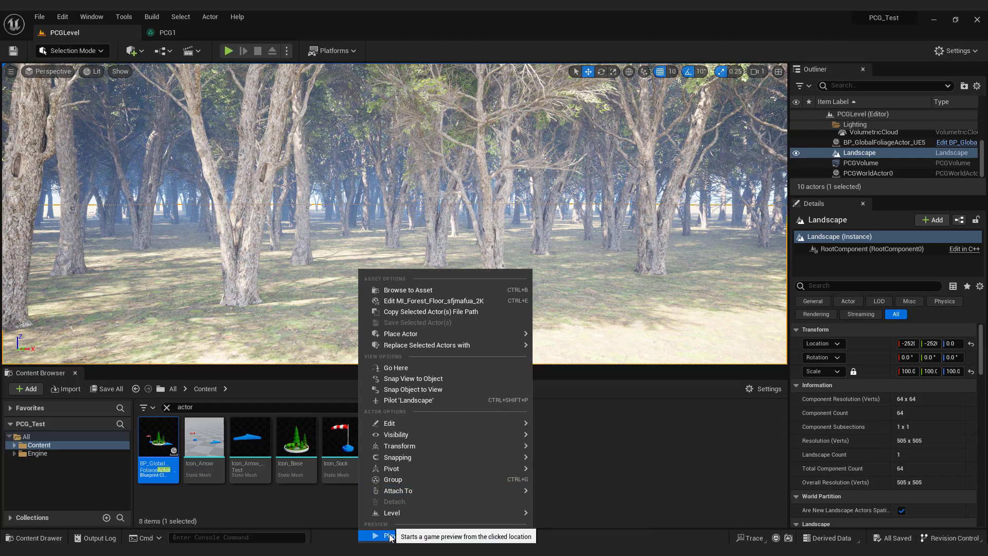
left_click(383, 535)
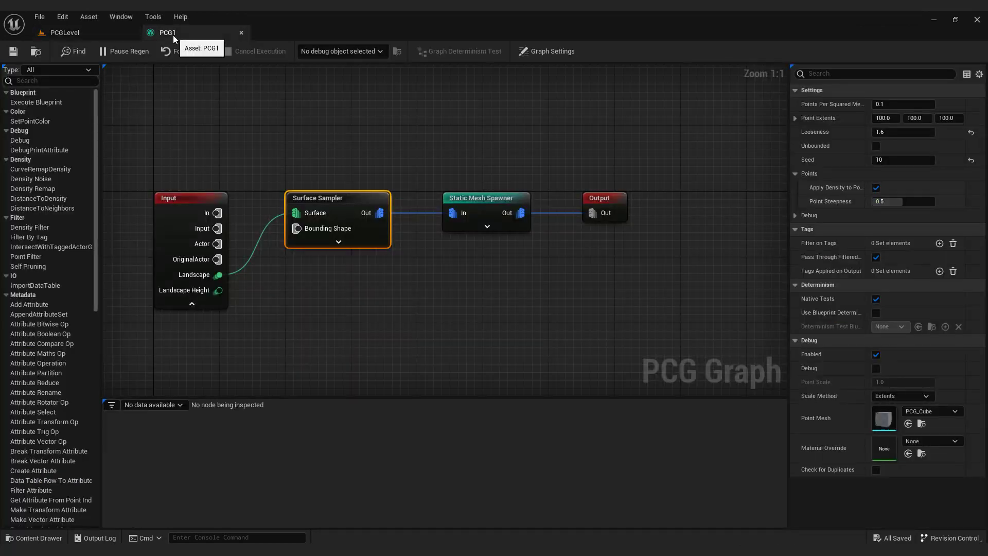
Insert a Transform Points node between the spawner and the Output node.
type("transform points")
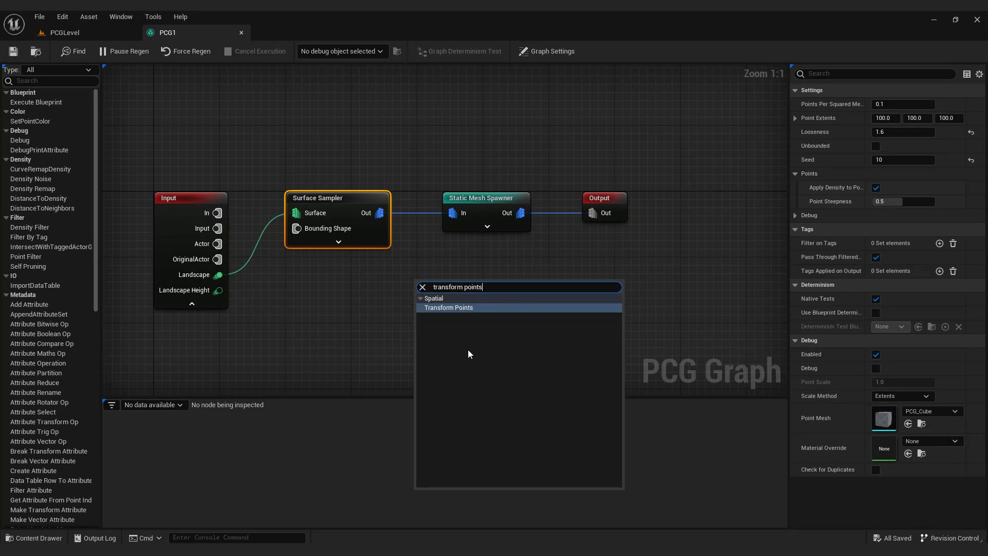
left_click(449, 308)
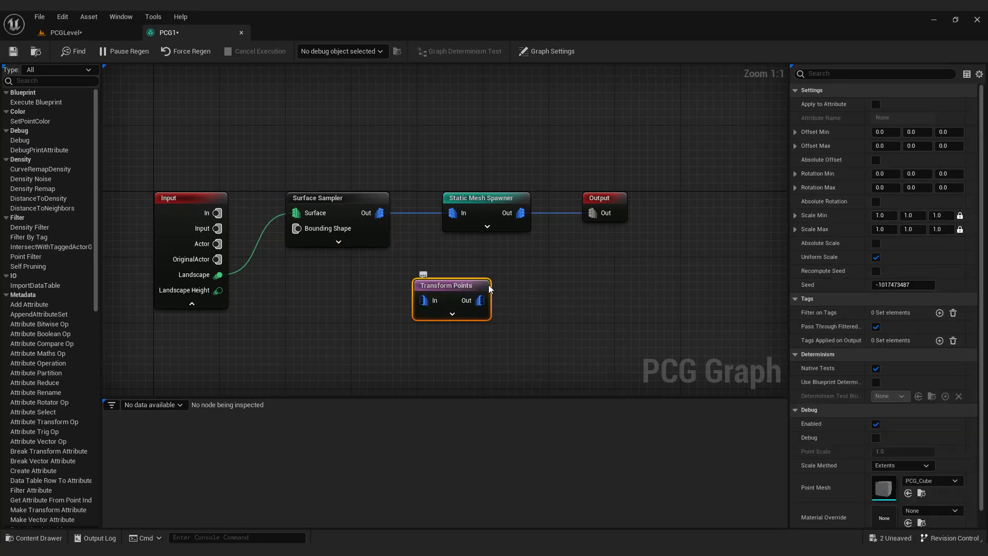
left_click(719, 197)
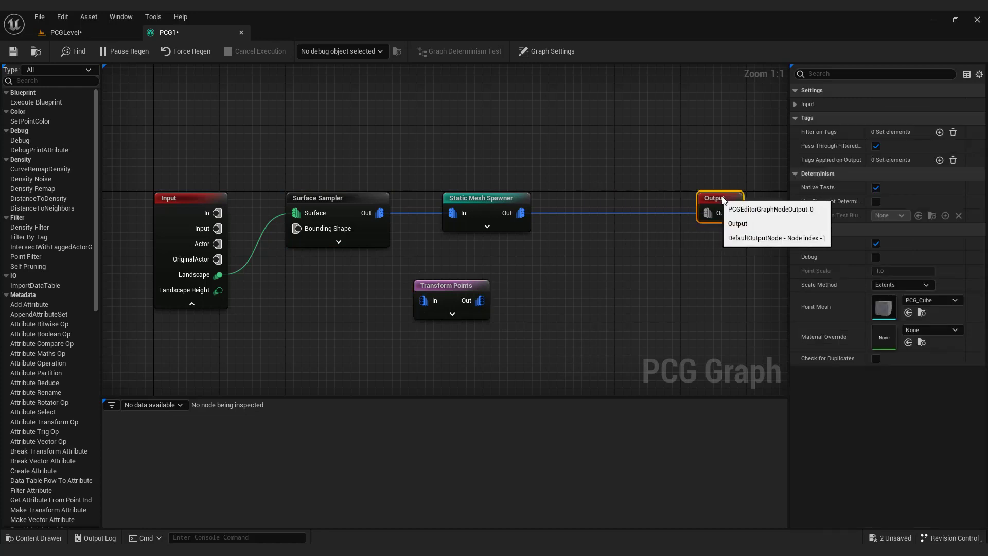
left_click(485, 247)
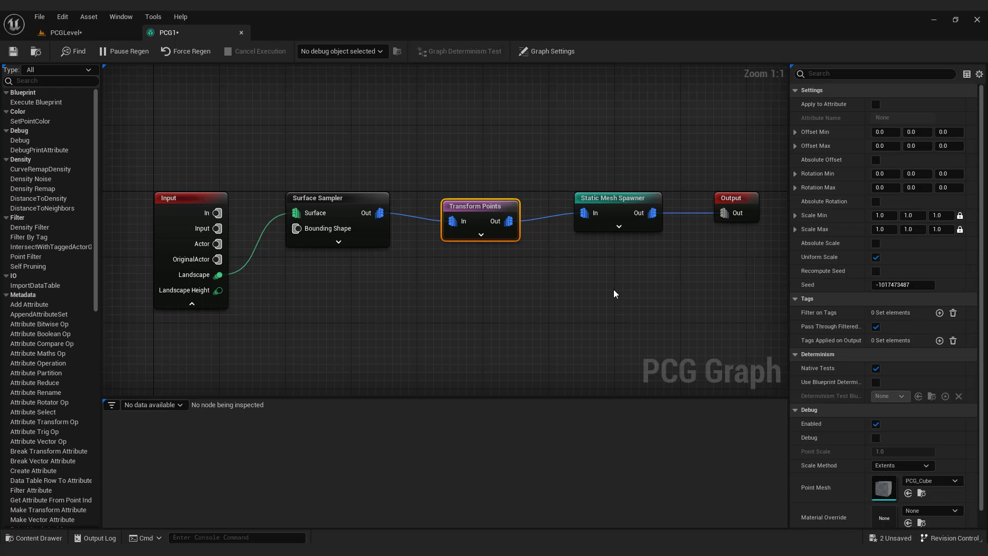
mouse_move(631, 292)
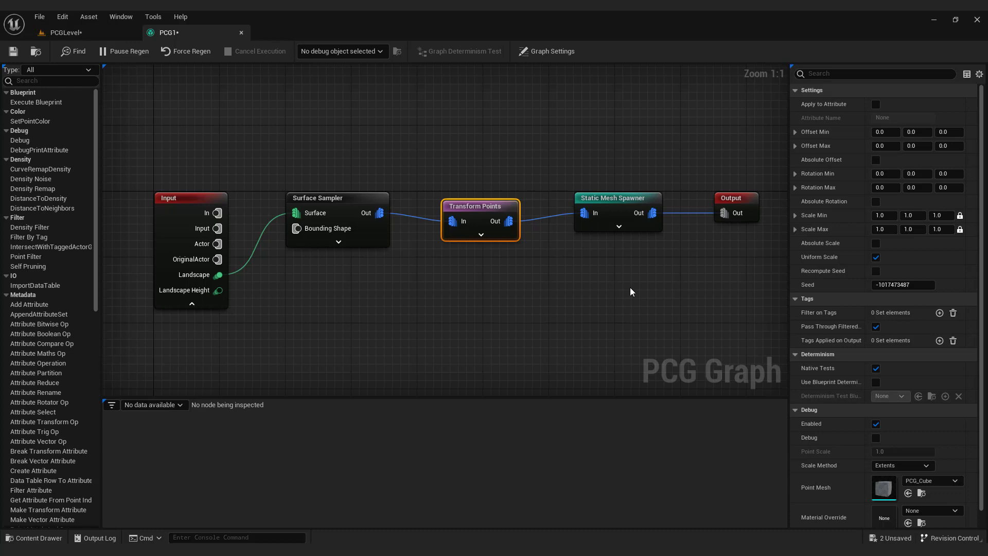
mouse_move(480, 206)
type("90")
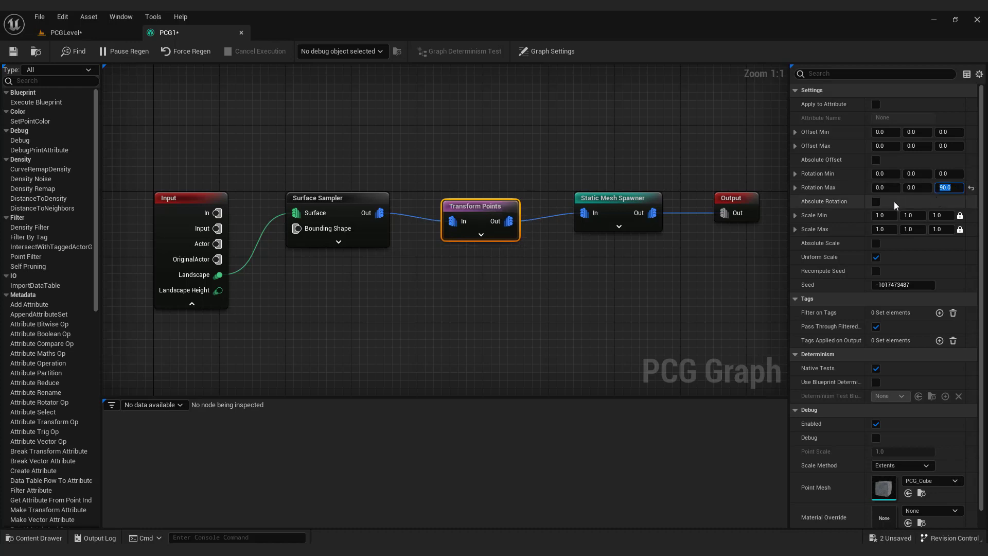
mouse_move(804, 210)
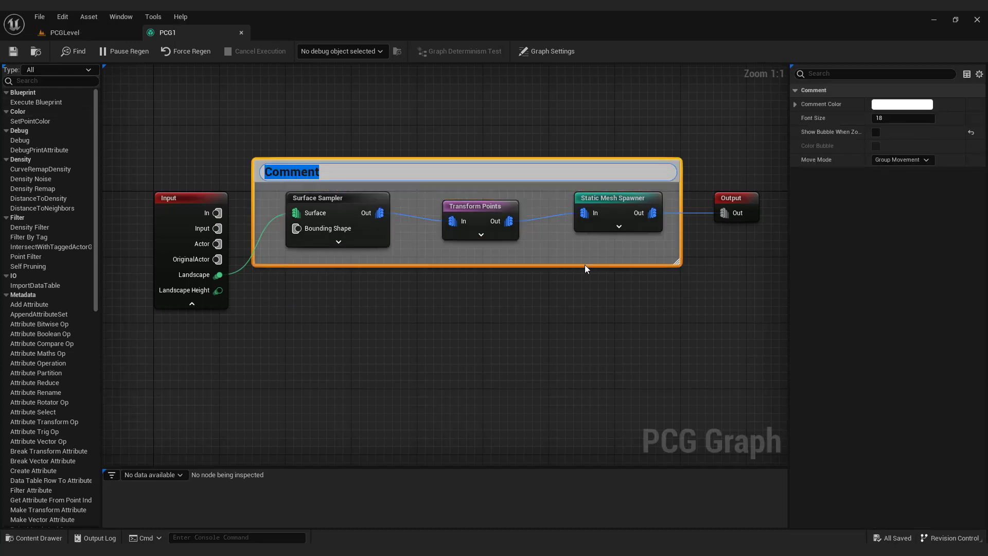
Title the comment group around the tree nodes 'Trees'.
type("Trees")
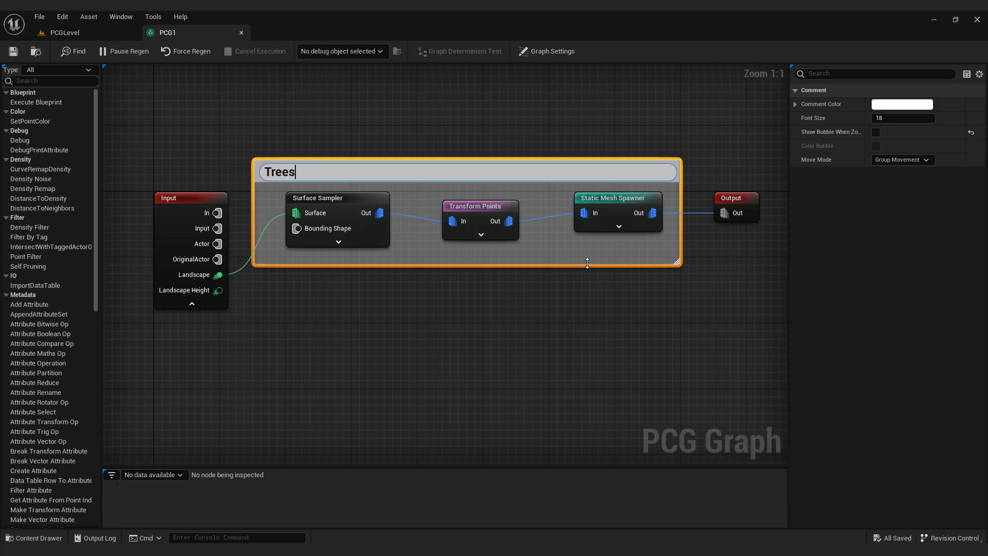
key("Return")
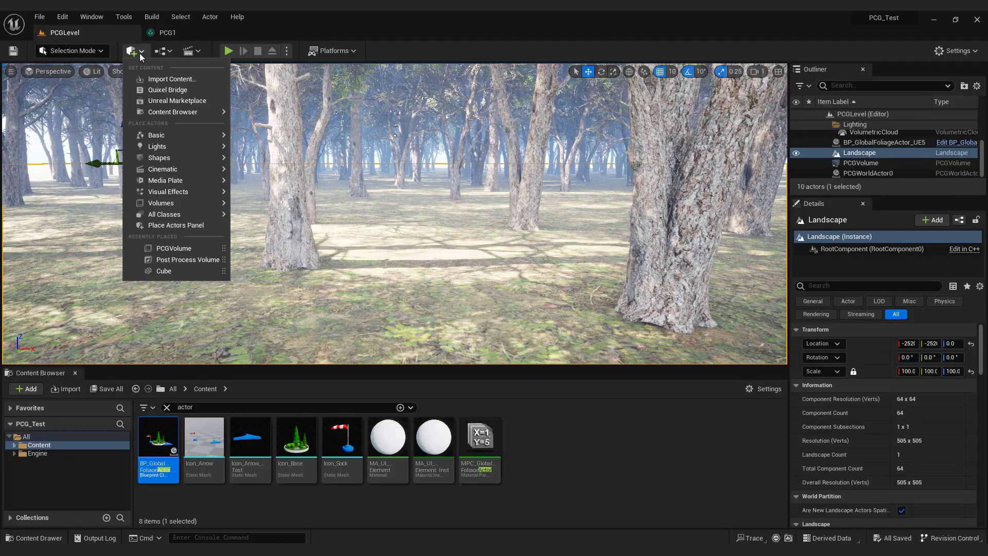
Browse Quixel Bridge's 3D Plants library narrowed to Grass.
left_click(168, 89)
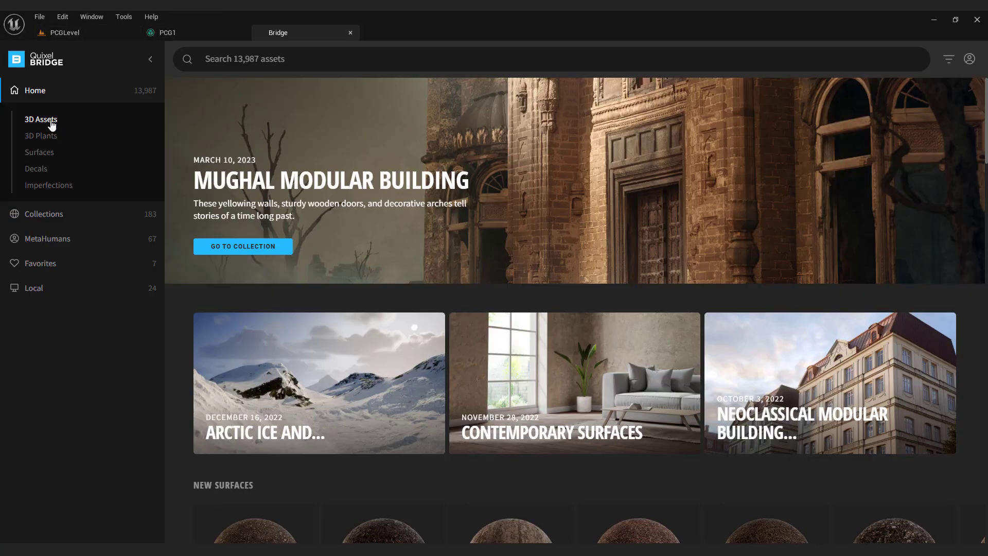
left_click(41, 135)
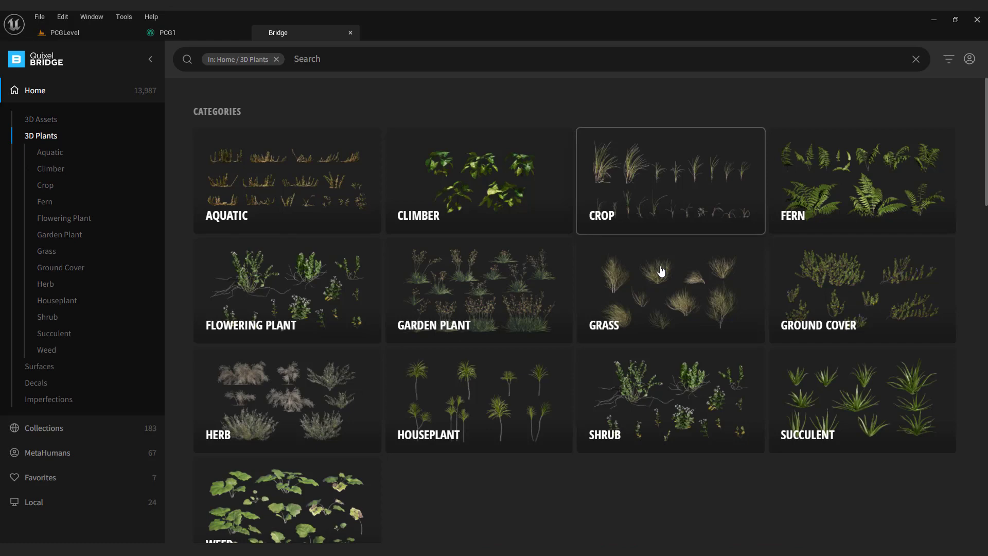
left_click(670, 292)
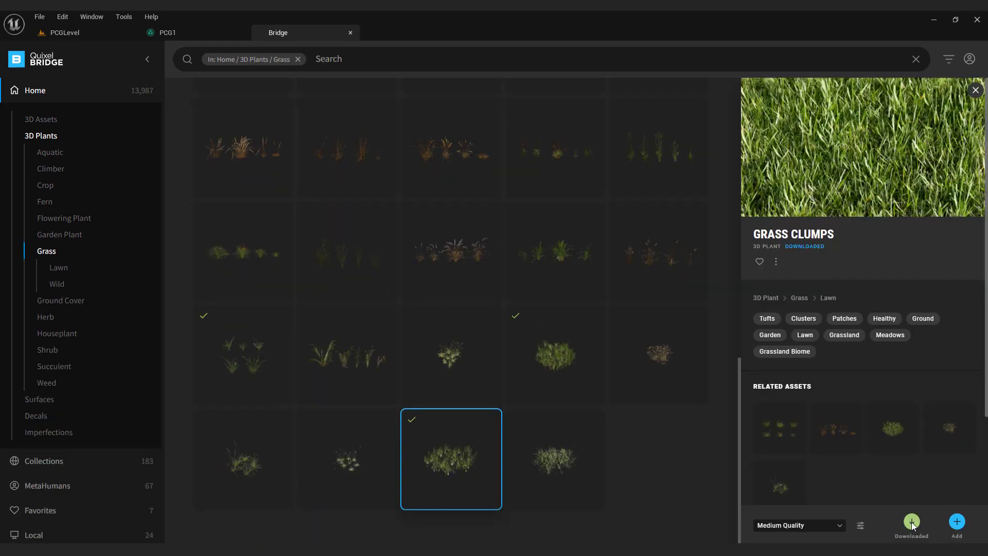
Download the Grass Clumps asset and add it to the project.
left_click(957, 522)
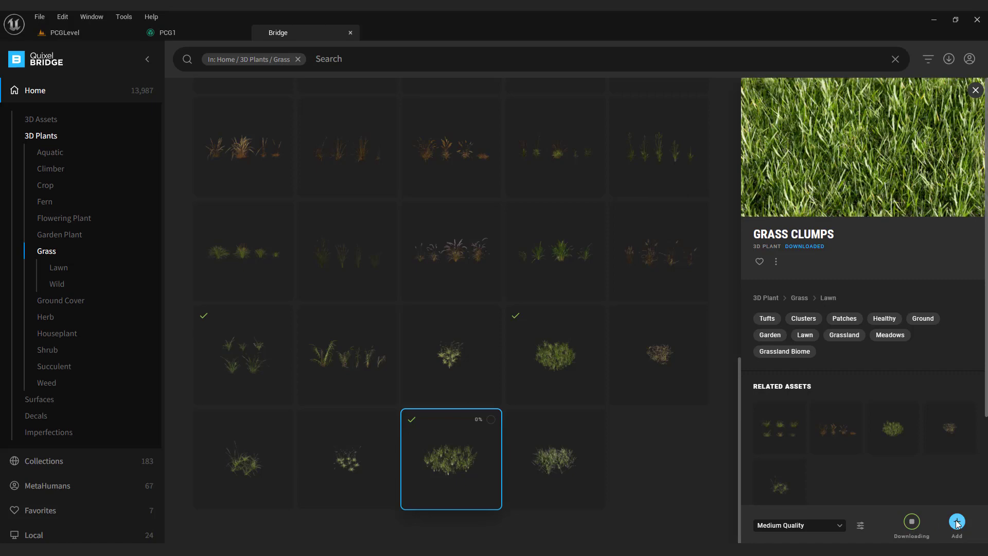
left_click(166, 31)
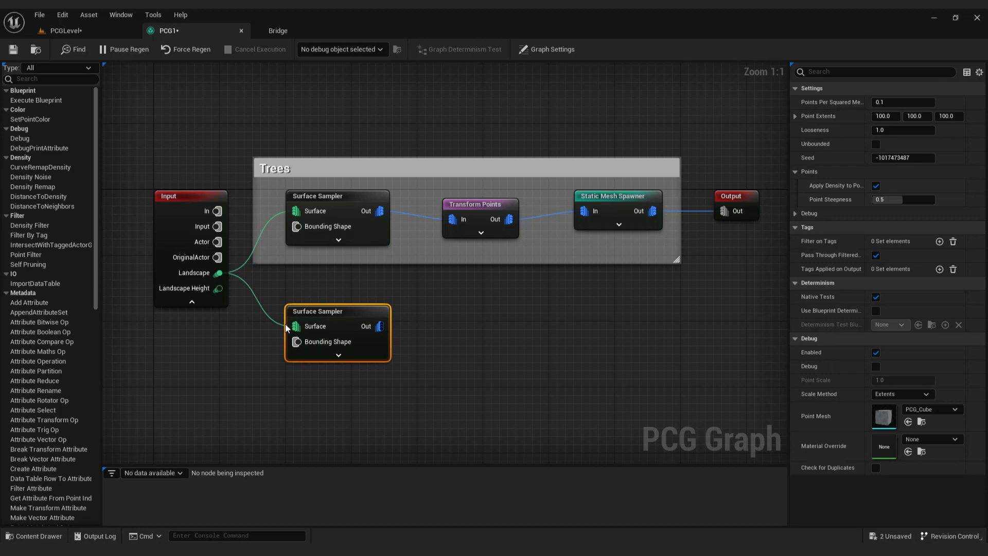
Add Transform Points and Static Mesh Spawner nodes for the grass chain.
type("transform po")
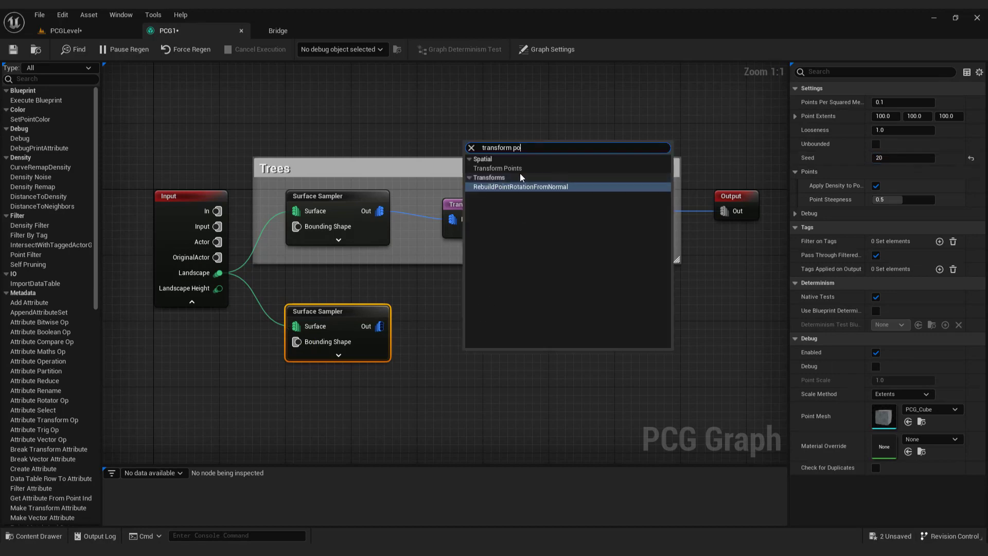
left_click(497, 168)
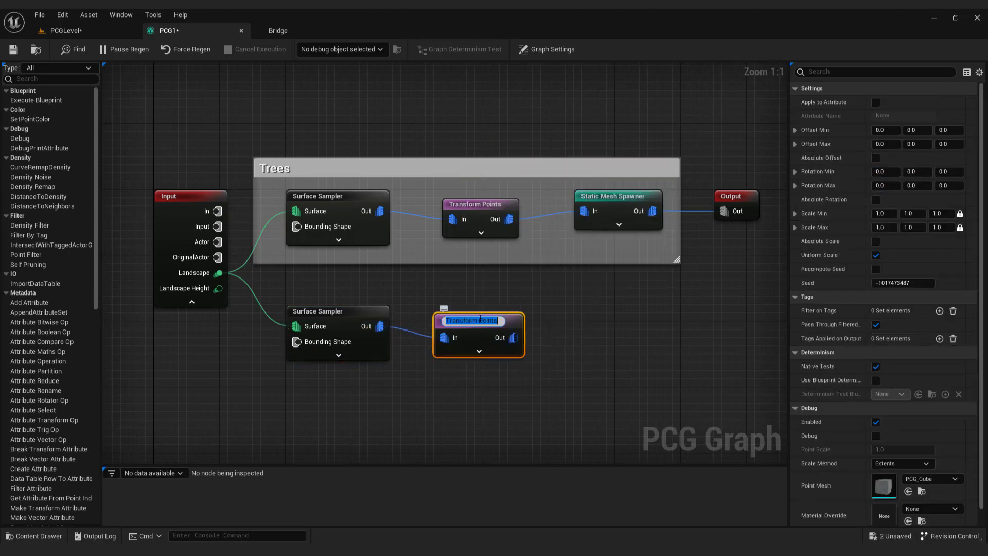
type("stat")
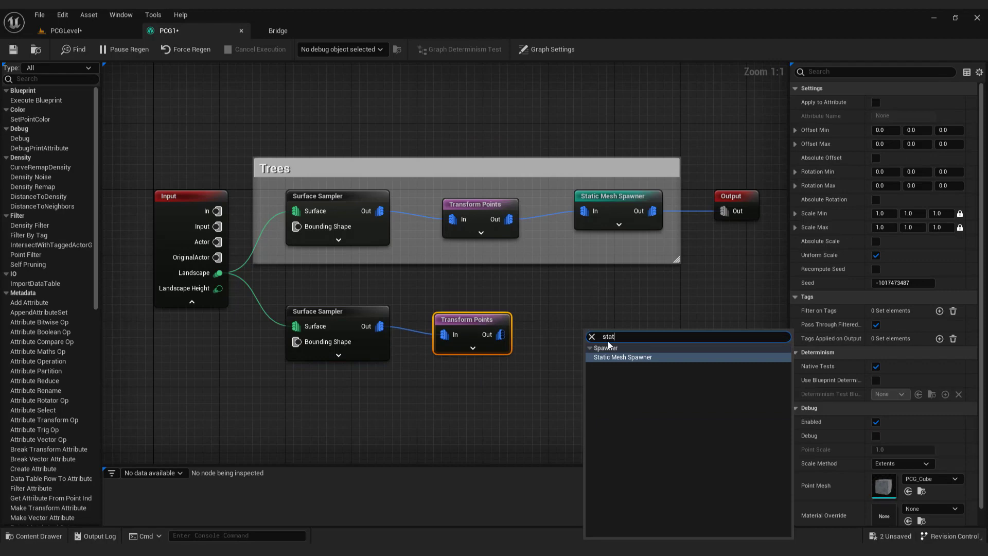
left_click(622, 357)
type("Grass")
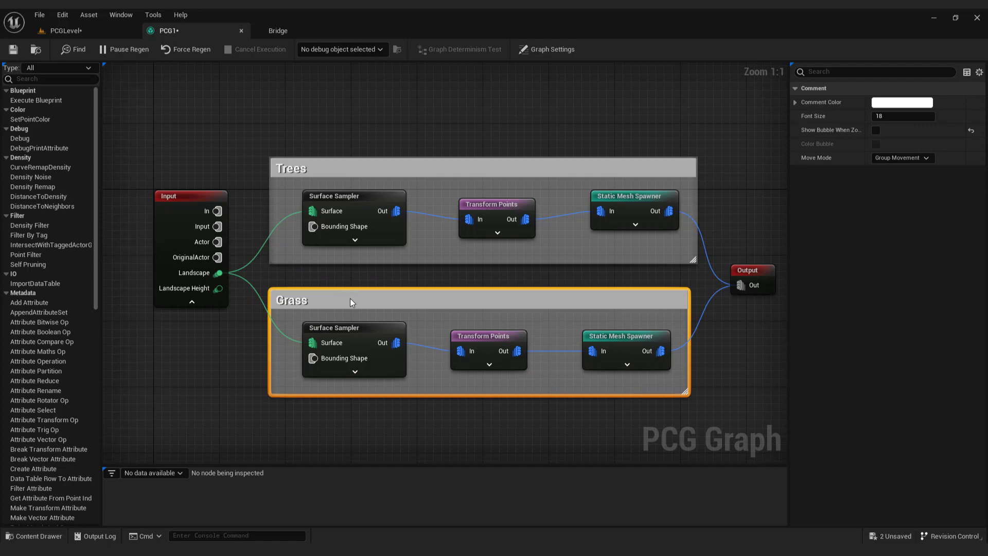
Compare the tree and grass chains' Transform Points settings.
left_click(497, 204)
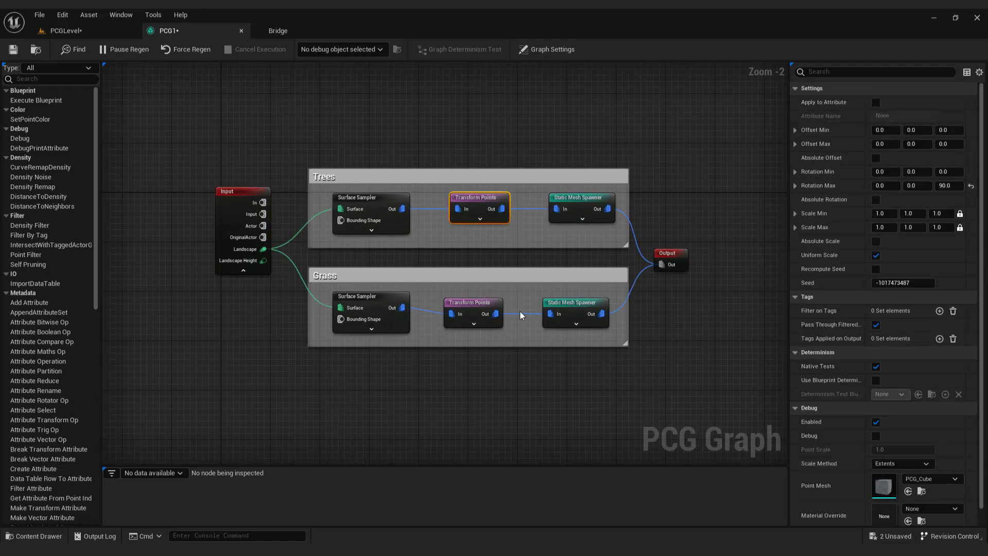
left_click(473, 296)
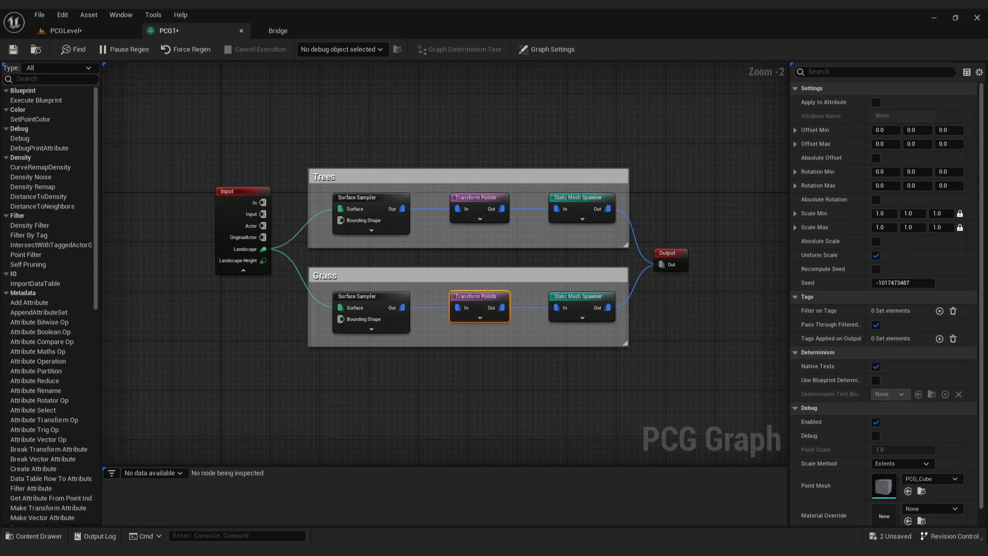
mouse_move(580, 297)
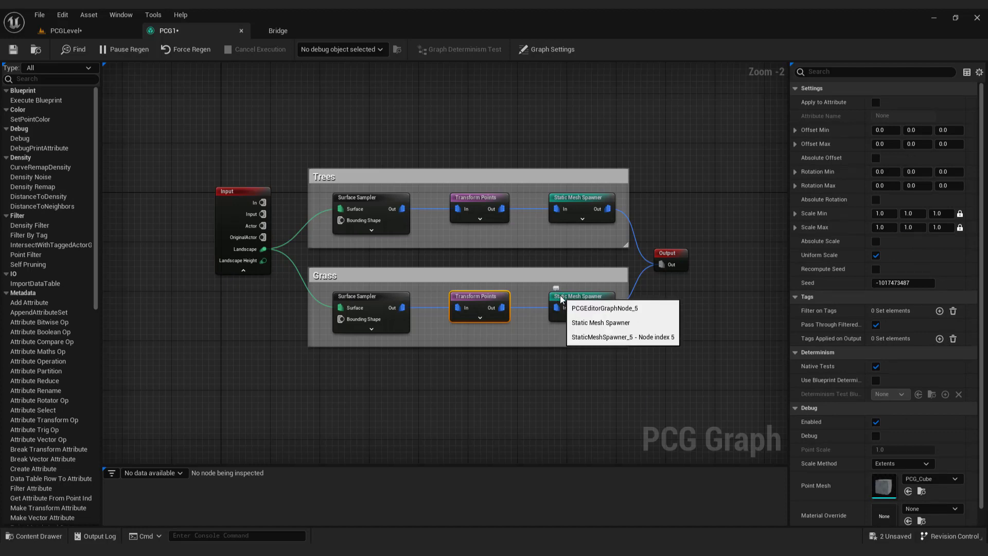
Add a mesh entry to the grass Static Mesh Spawner and expand it.
left_click(580, 296)
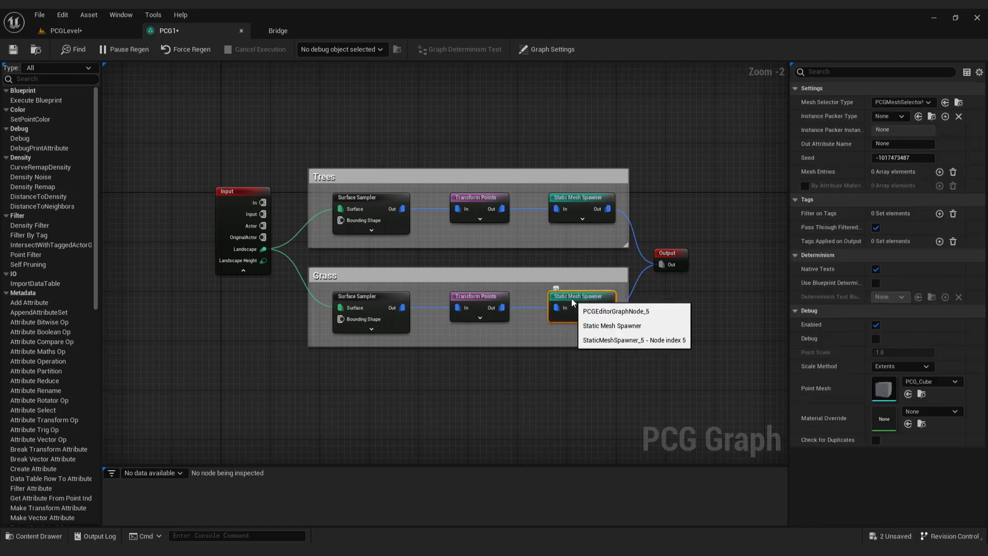
mouse_move(611, 295)
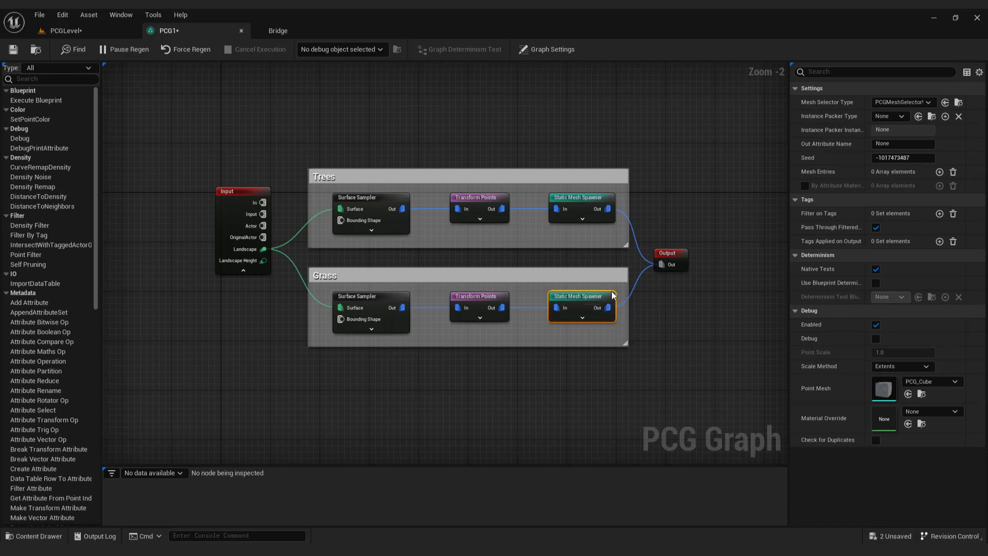
left_click(938, 172)
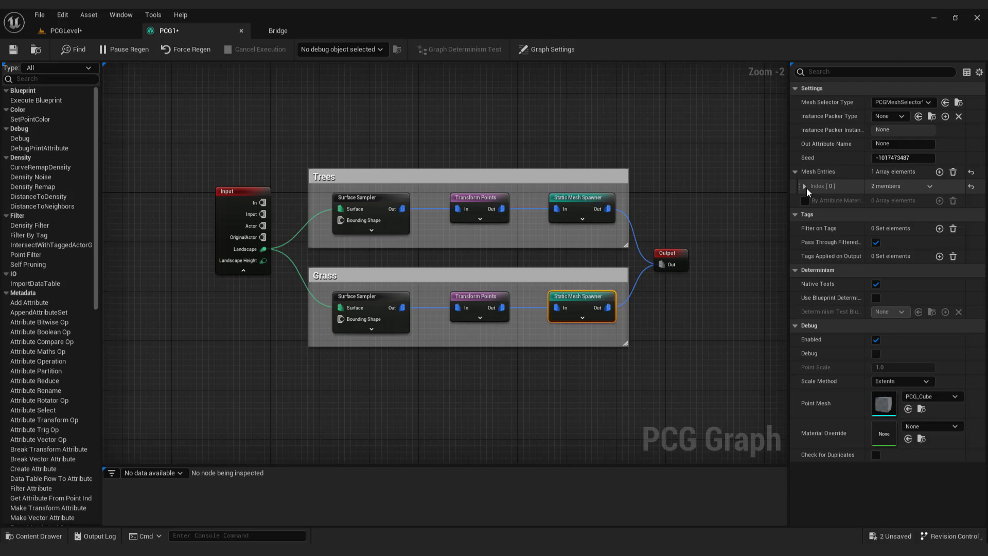
left_click(804, 185)
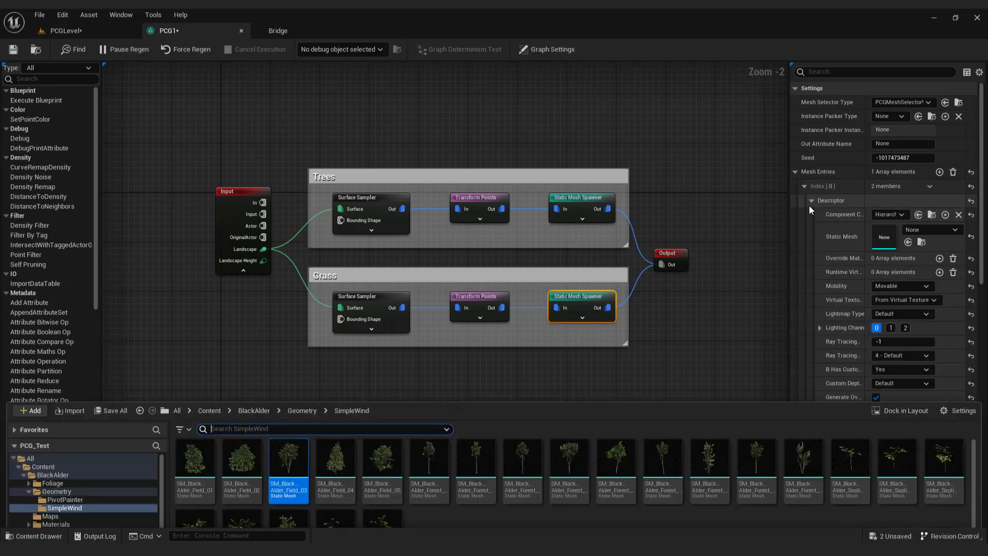
Assign the first Grass Clumps static mesh from Megascans > 3D_Plants to the entry.
left_click(55, 455)
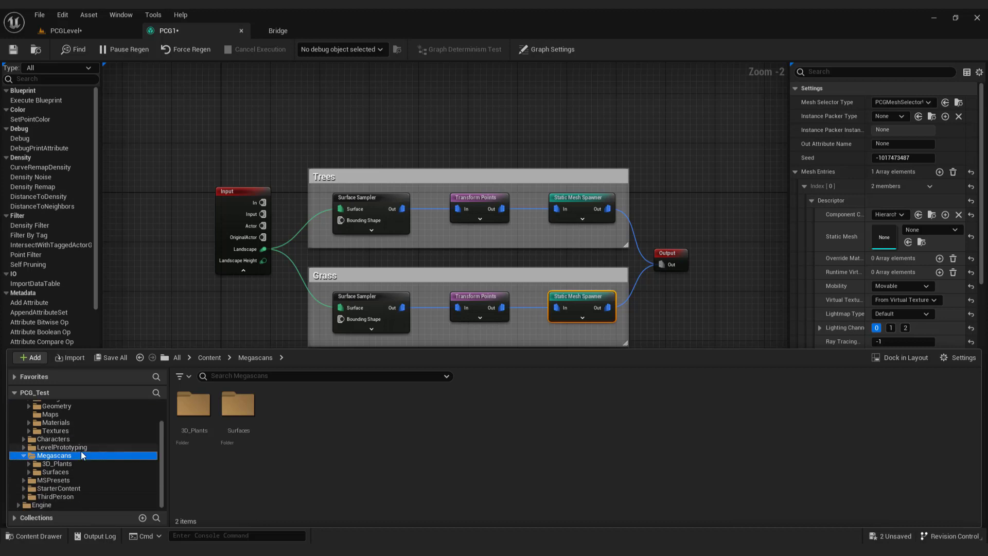
left_click(57, 463)
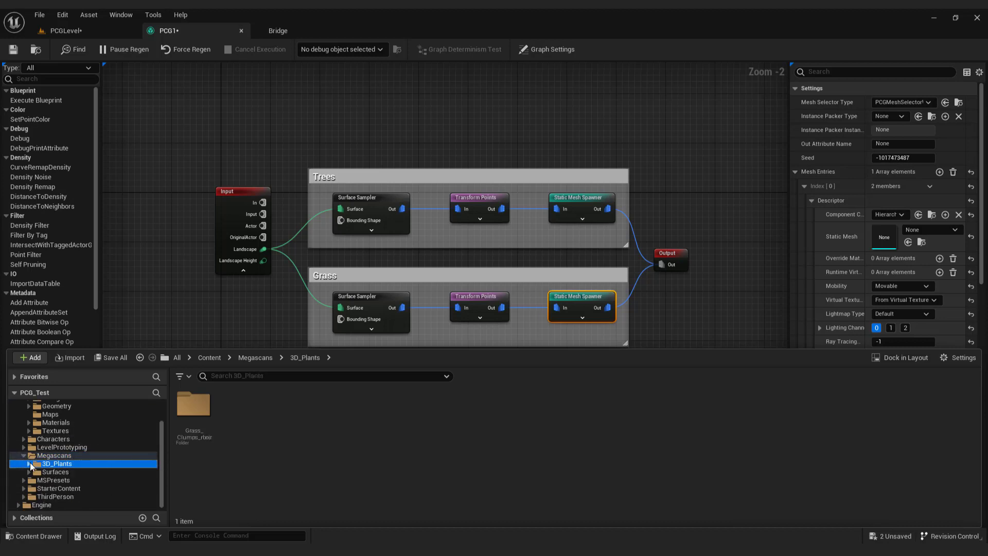
double_click(196, 406)
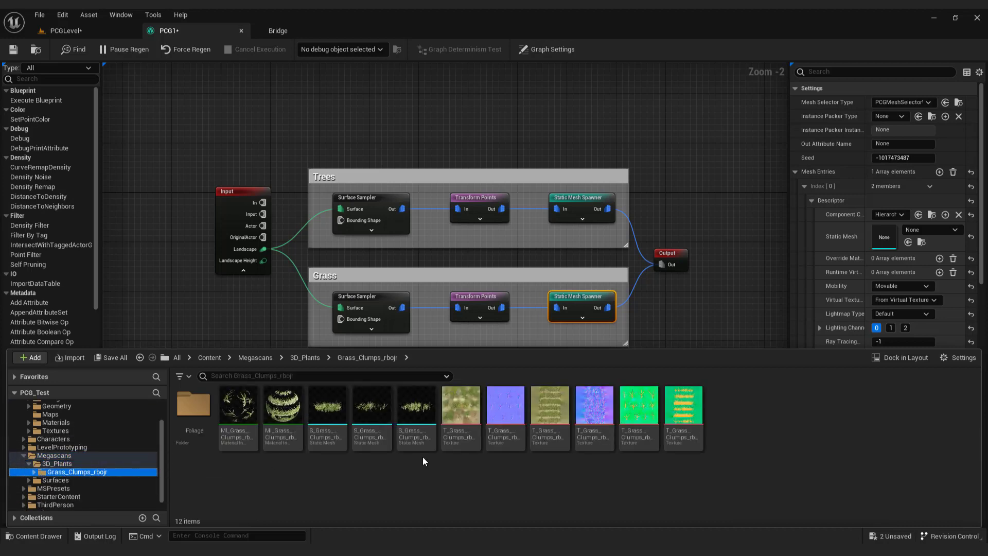
mouse_move(723, 349)
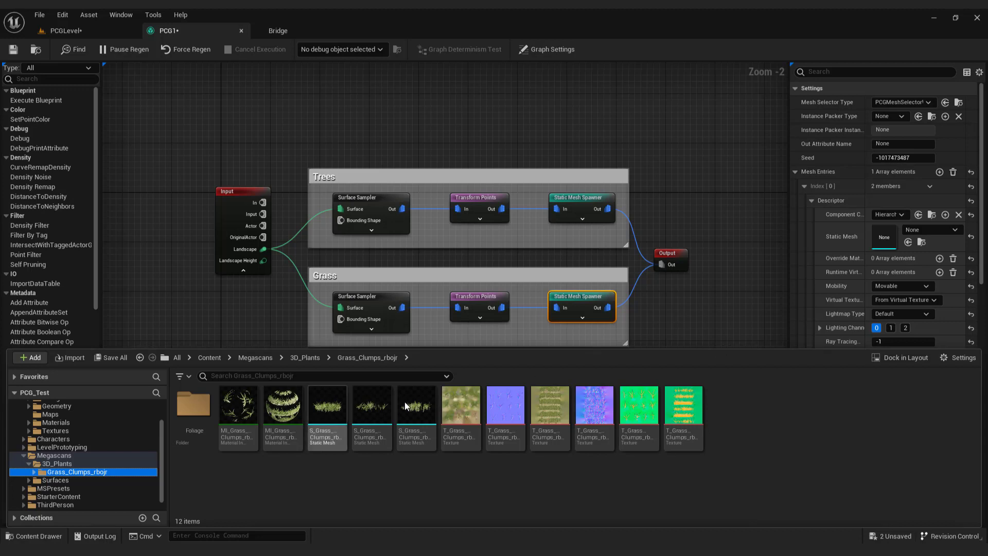
left_click(326, 405)
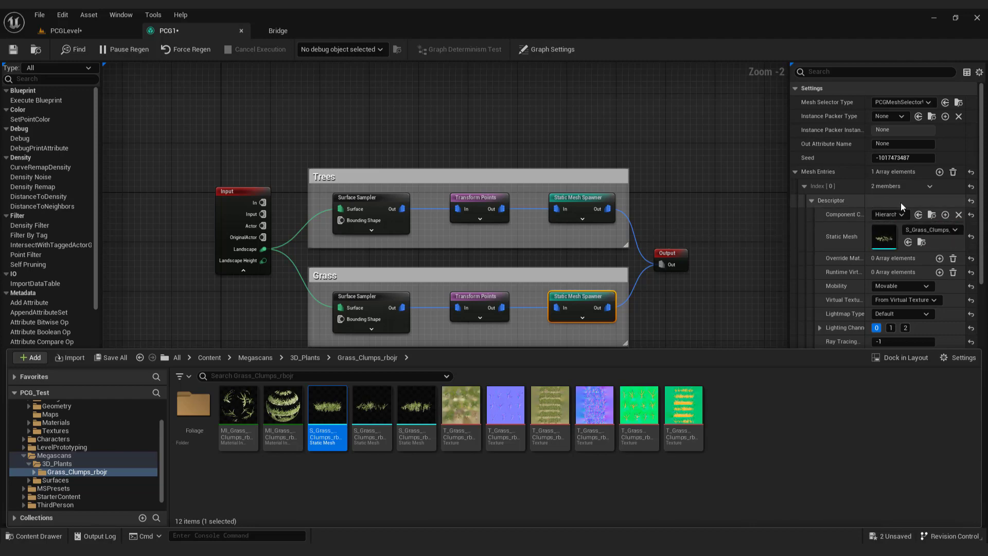
scroll("down", 3)
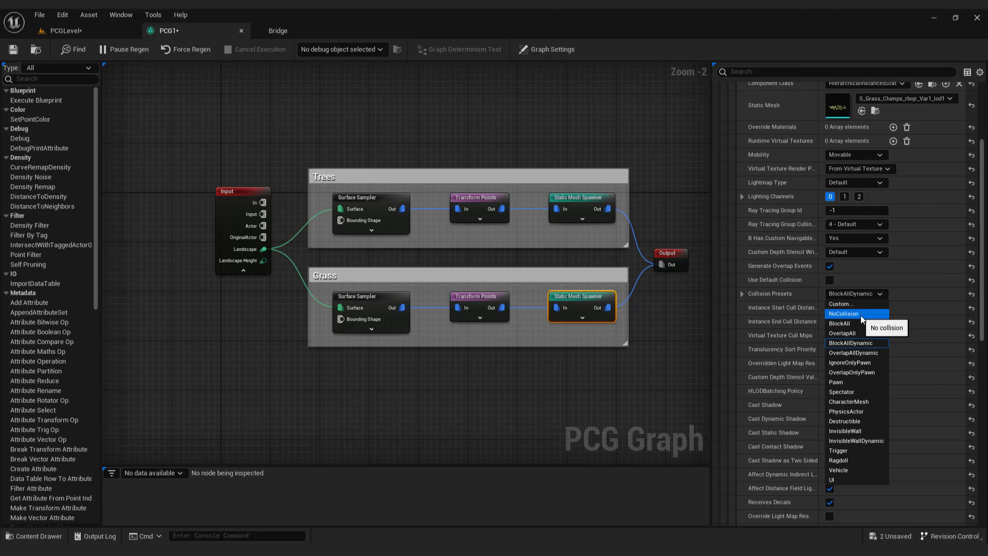
Set Collision Presets to NoCollision on the grass mesh entries.
left_click(843, 314)
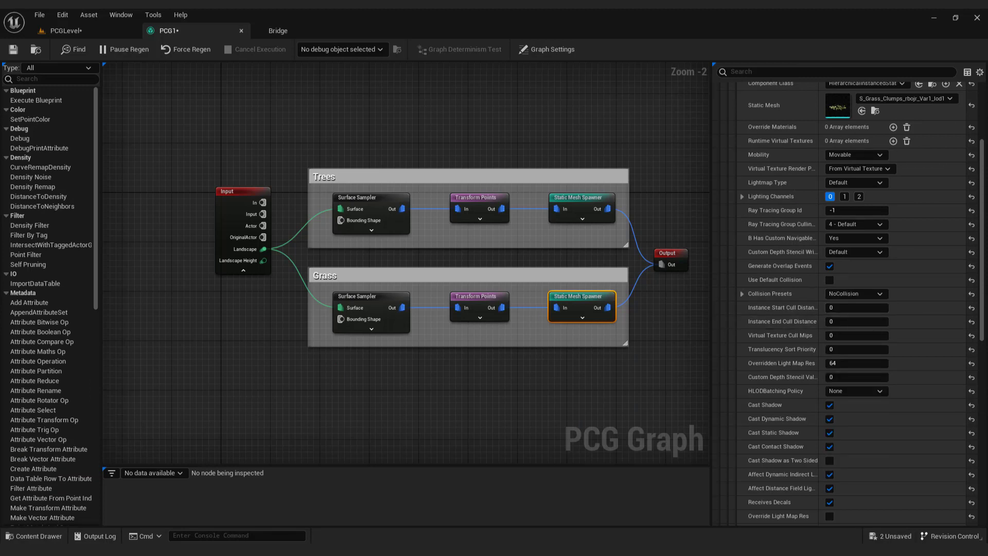
scroll("up", 3)
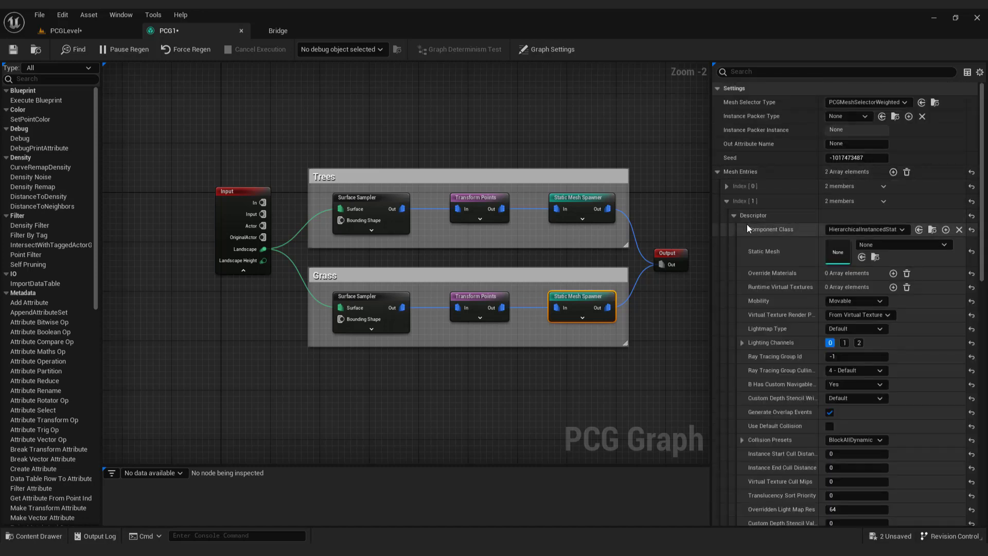
left_click(854, 275)
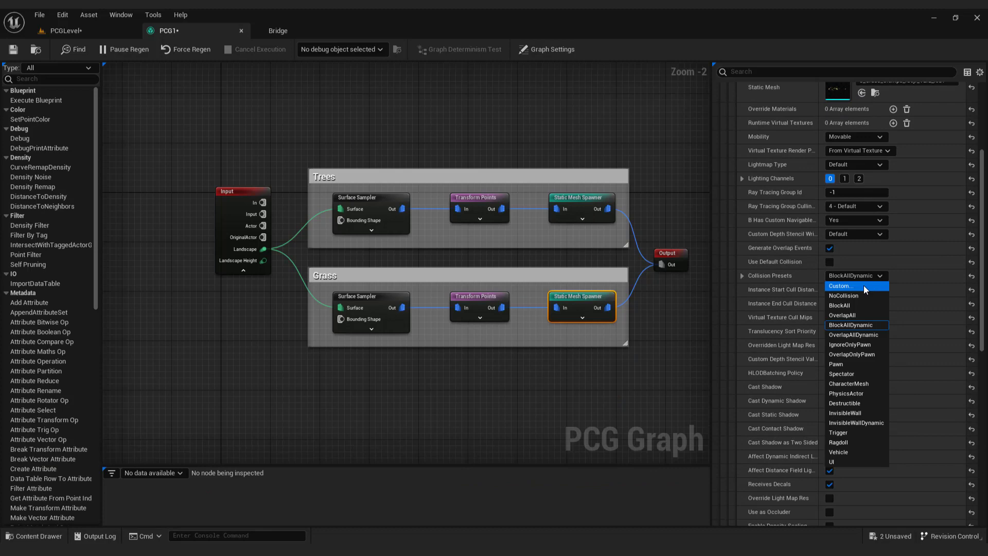
left_click(856, 325)
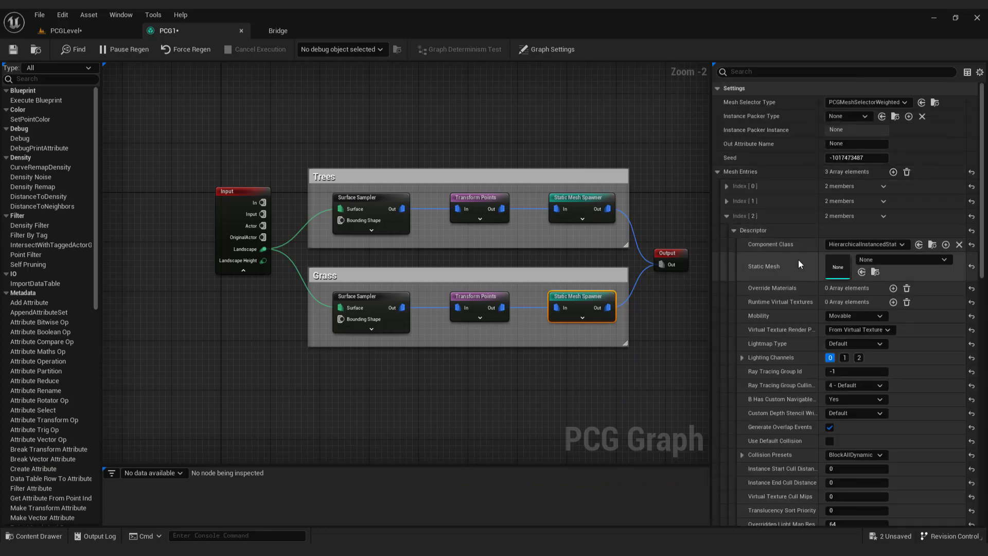
scroll("down", 3)
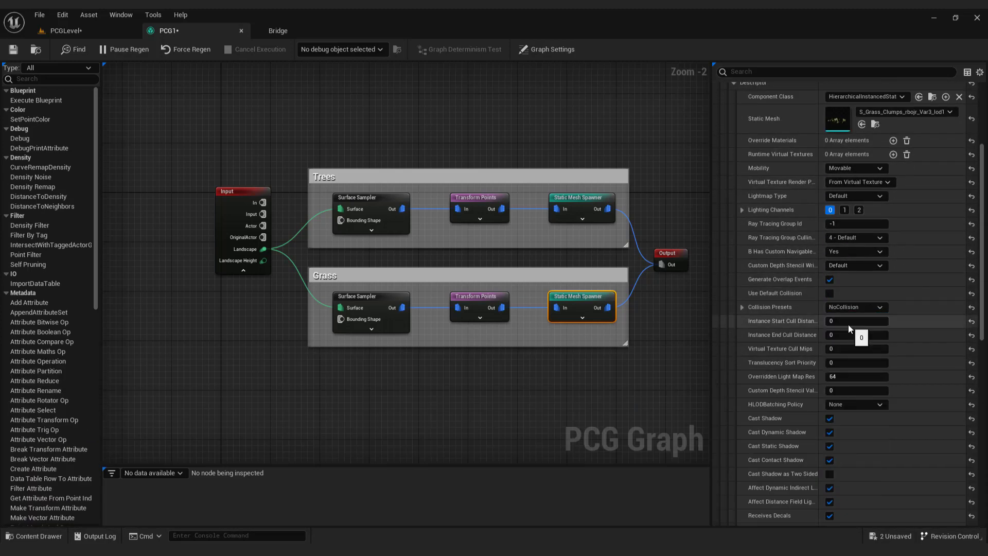
Save the PCG graph with Ctrl+S.
key("ctrl+s")
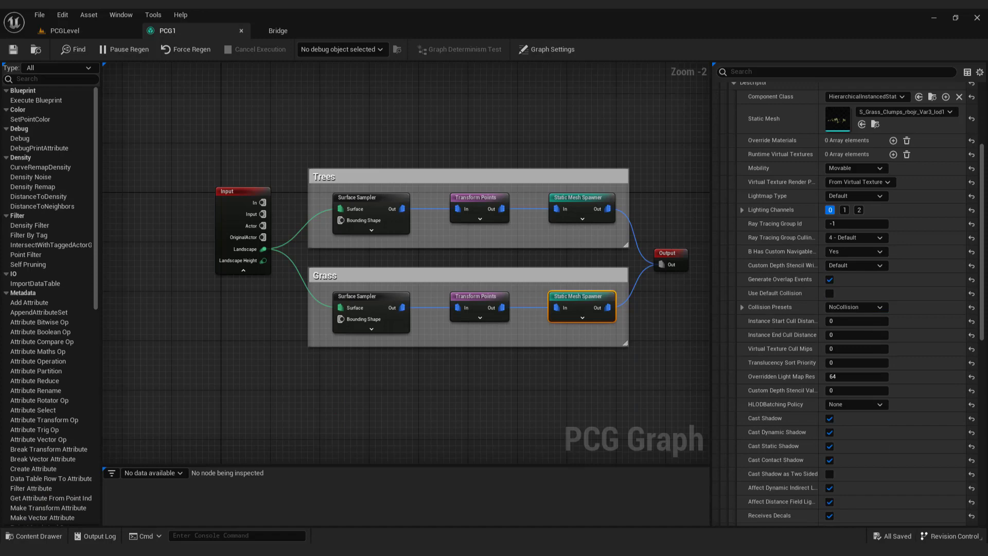
left_click(69, 30)
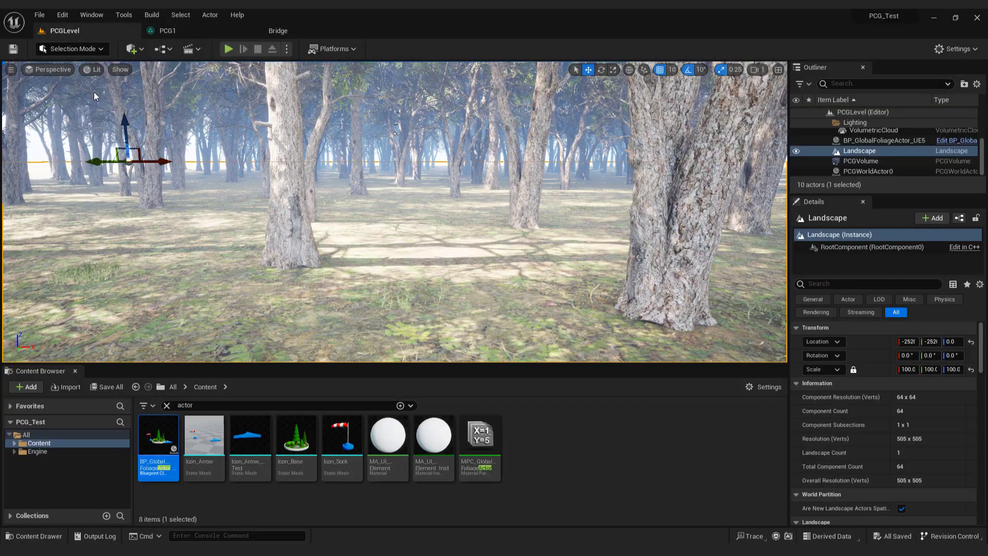
Set the grass Surface Sampler to 2.5 points per square metre and point extents 10.
left_click(228, 48)
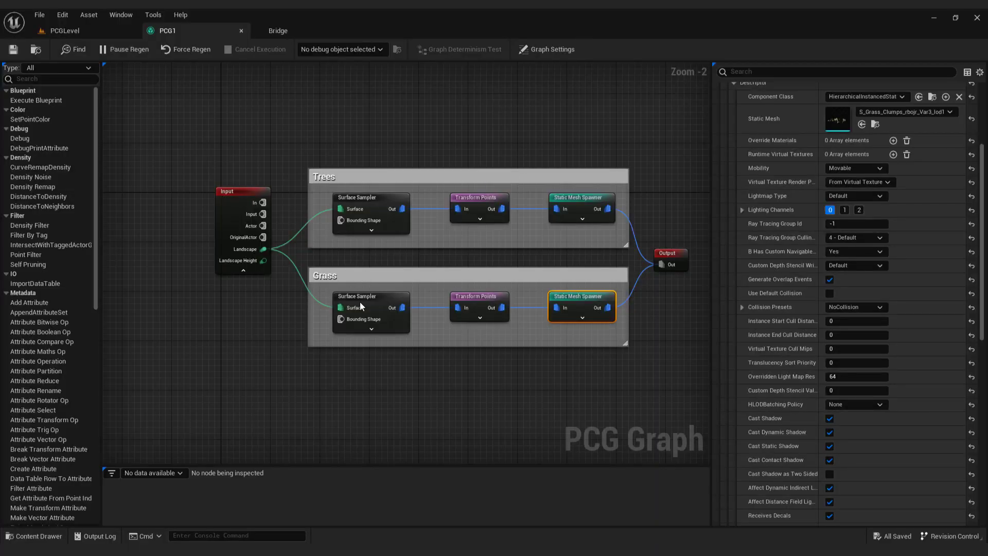
left_click(372, 297)
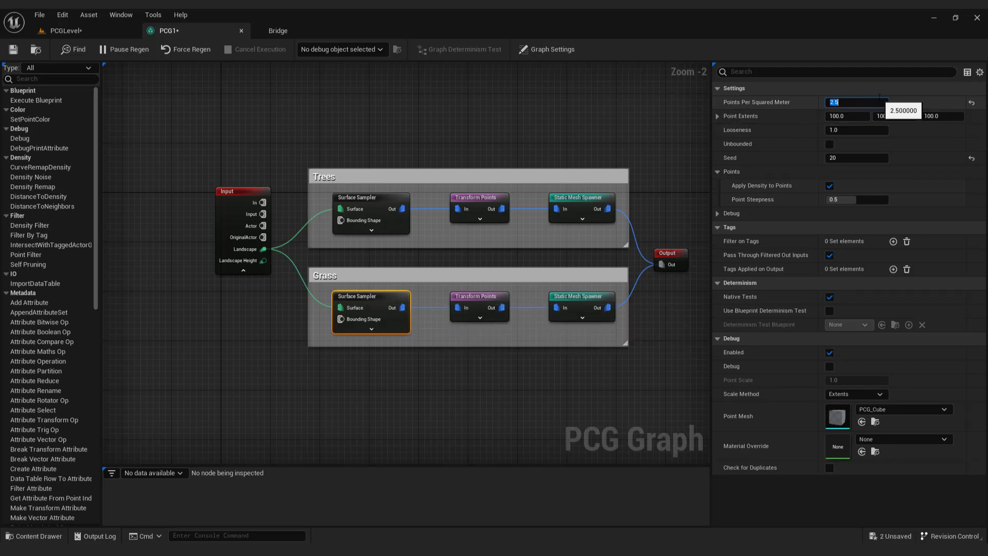
mouse_move(885, 99)
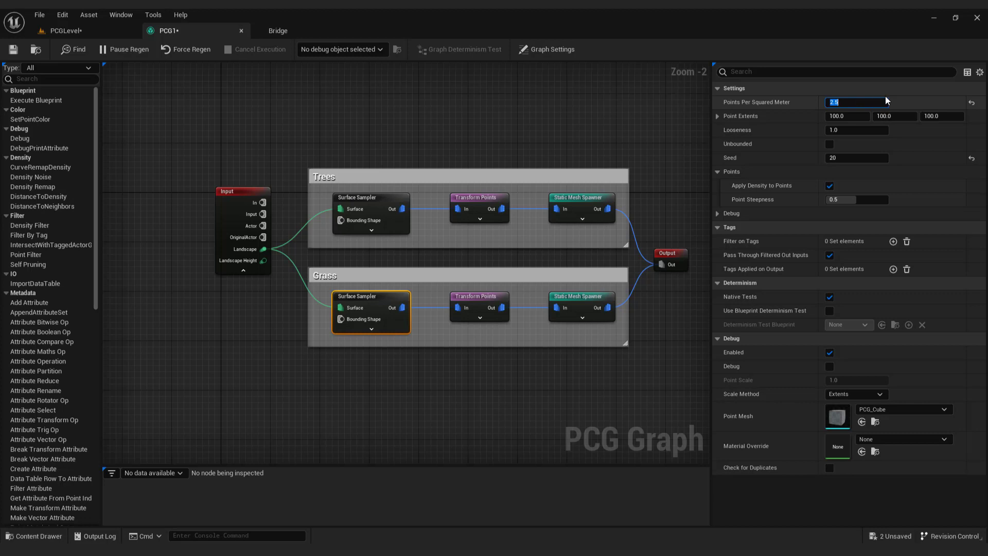
left_click(847, 115)
type("10")
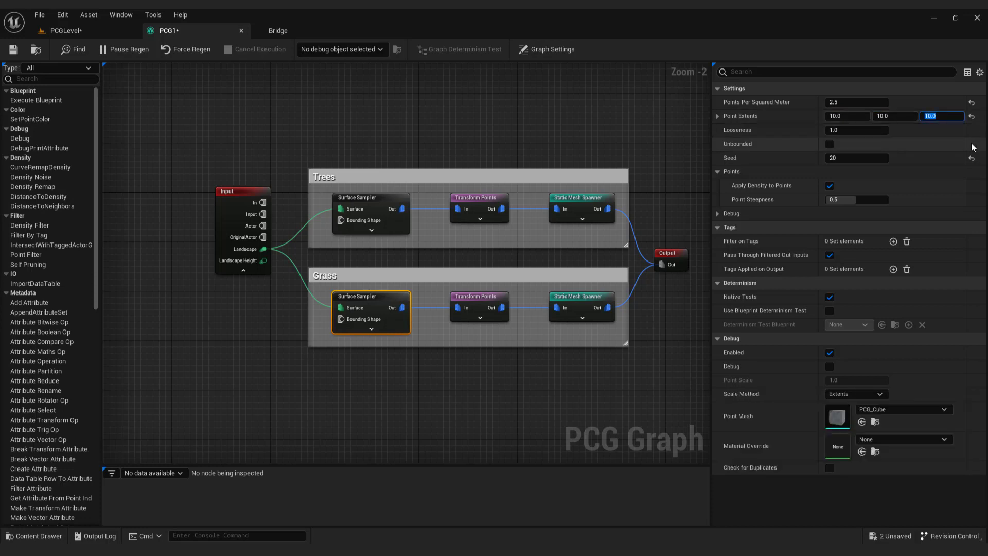
left_click(478, 296)
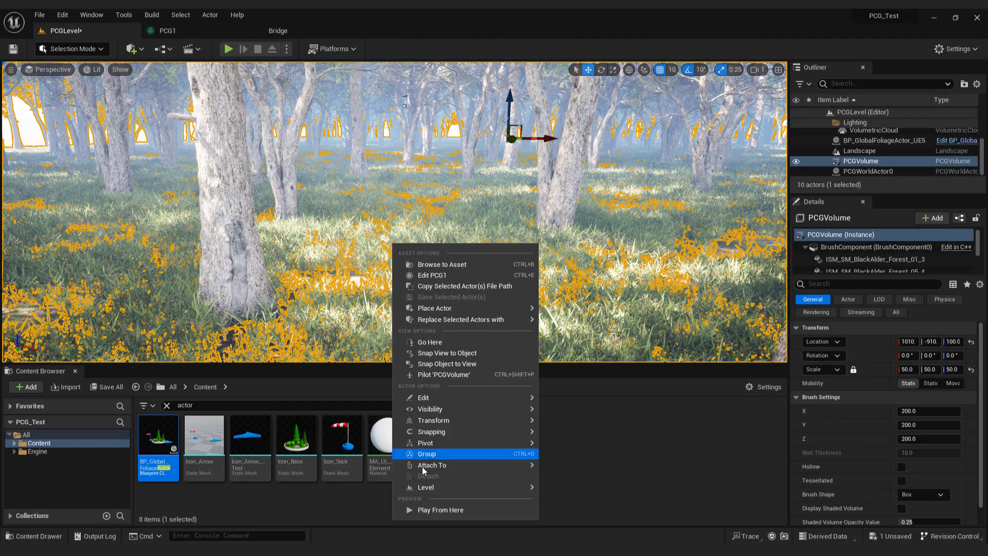
left_click(440, 509)
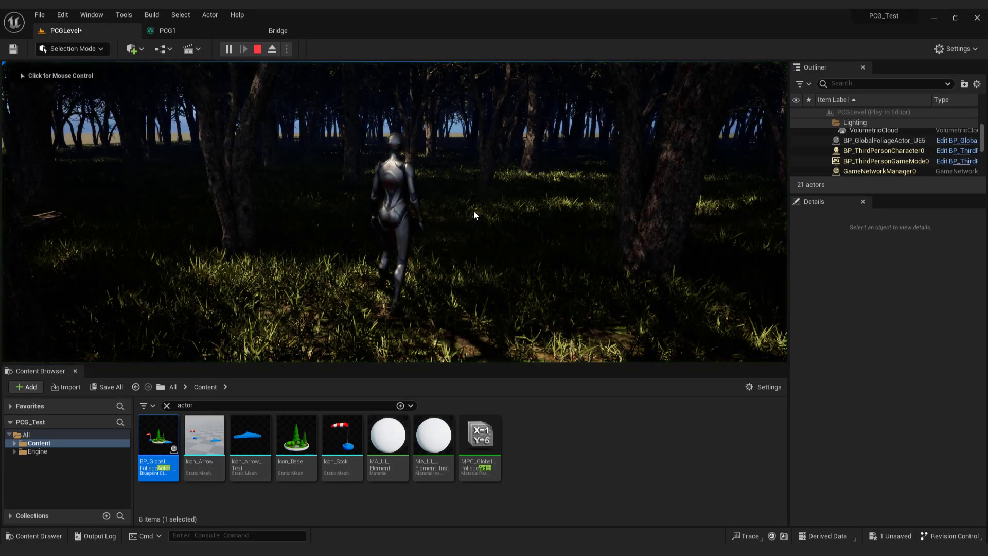
key("F11")
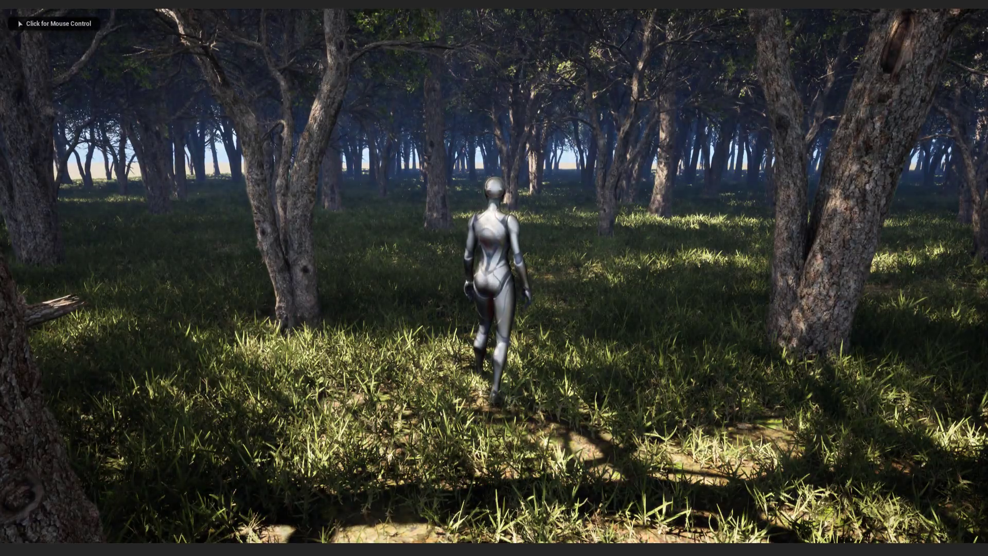
left_click(491, 284)
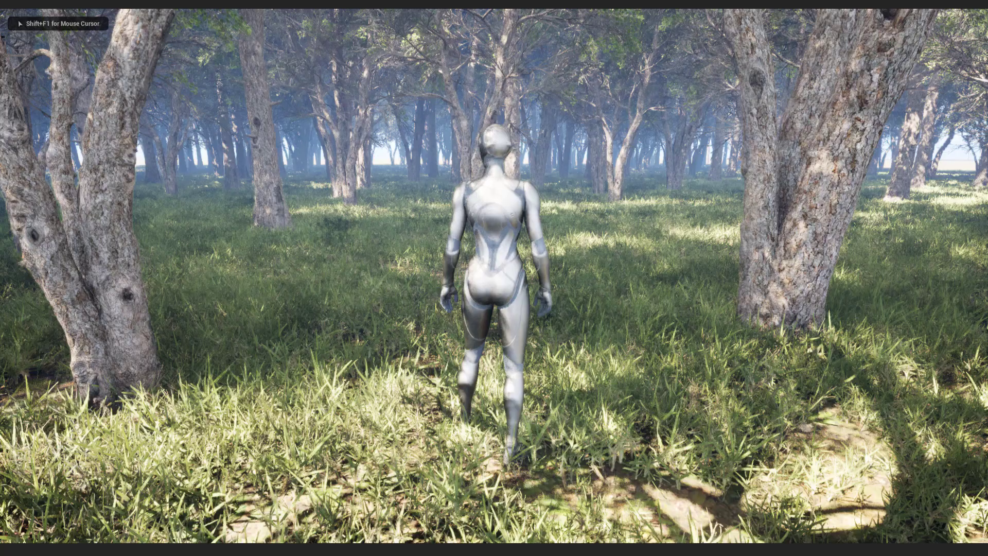
key("w")
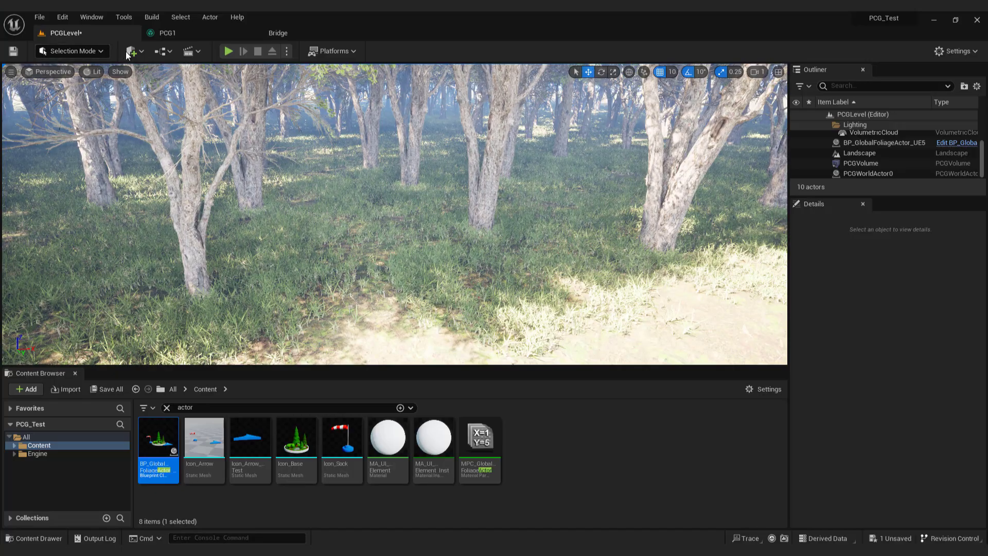
Add a Post Process Volume with Infinite Extent (Unbound) enabled.
left_click(132, 51)
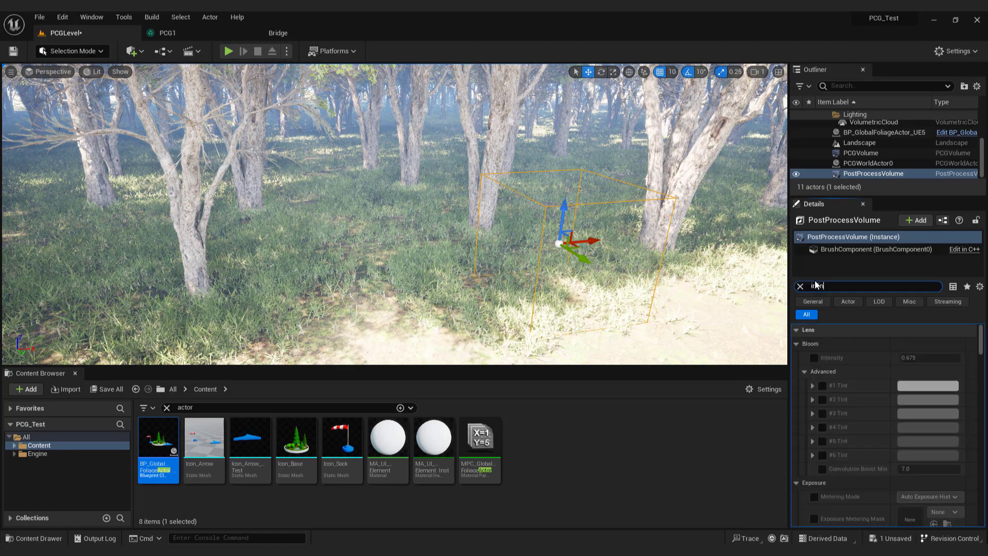
type("infinite")
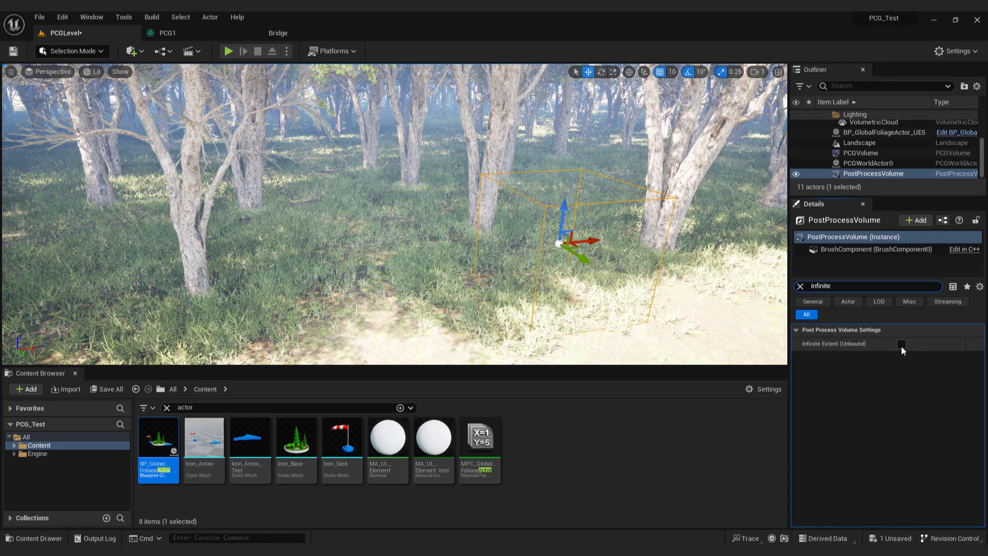
left_click(901, 344)
type("e")
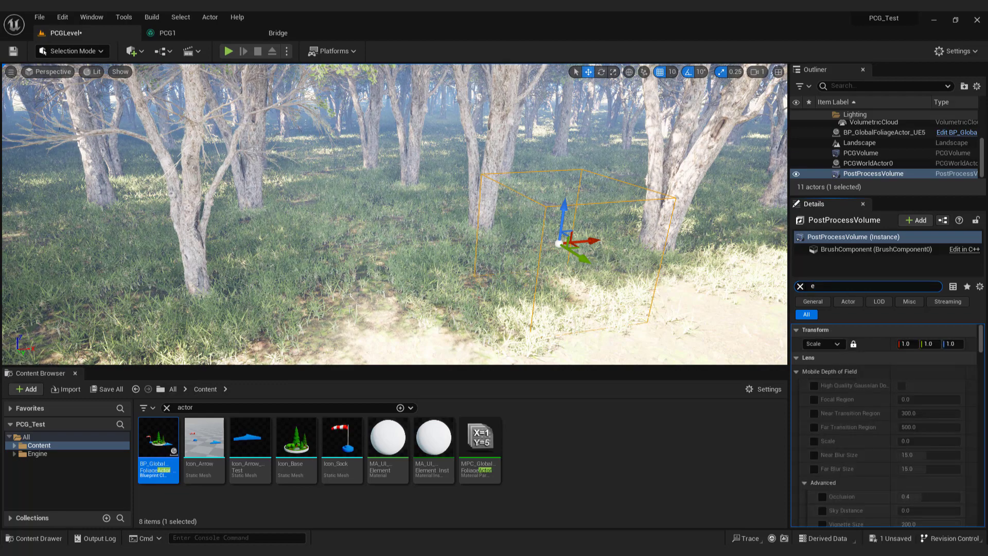
Override exposure with manual metering and Exposure Compensation 14.0.
type("xposure")
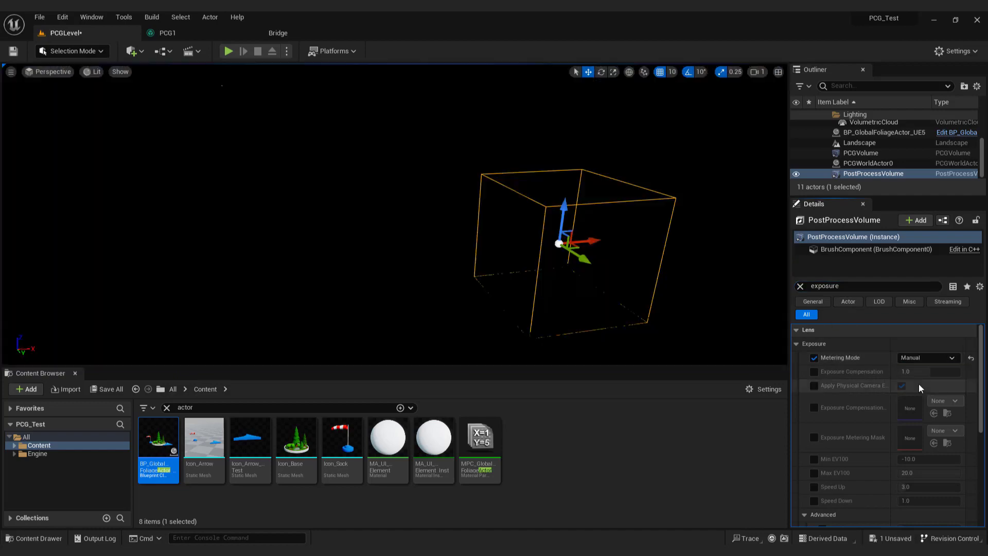
left_click(814, 371)
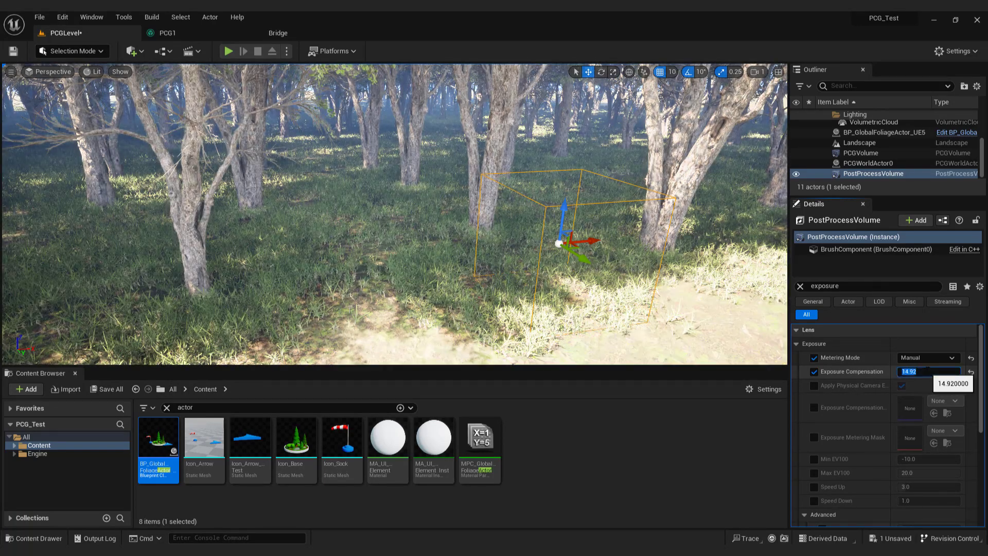
type("14.0")
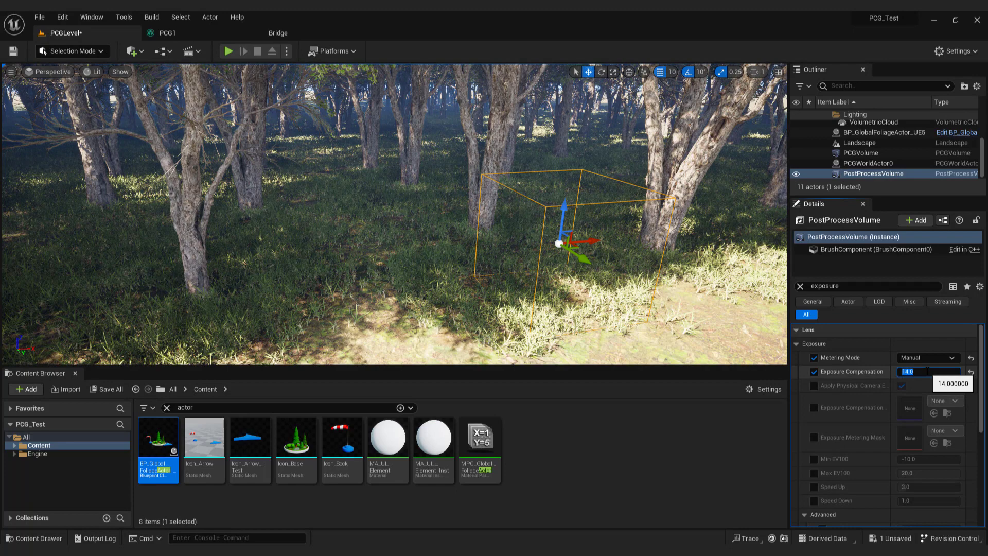
left_click(882, 136)
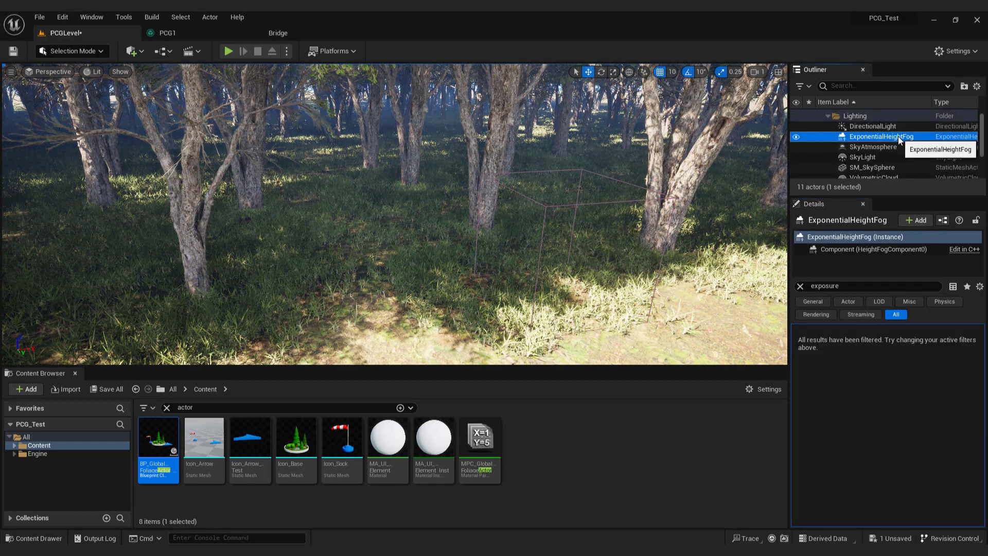
mouse_move(904, 146)
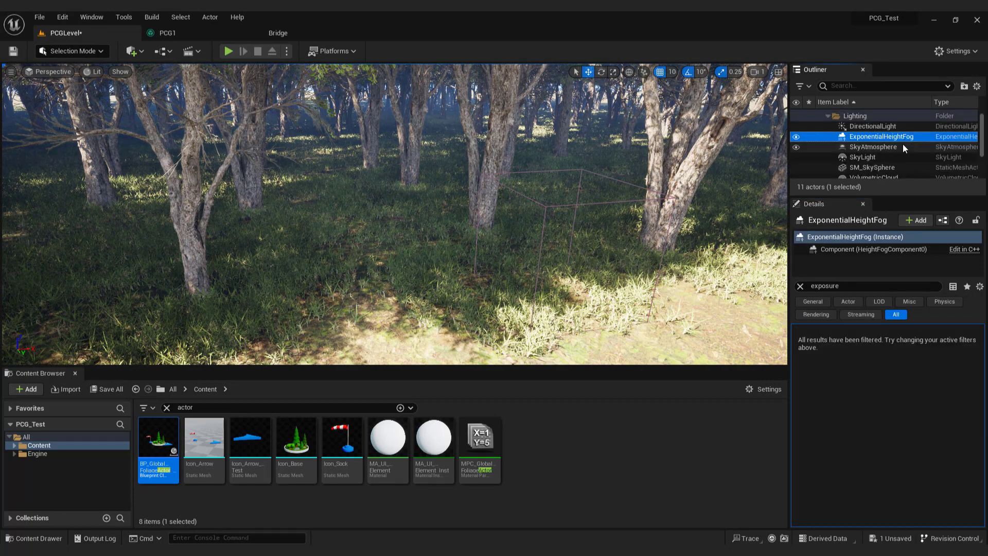
Enable Volumetric Fog on the ExponentialHeightFog actor.
left_click(800, 286)
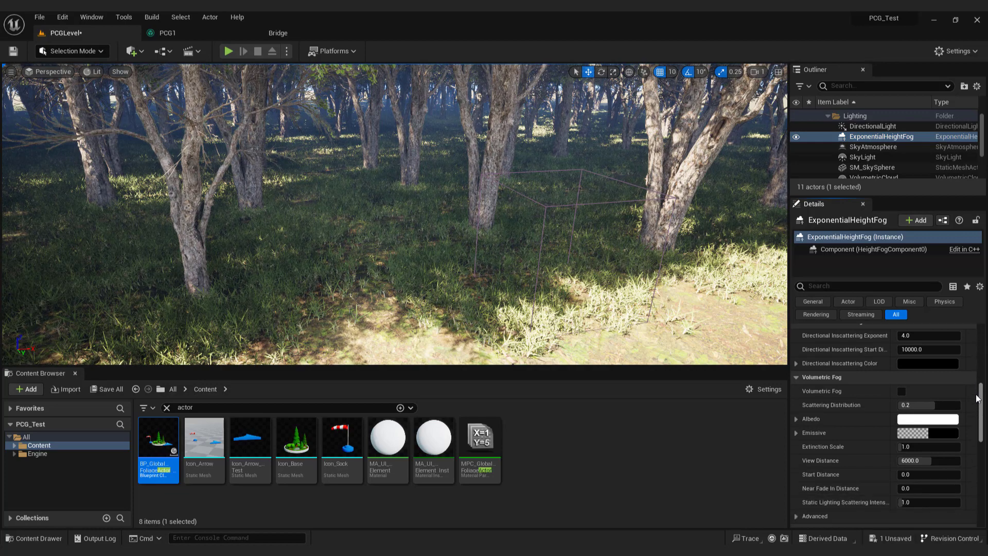
left_click(901, 391)
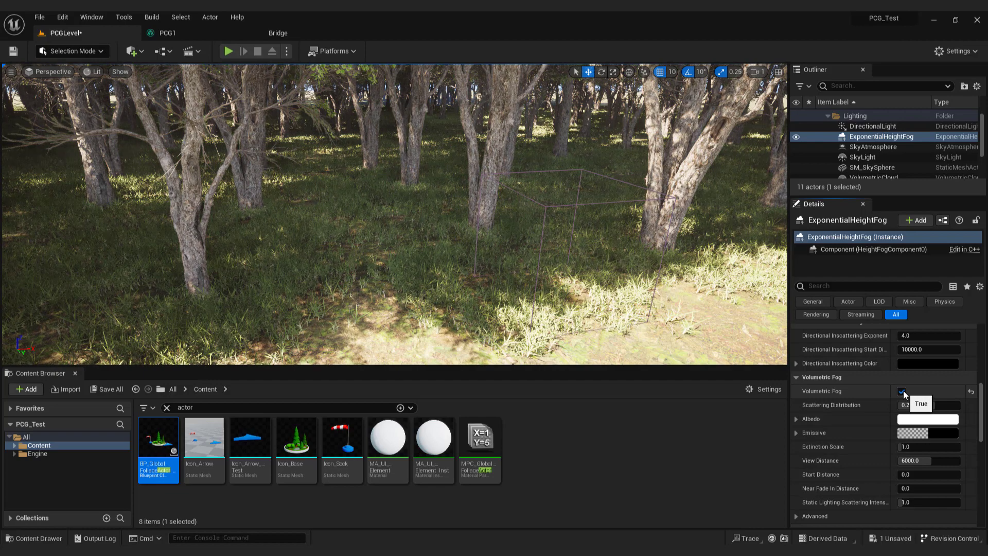
left_click(903, 391)
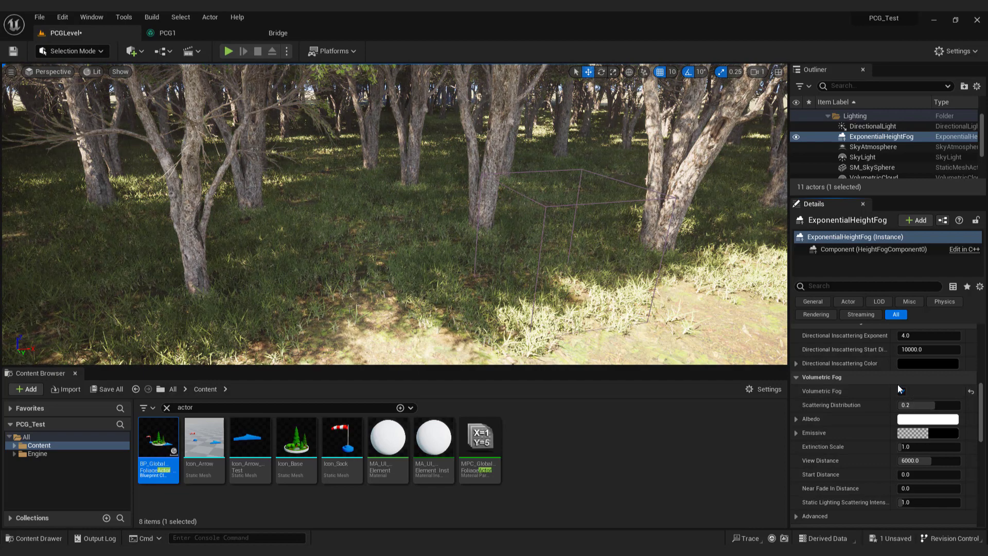
left_click(901, 391)
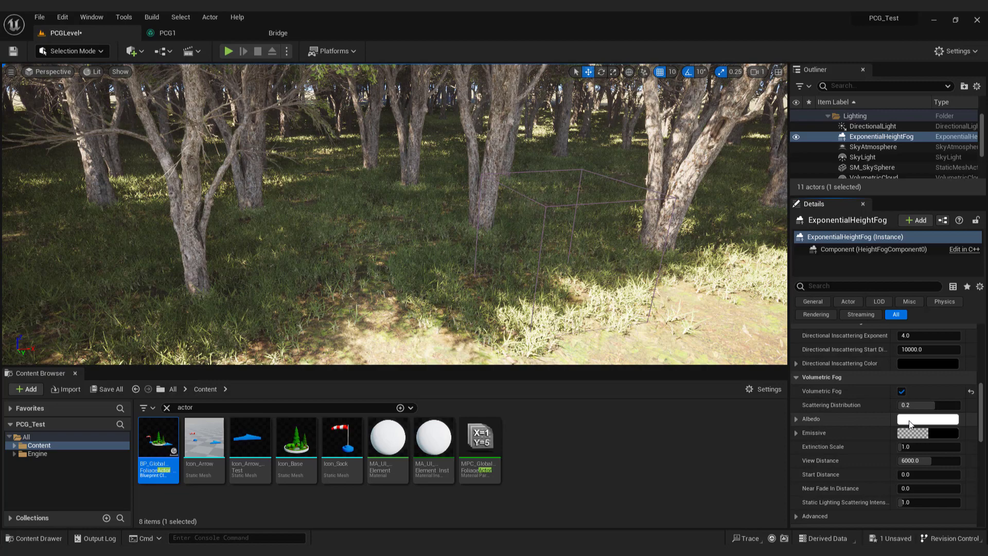
Tint the fog albedo pale green and raise the Extinction Scale.
left_click(927, 419)
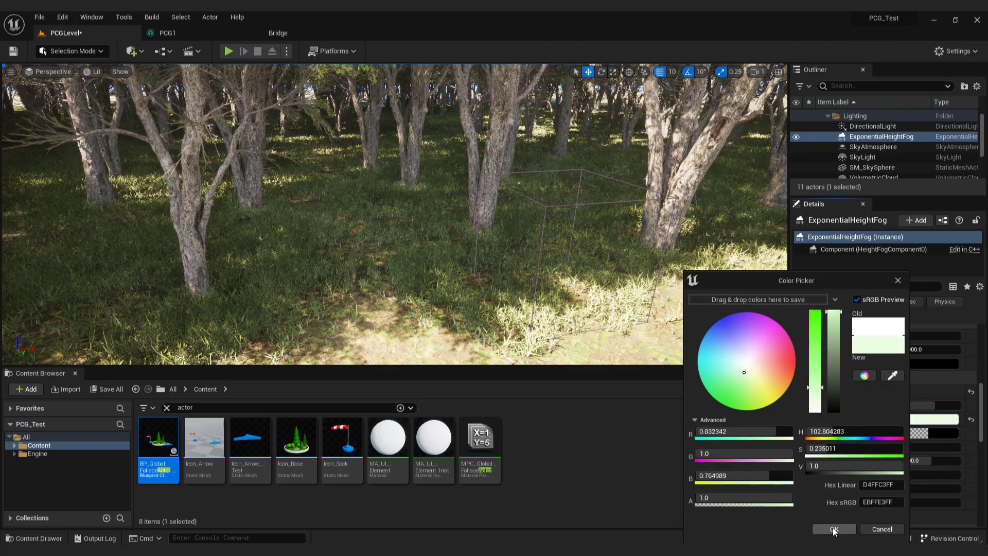
left_click(834, 530)
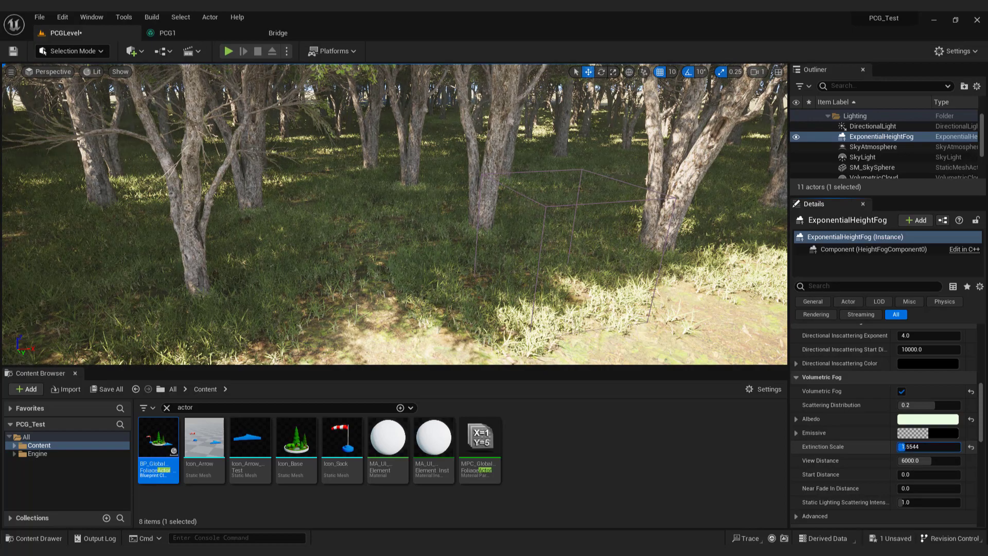
type("2.584")
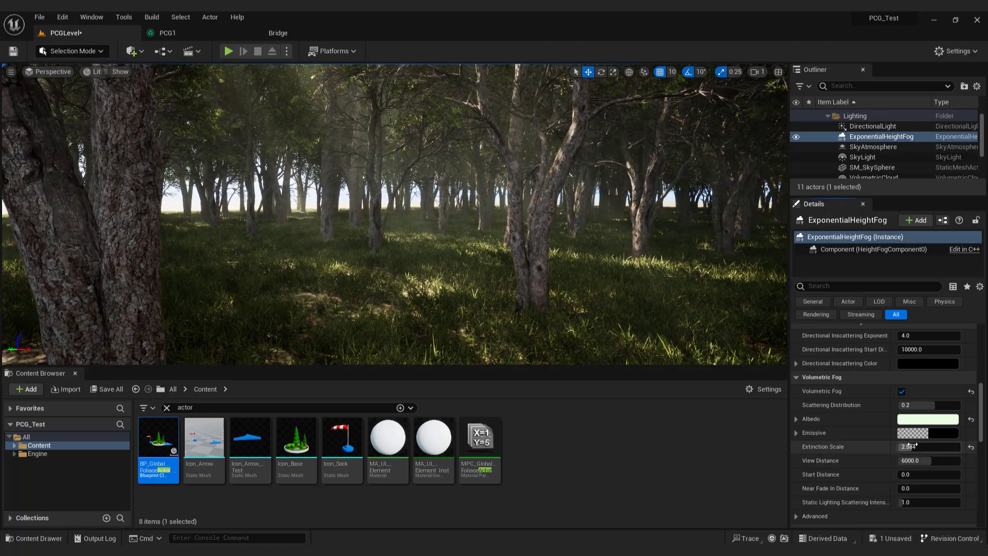
triple_click(928, 446)
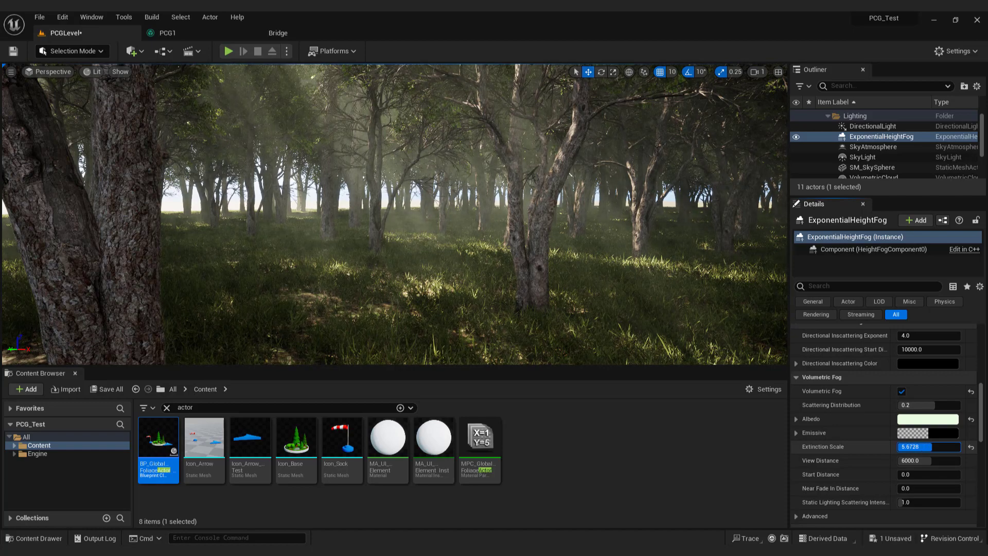